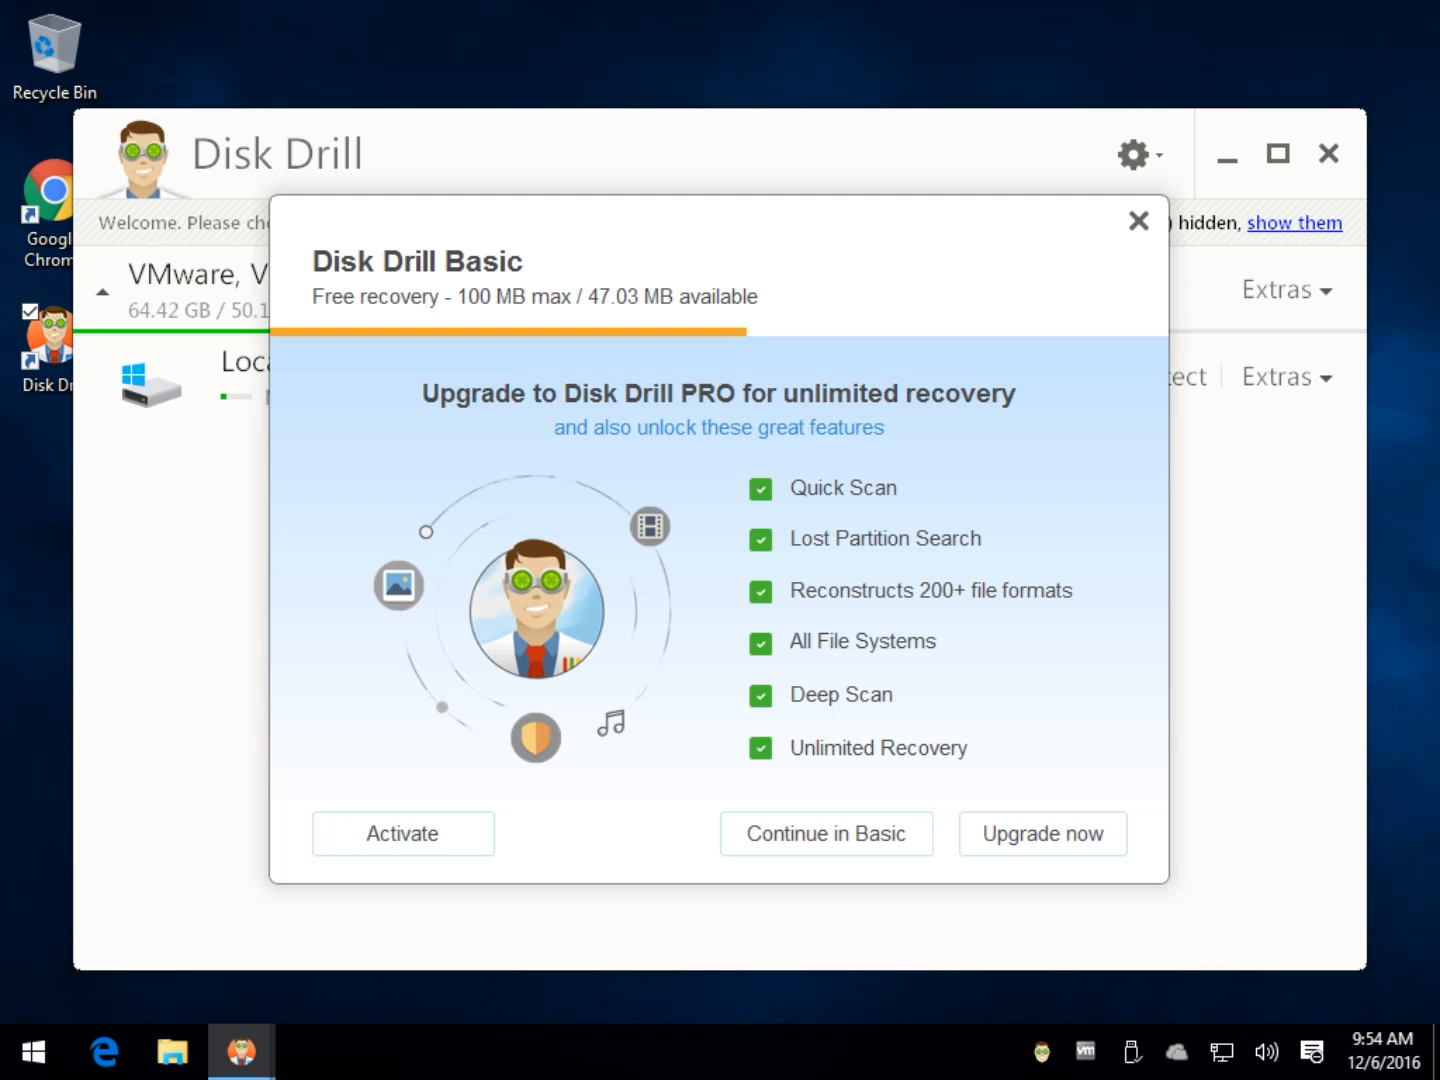
{"action": "mouse_move", "coordinate": [923, 131]}
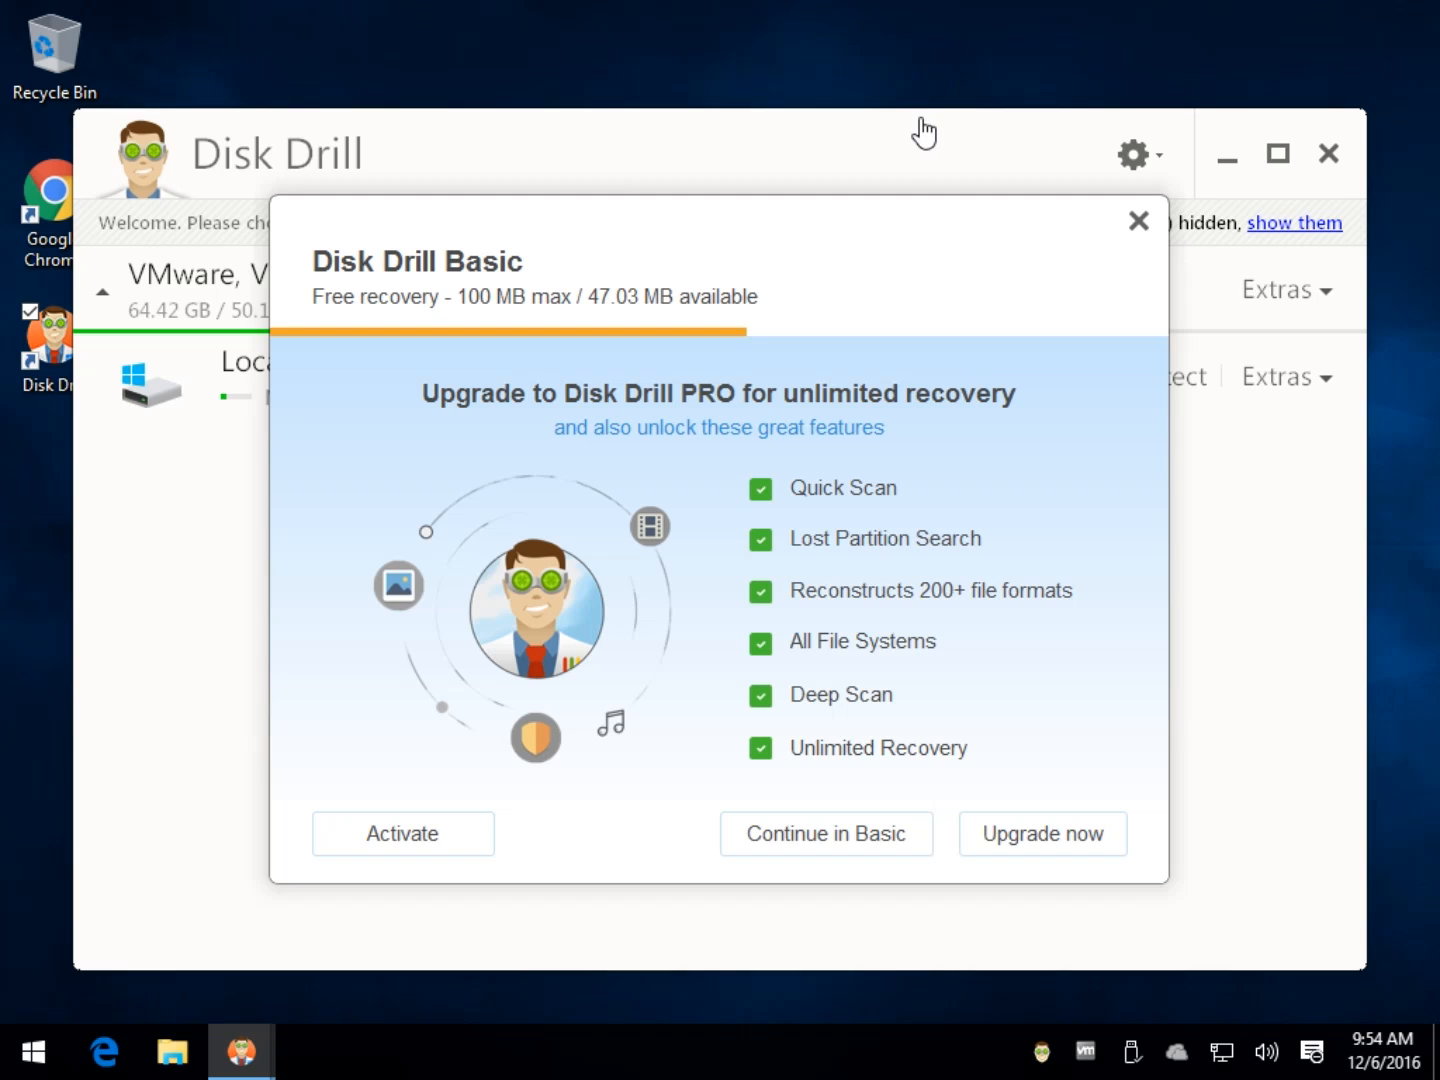
{"action": "mouse_move", "coordinate": [625, 205]}
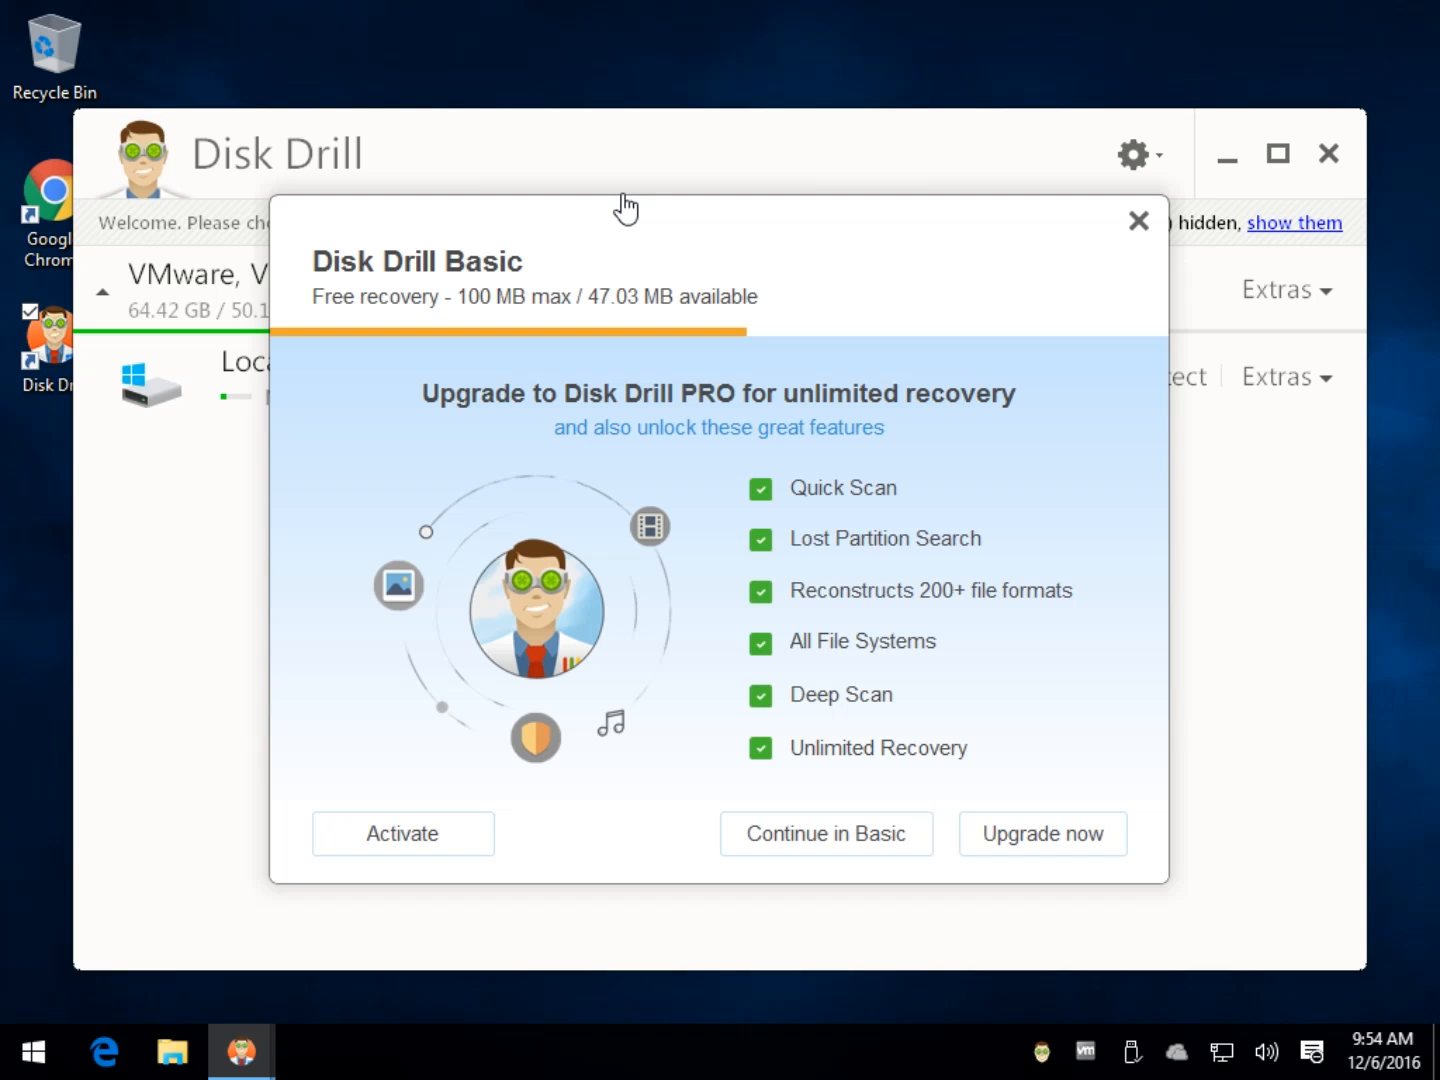
{"action": "mouse_move", "coordinate": [600, 625]}
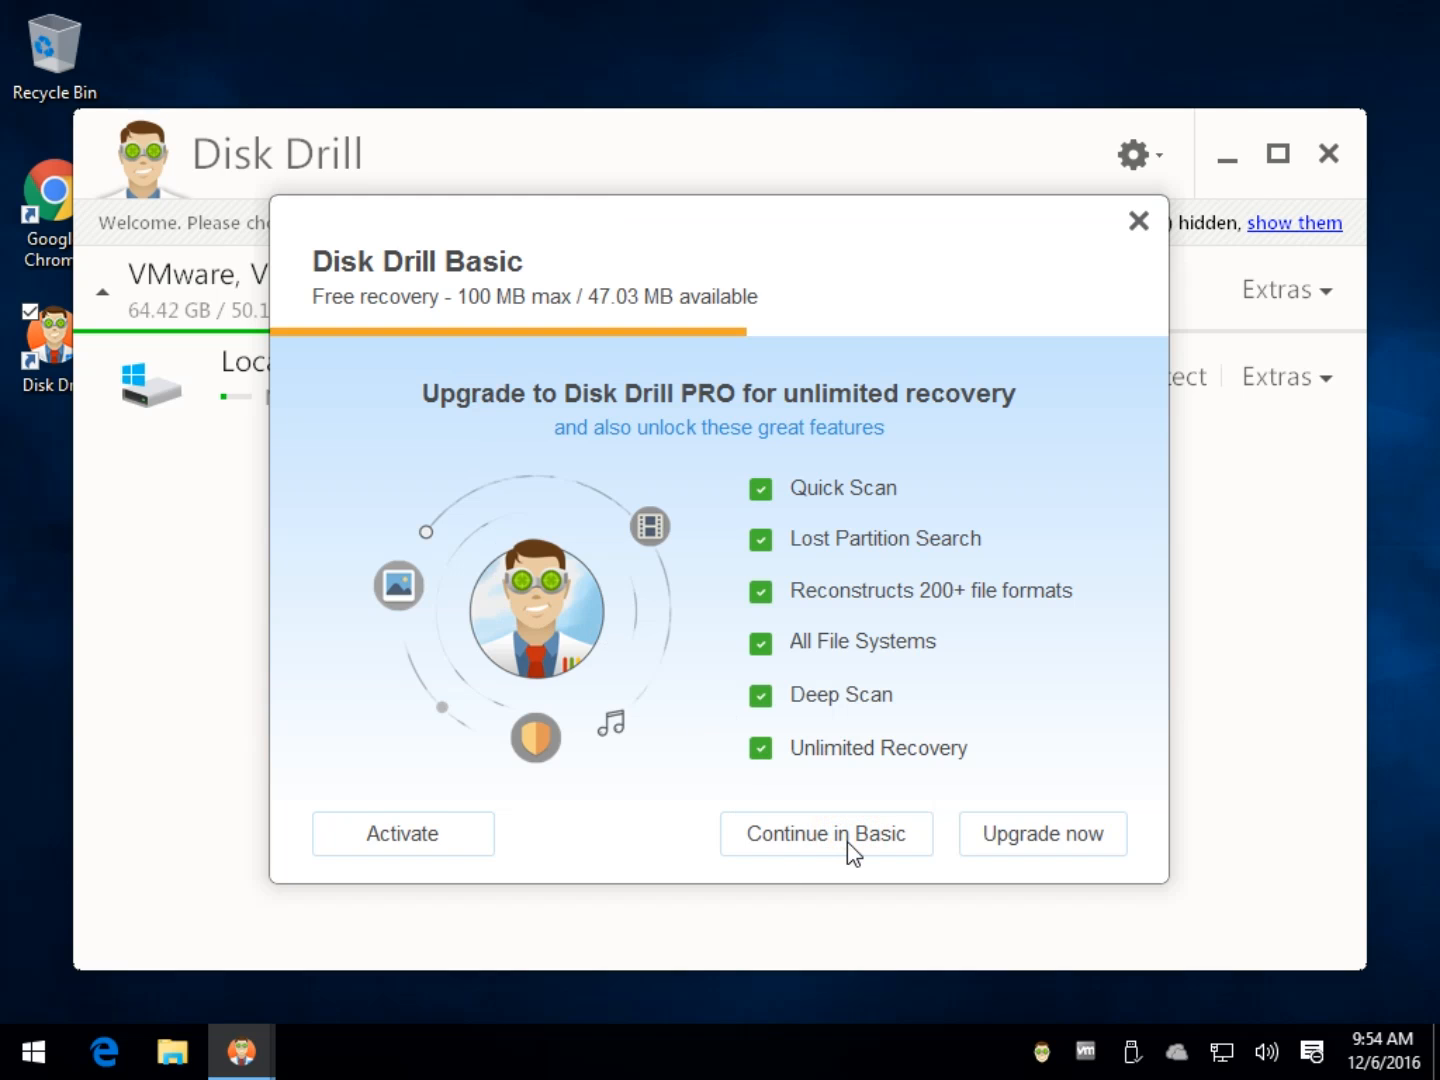
- Keep the free Basic edition, reveal the disk's hidden partitions, then re-apply the filter to hide them
{"action": "left_click", "coordinate": [826, 833]}
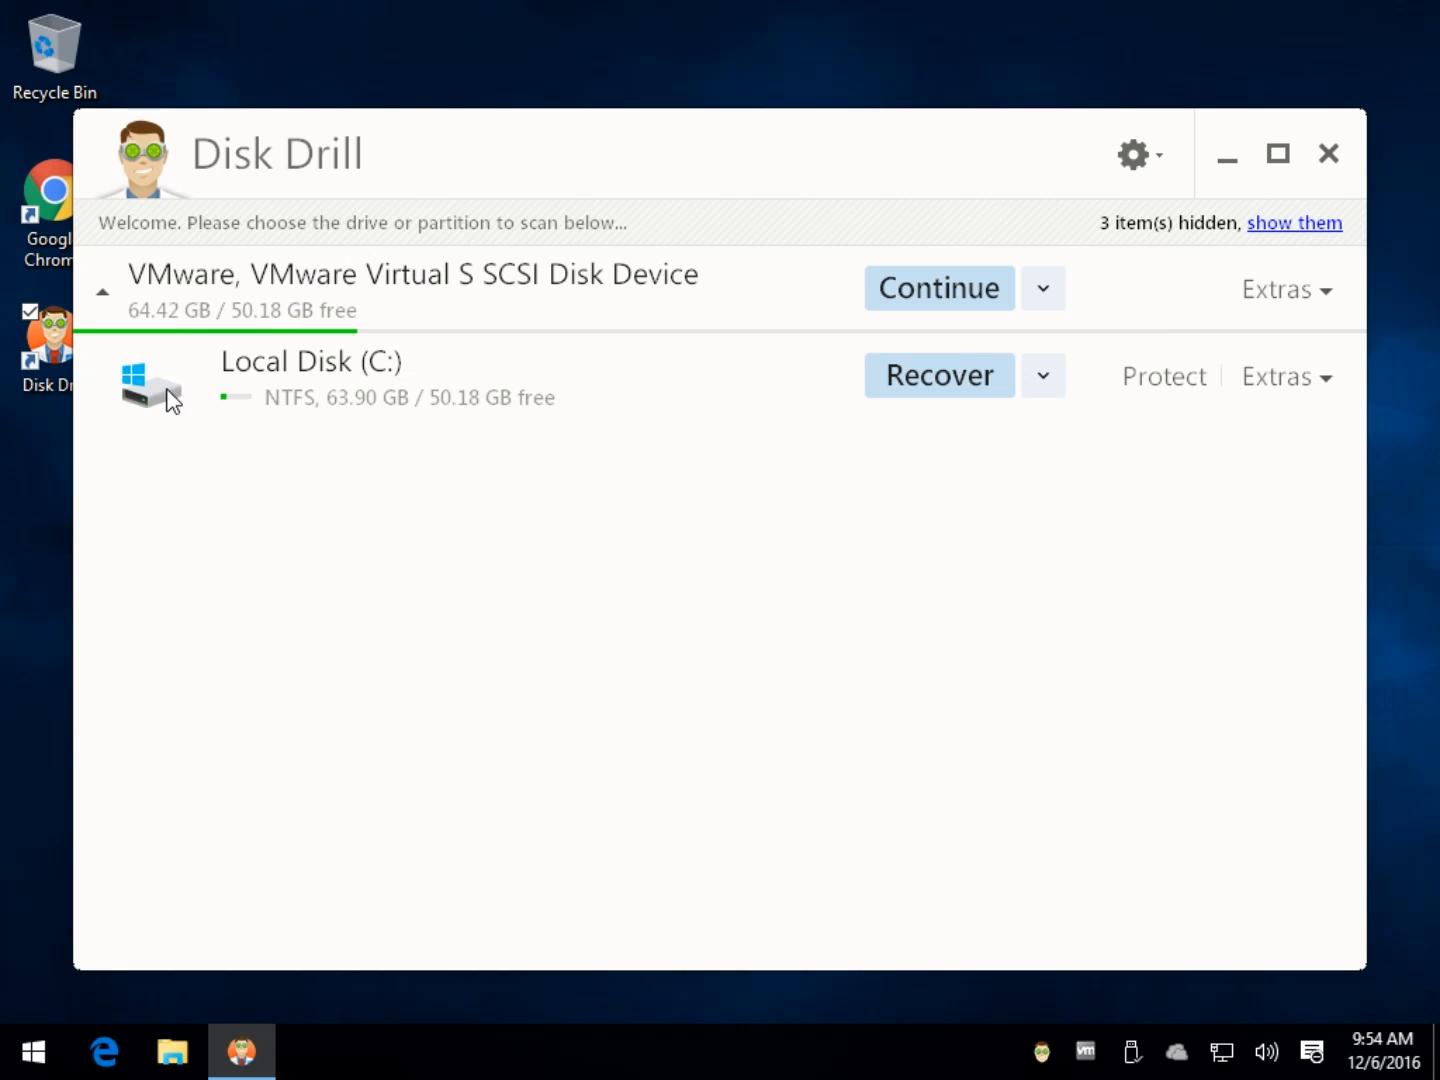
{"action": "mouse_move", "coordinate": [218, 379]}
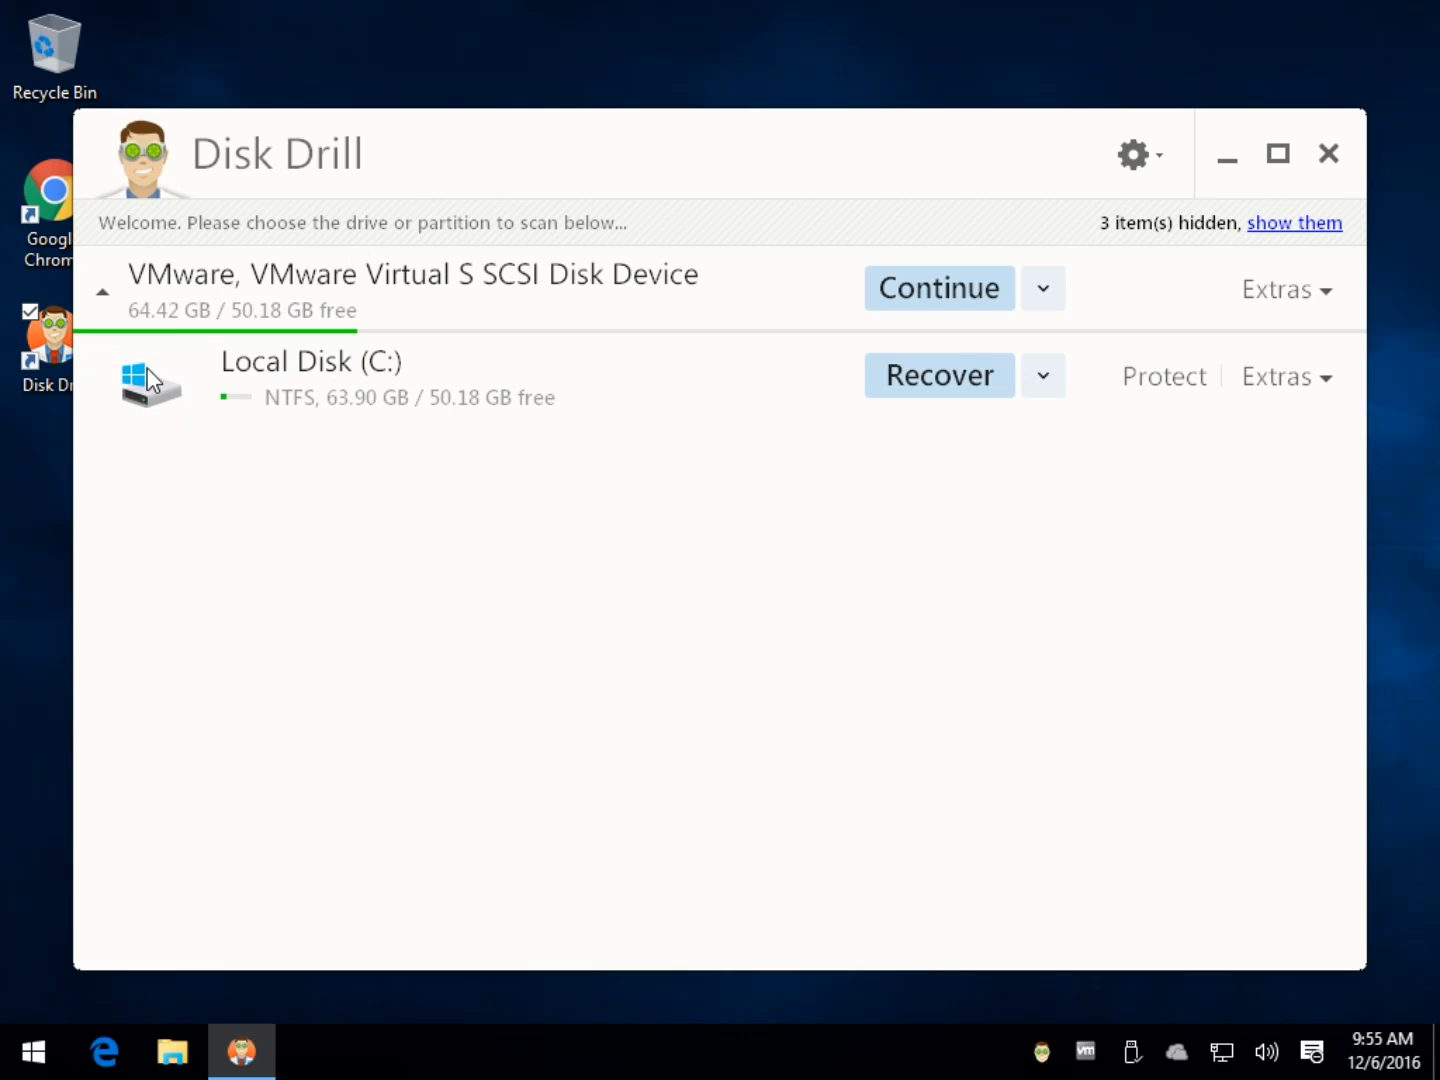
{"action": "mouse_move", "coordinate": [262, 367]}
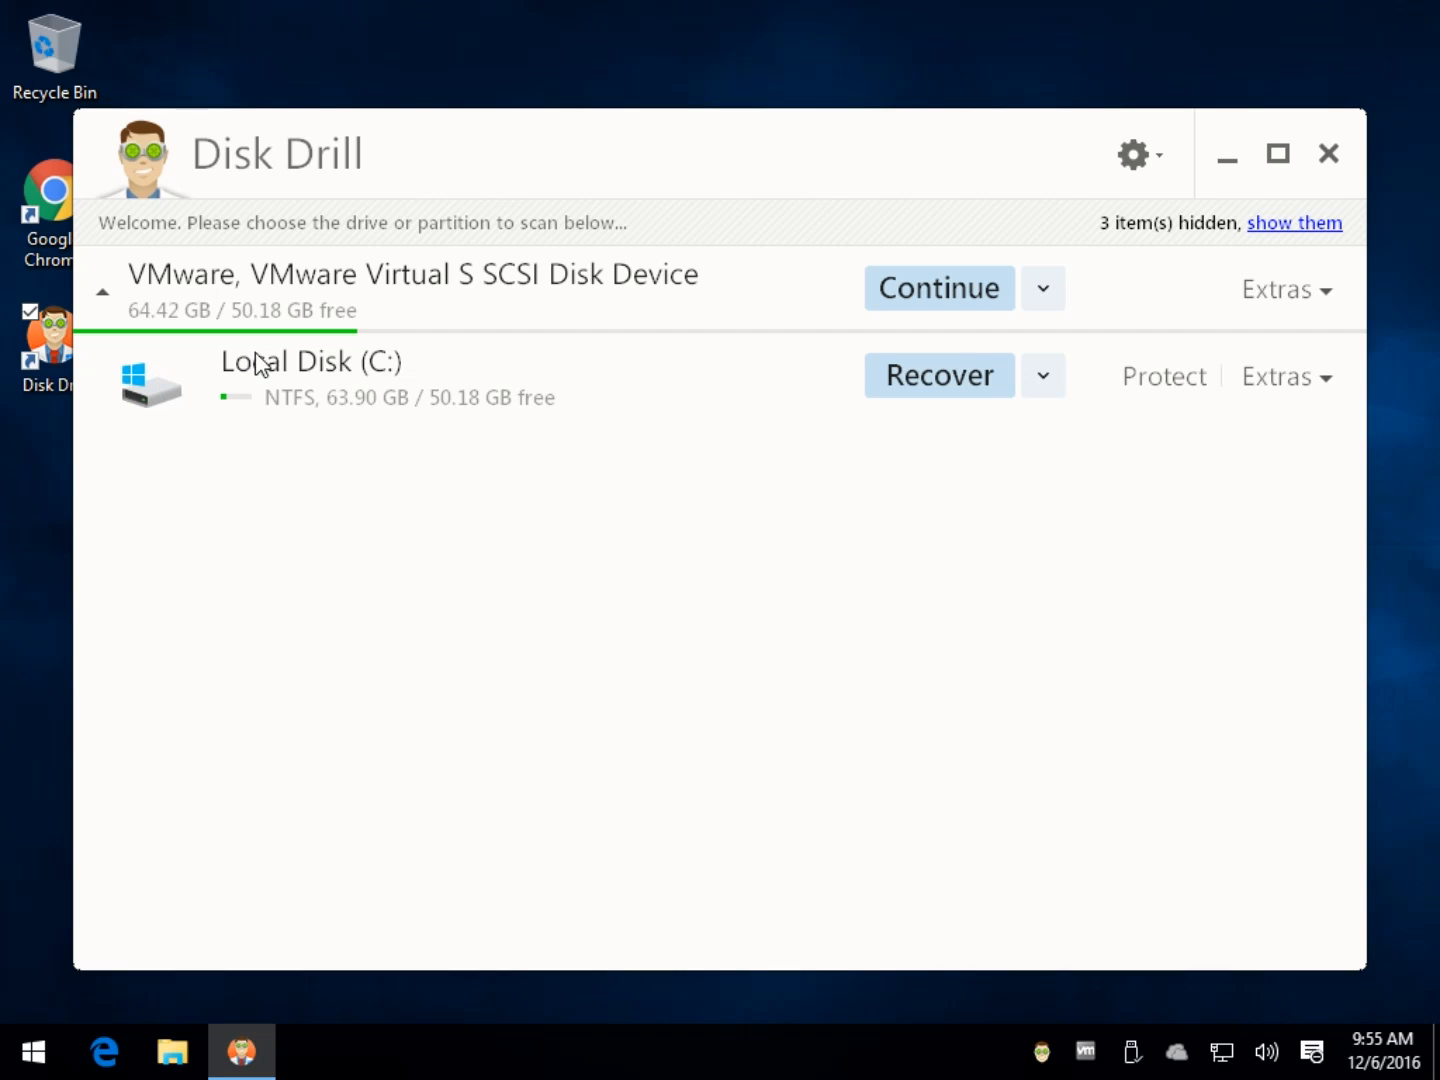
{"action": "mouse_move", "coordinate": [492, 404]}
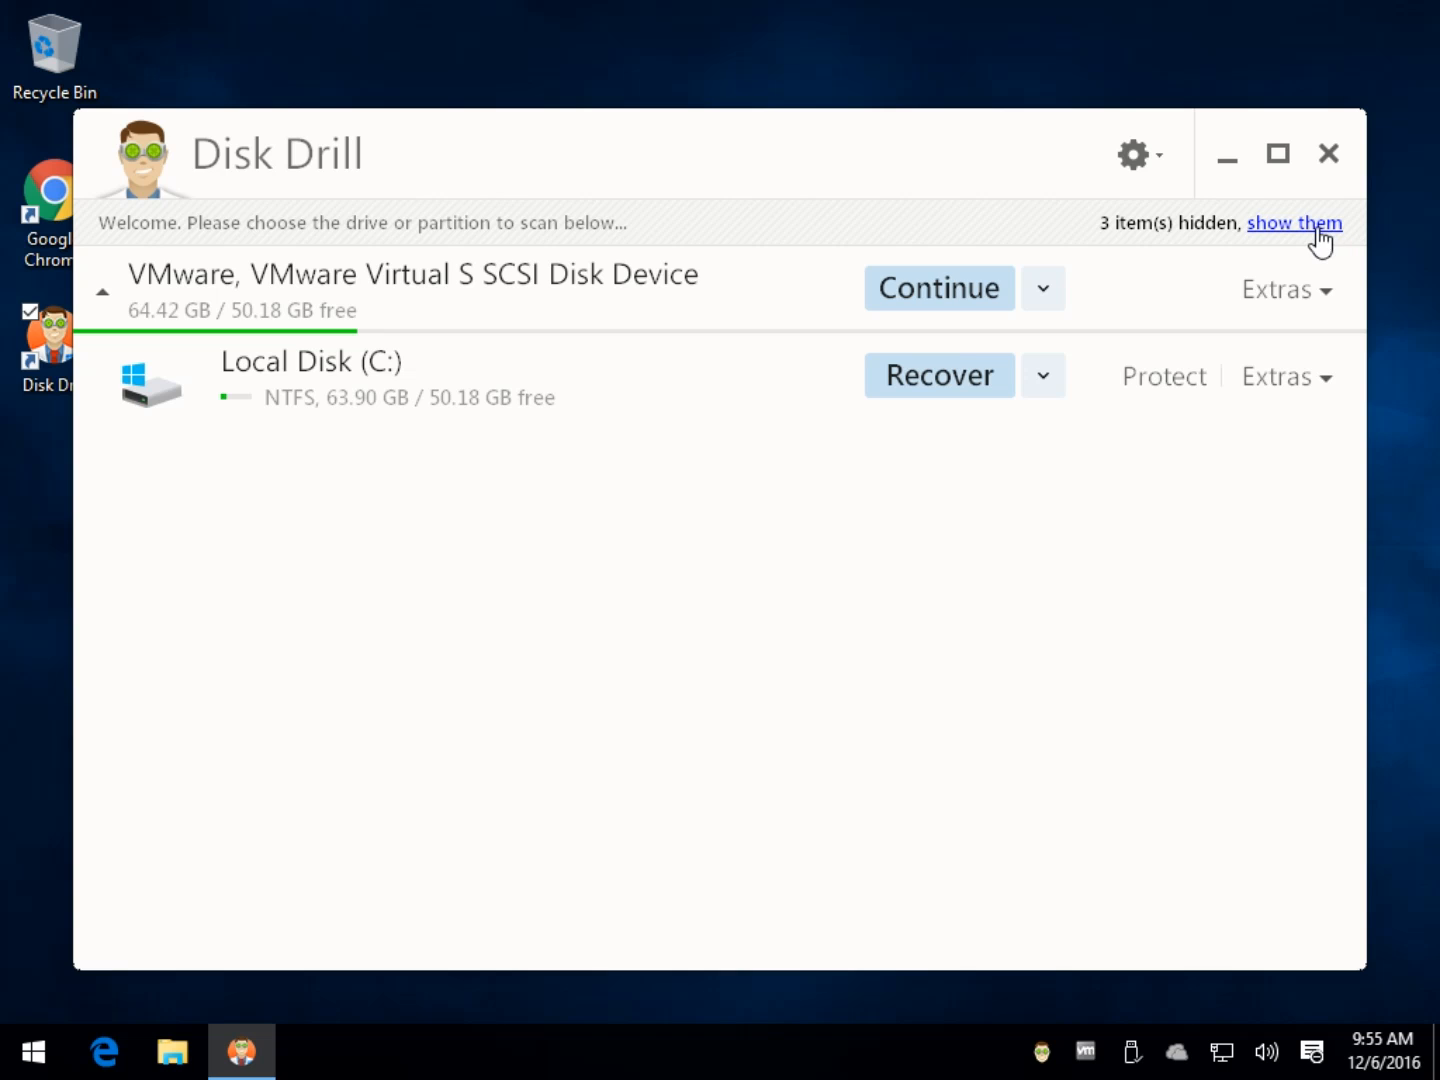
{"action": "left_click", "coordinate": [1294, 222]}
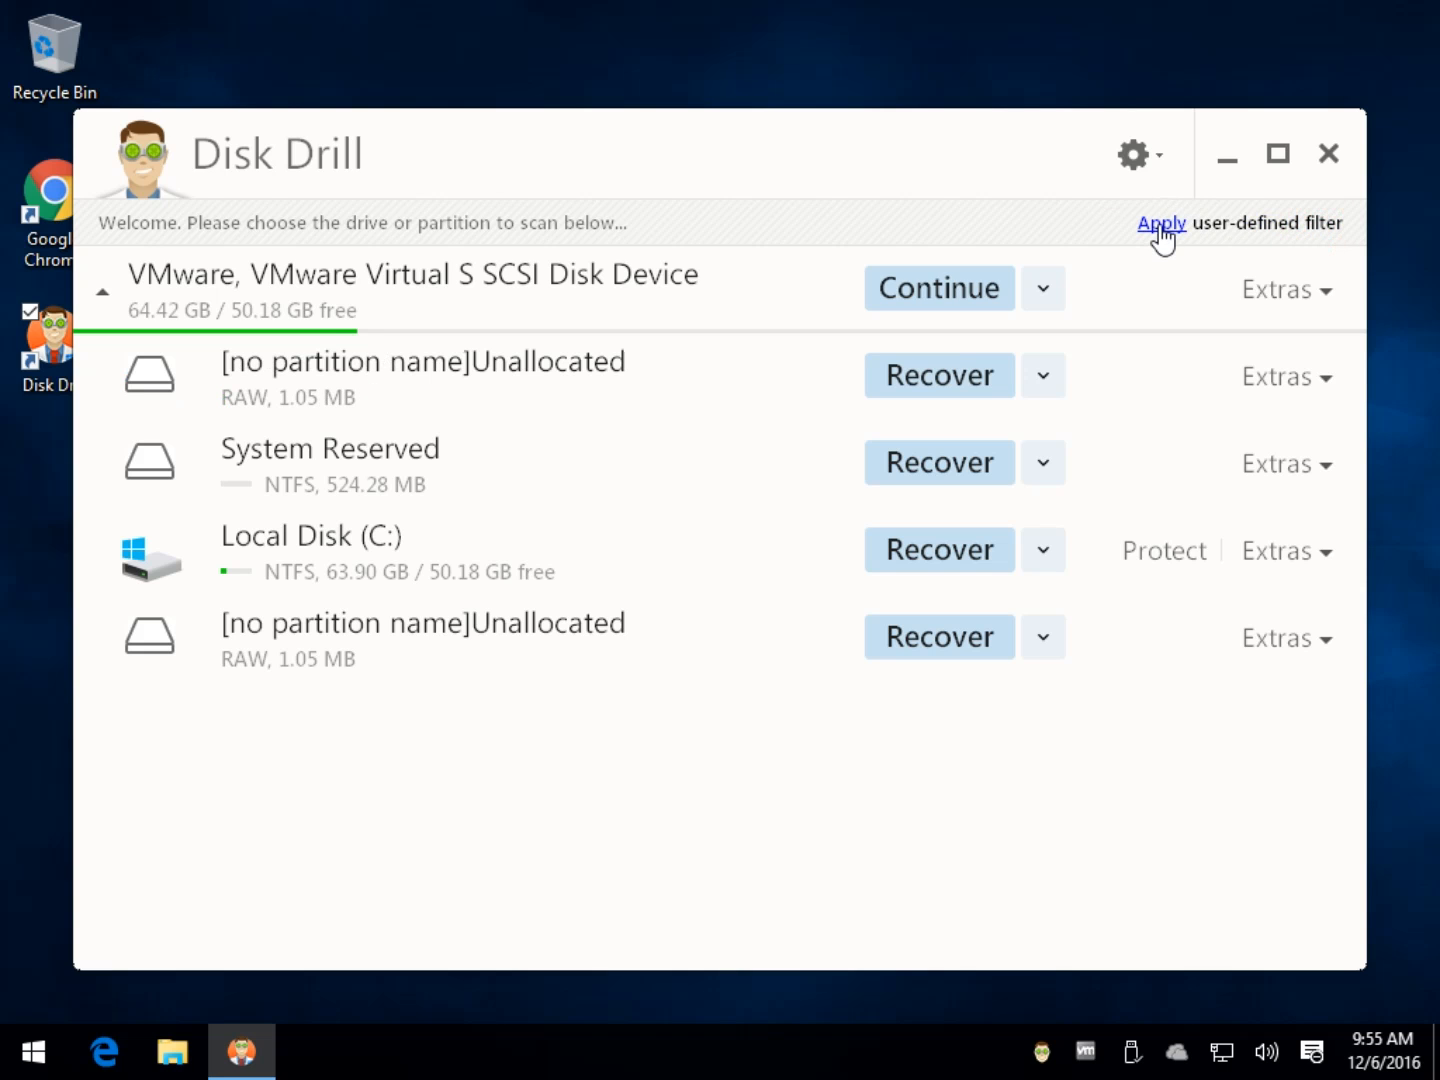
{"action": "left_click", "coordinate": [1162, 223]}
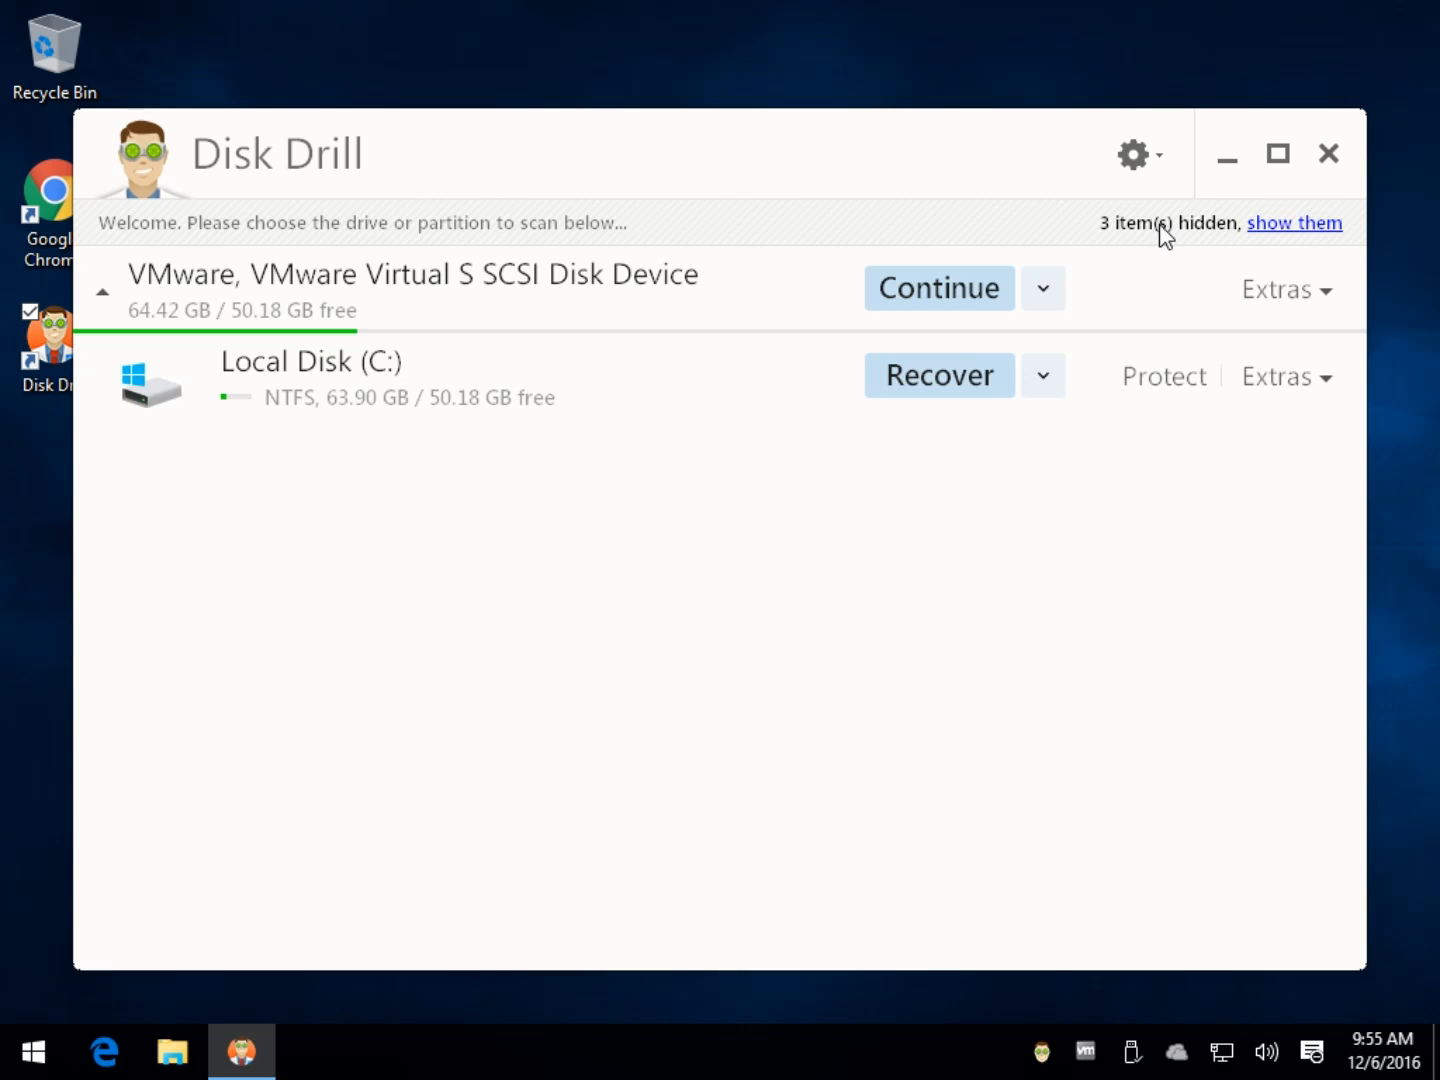
{"action": "mouse_move", "coordinate": [1078, 128]}
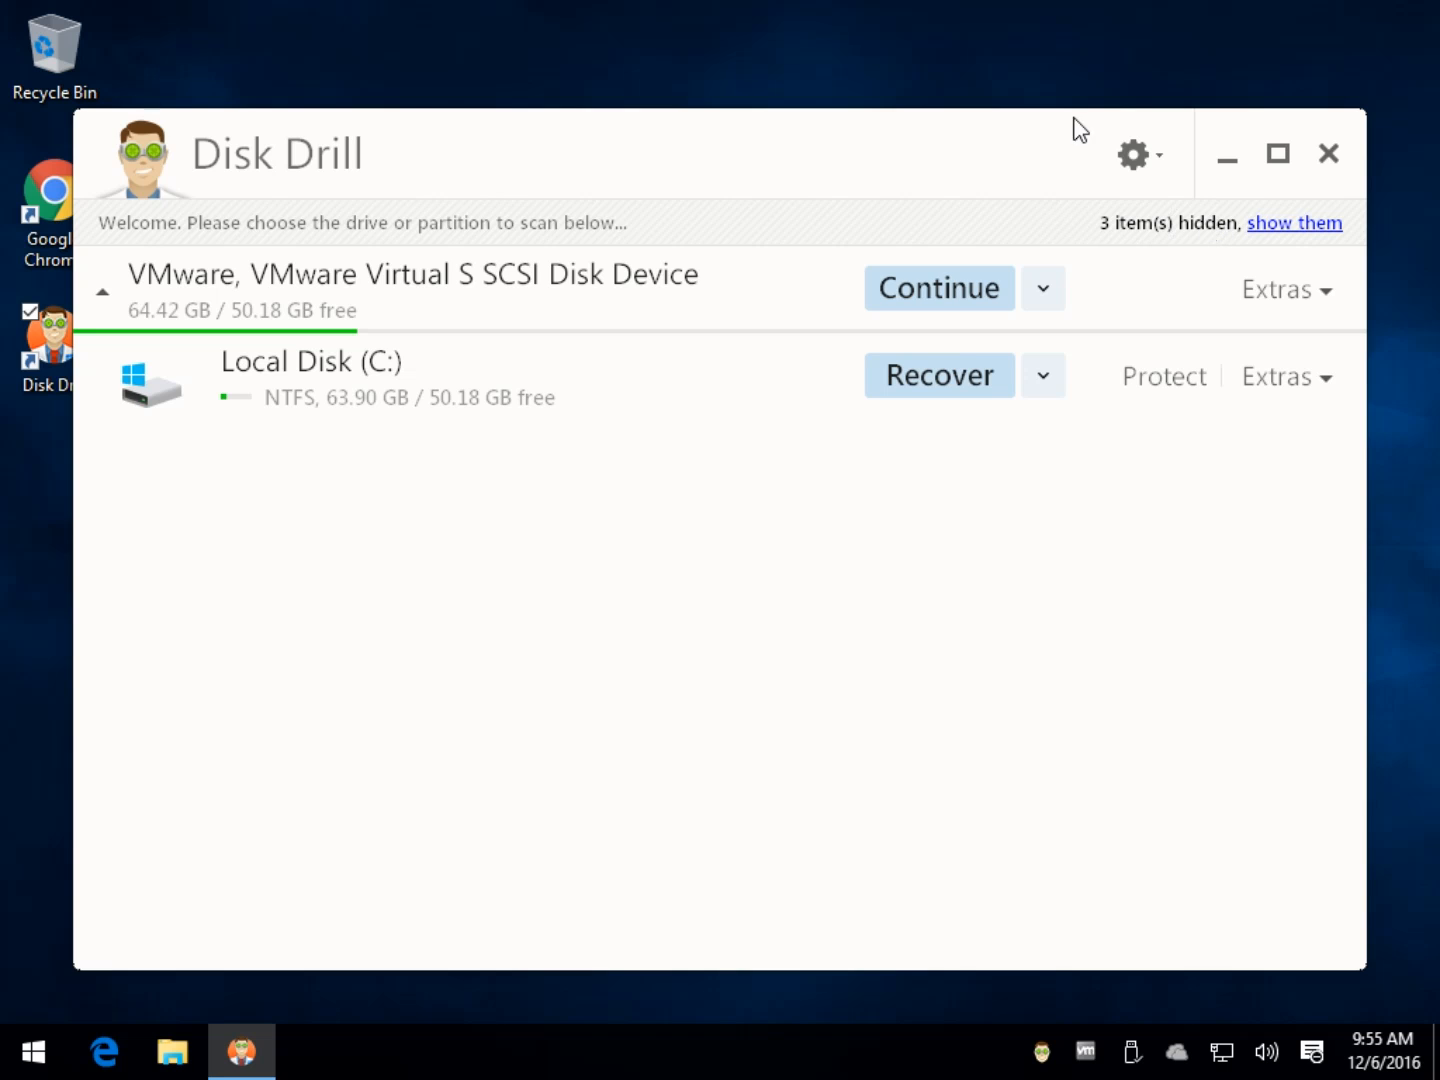
{"action": "left_click", "coordinate": [1133, 154]}
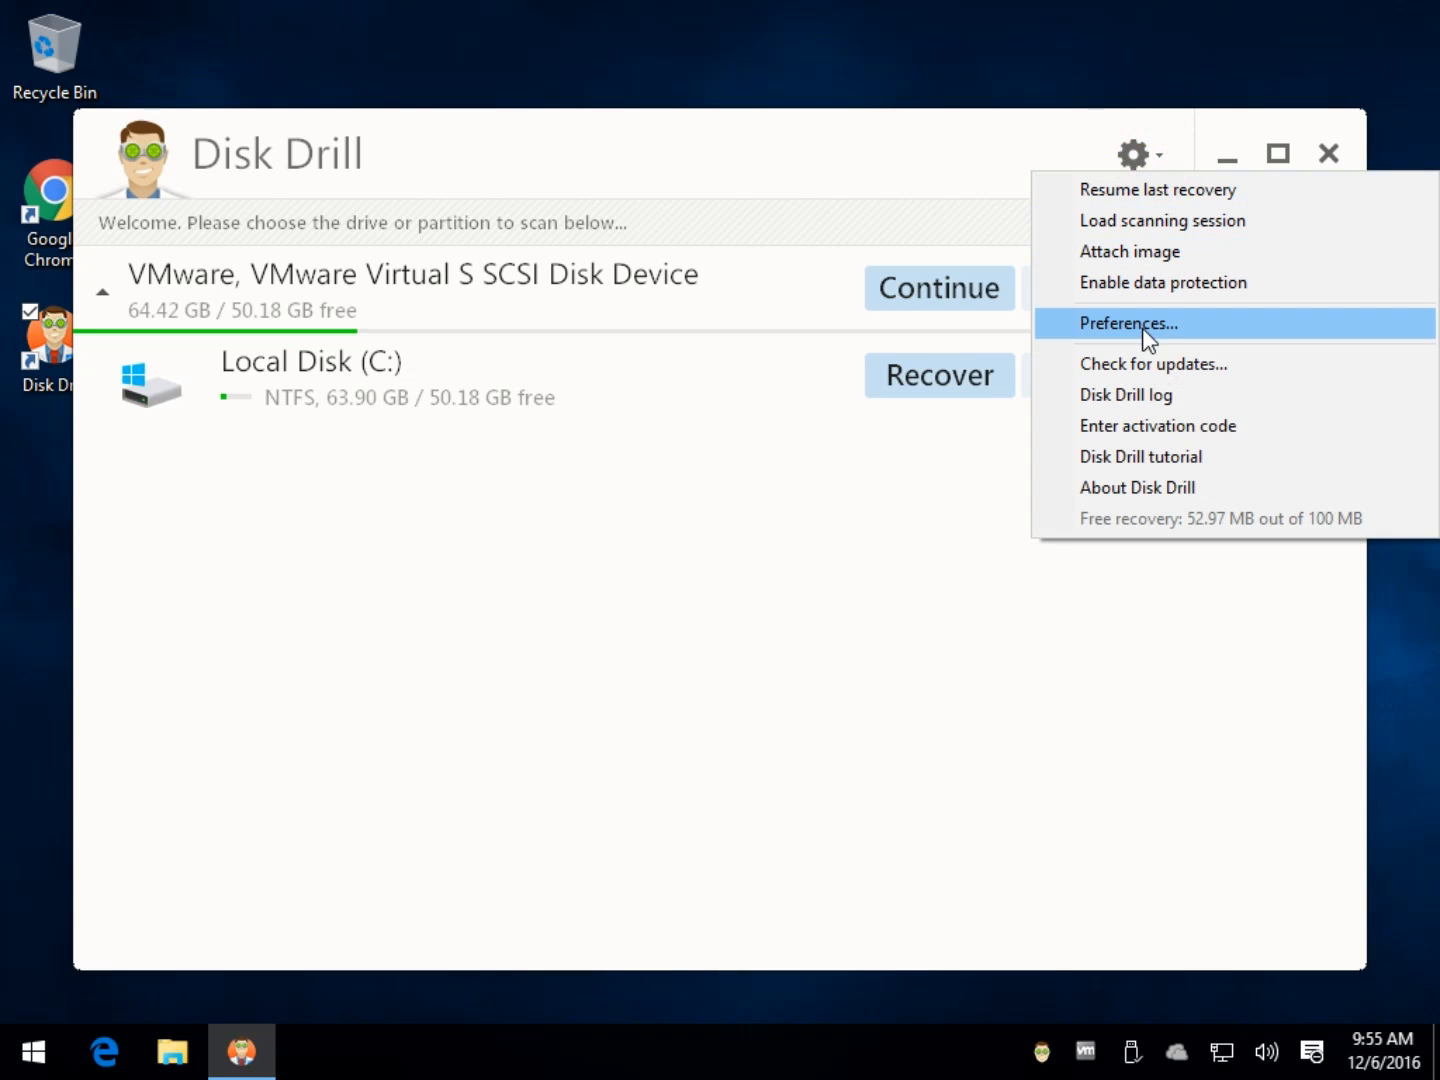
{"action": "mouse_move", "coordinate": [1198, 140]}
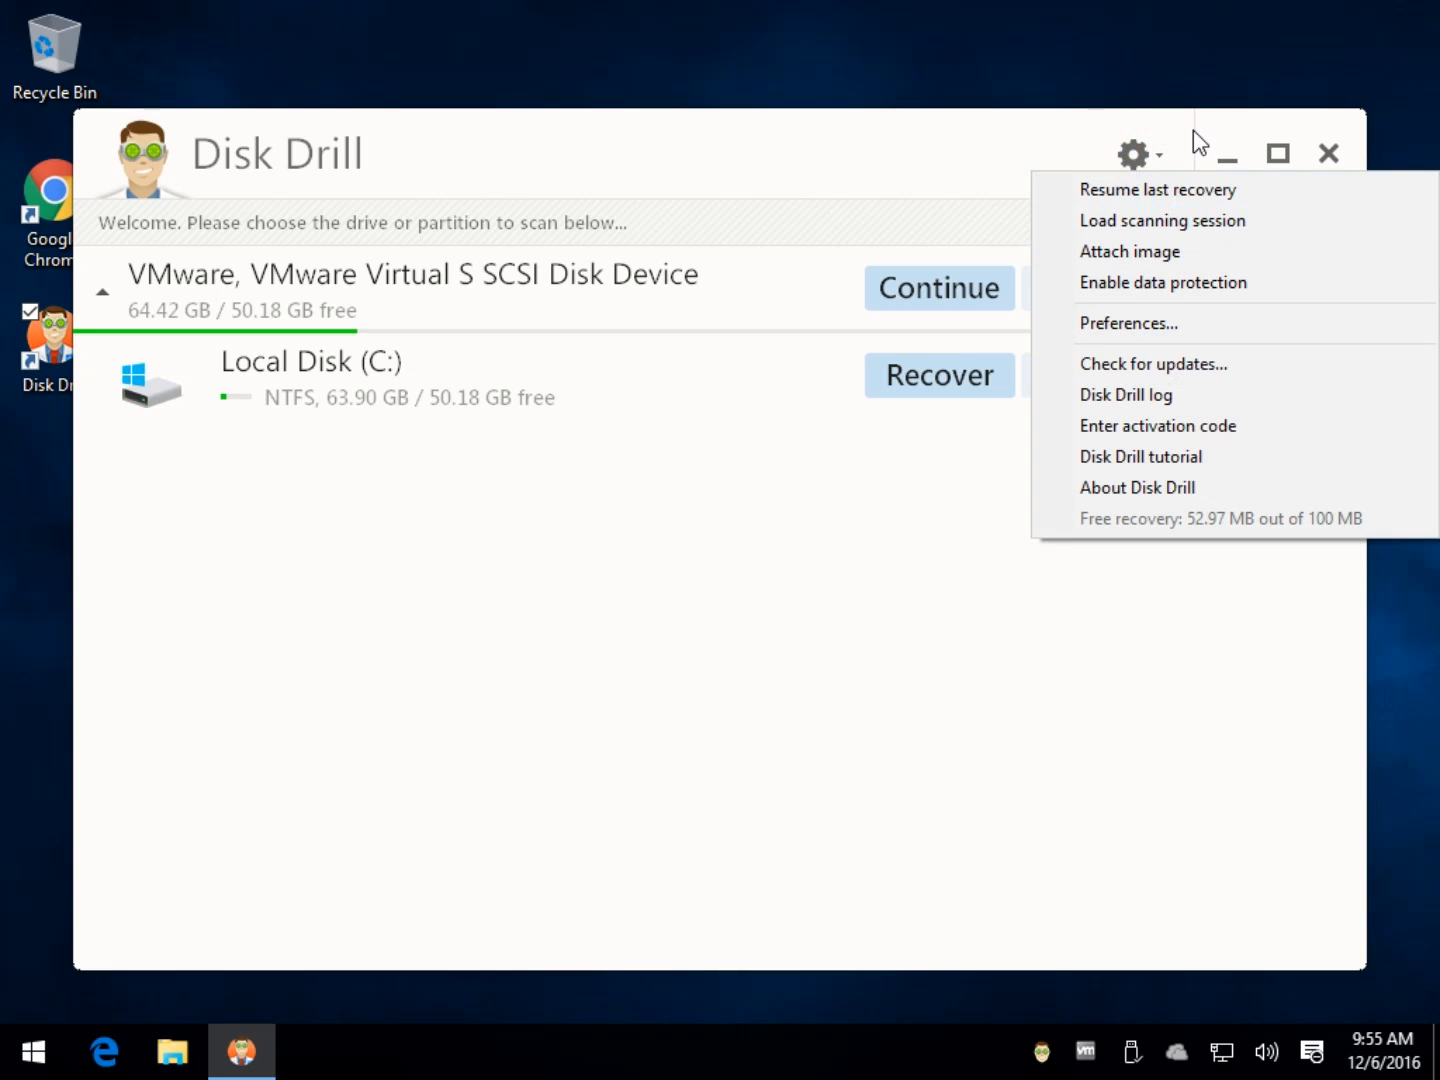
{"action": "left_click", "coordinate": [1128, 322]}
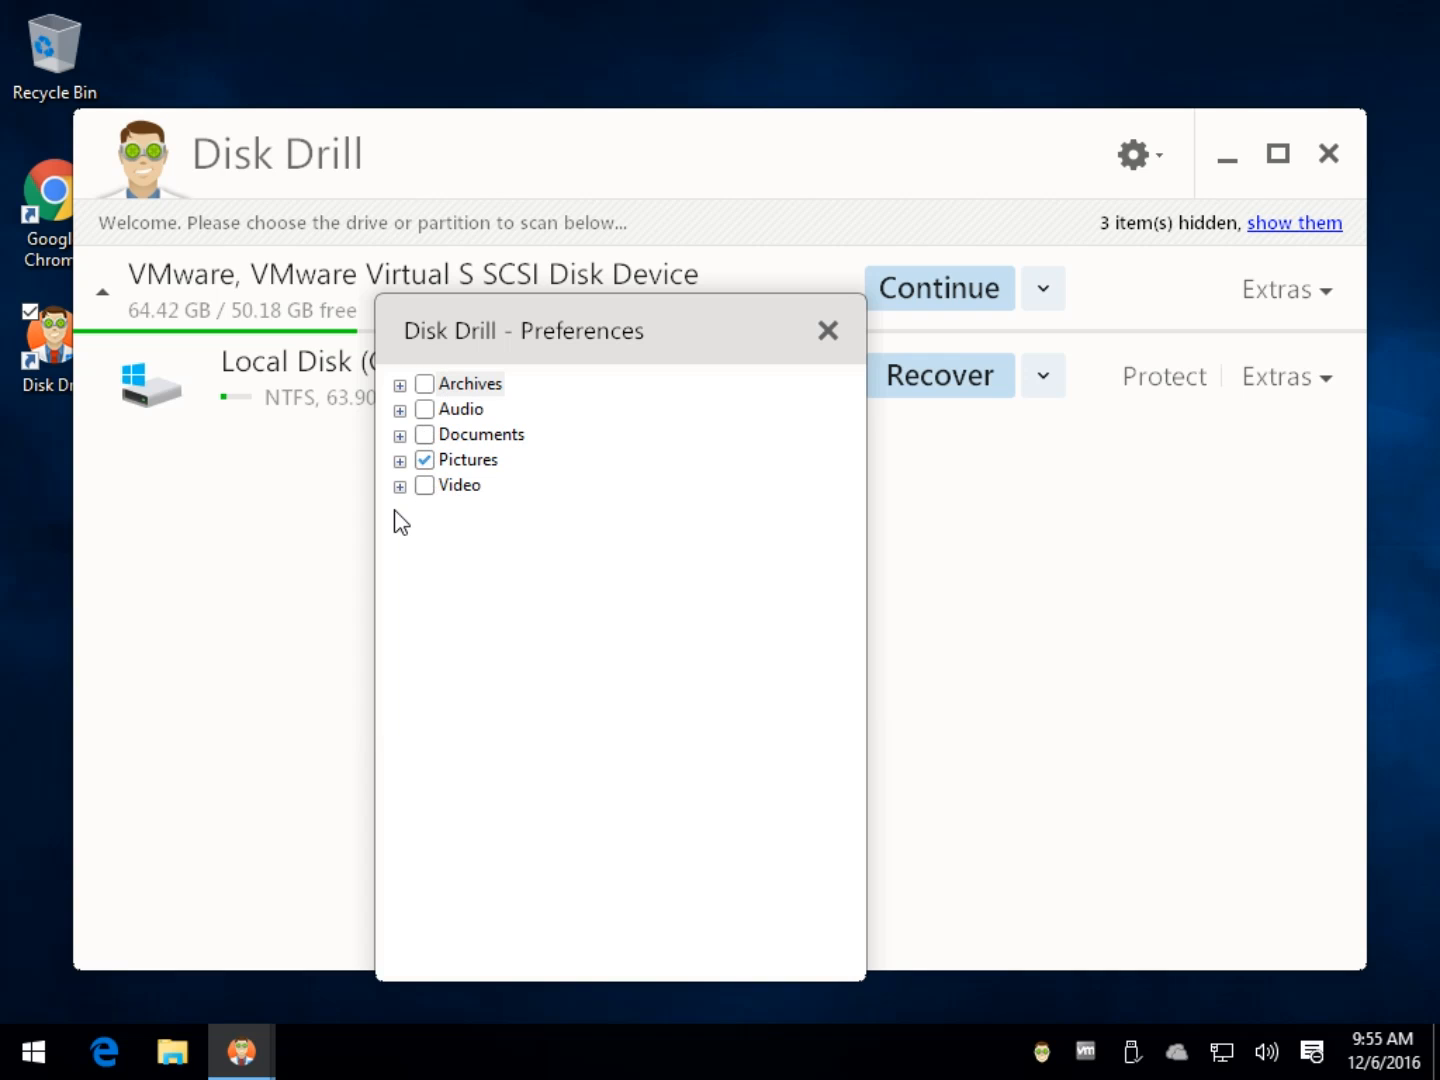
{"action": "mouse_move", "coordinate": [294, 432]}
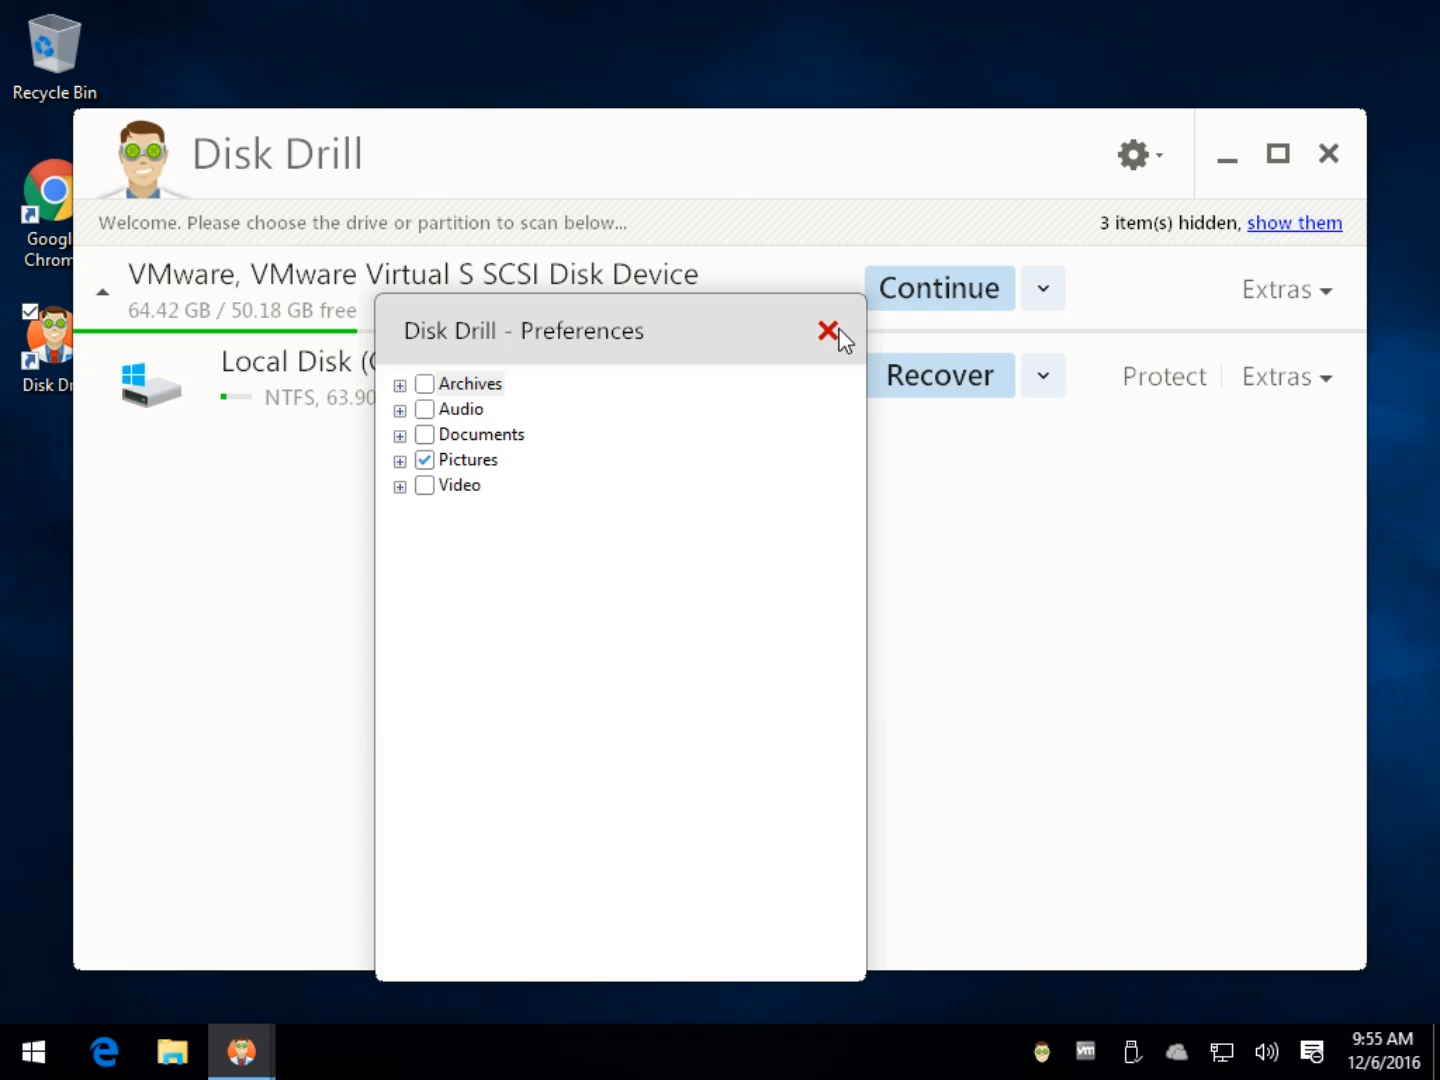
{"action": "left_click", "coordinate": [828, 330]}
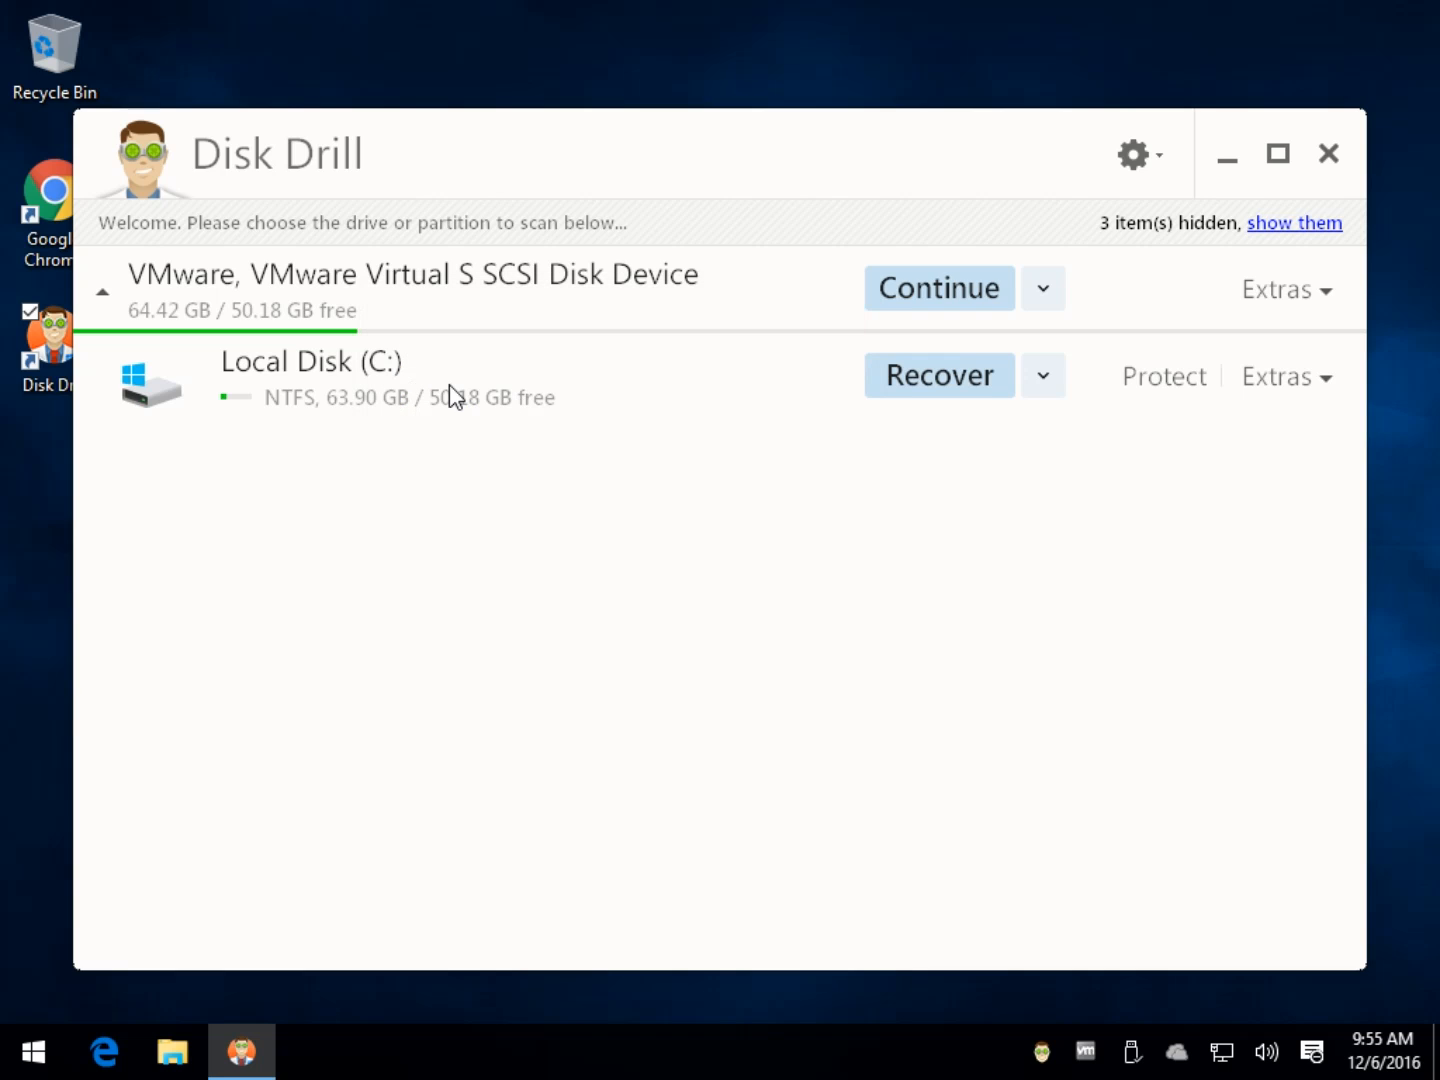
- Run a Deep Scan on Local Disk (C:) from the Recover dropdown and wait for results
{"action": "left_click", "coordinate": [1043, 375]}
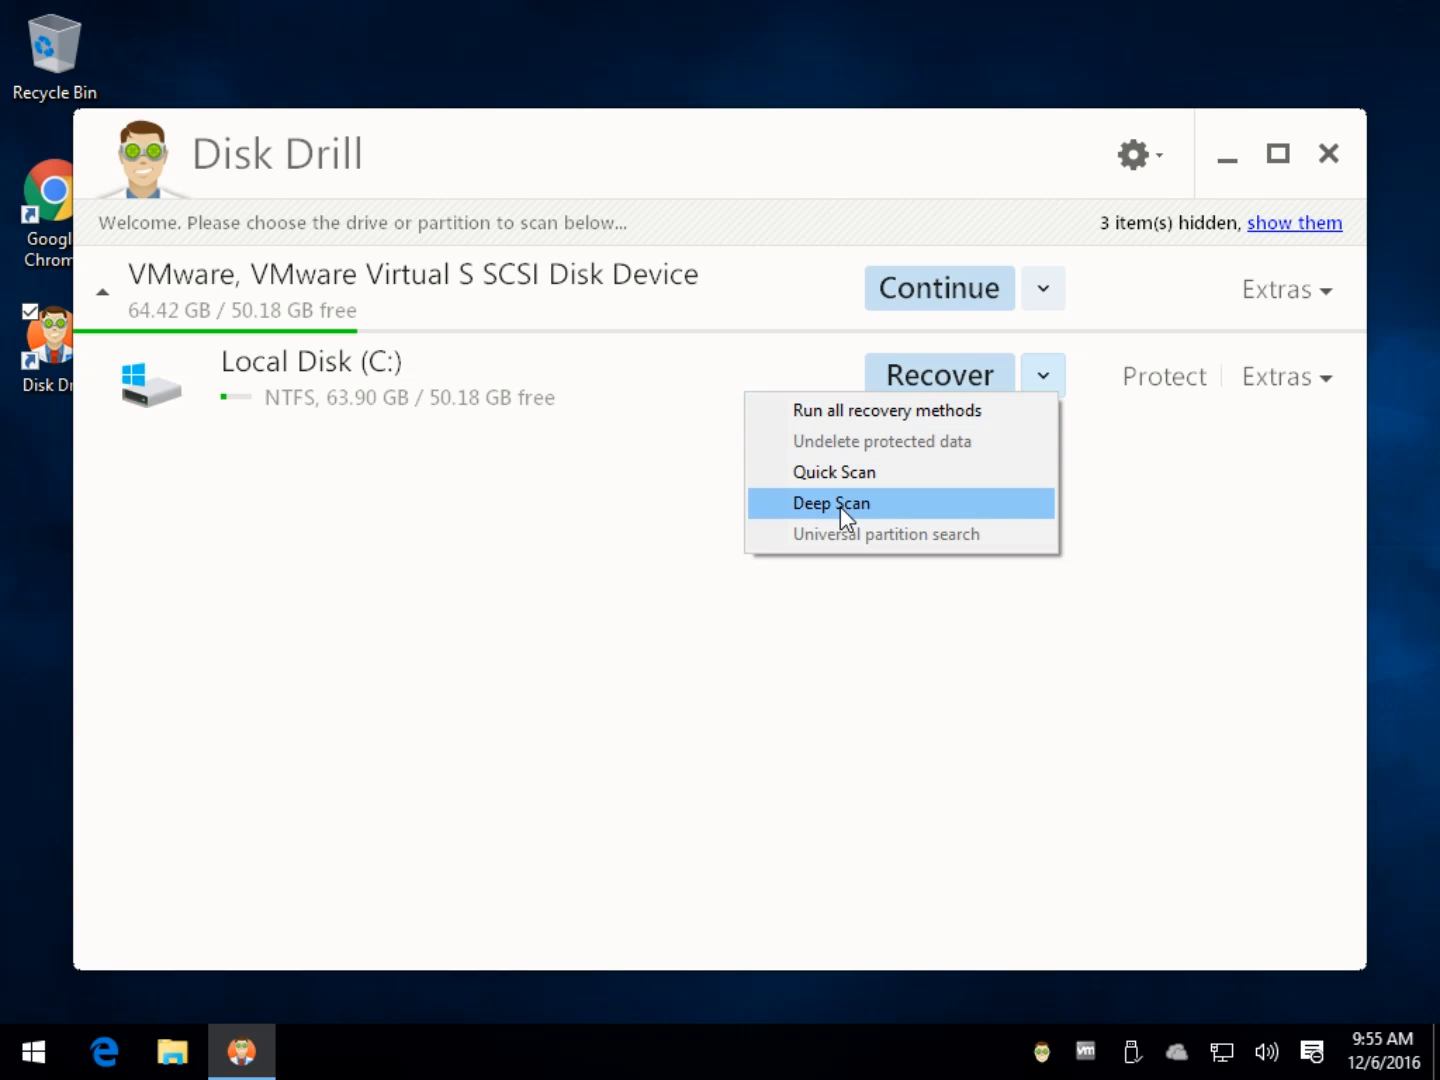
{"action": "left_click", "coordinate": [831, 503]}
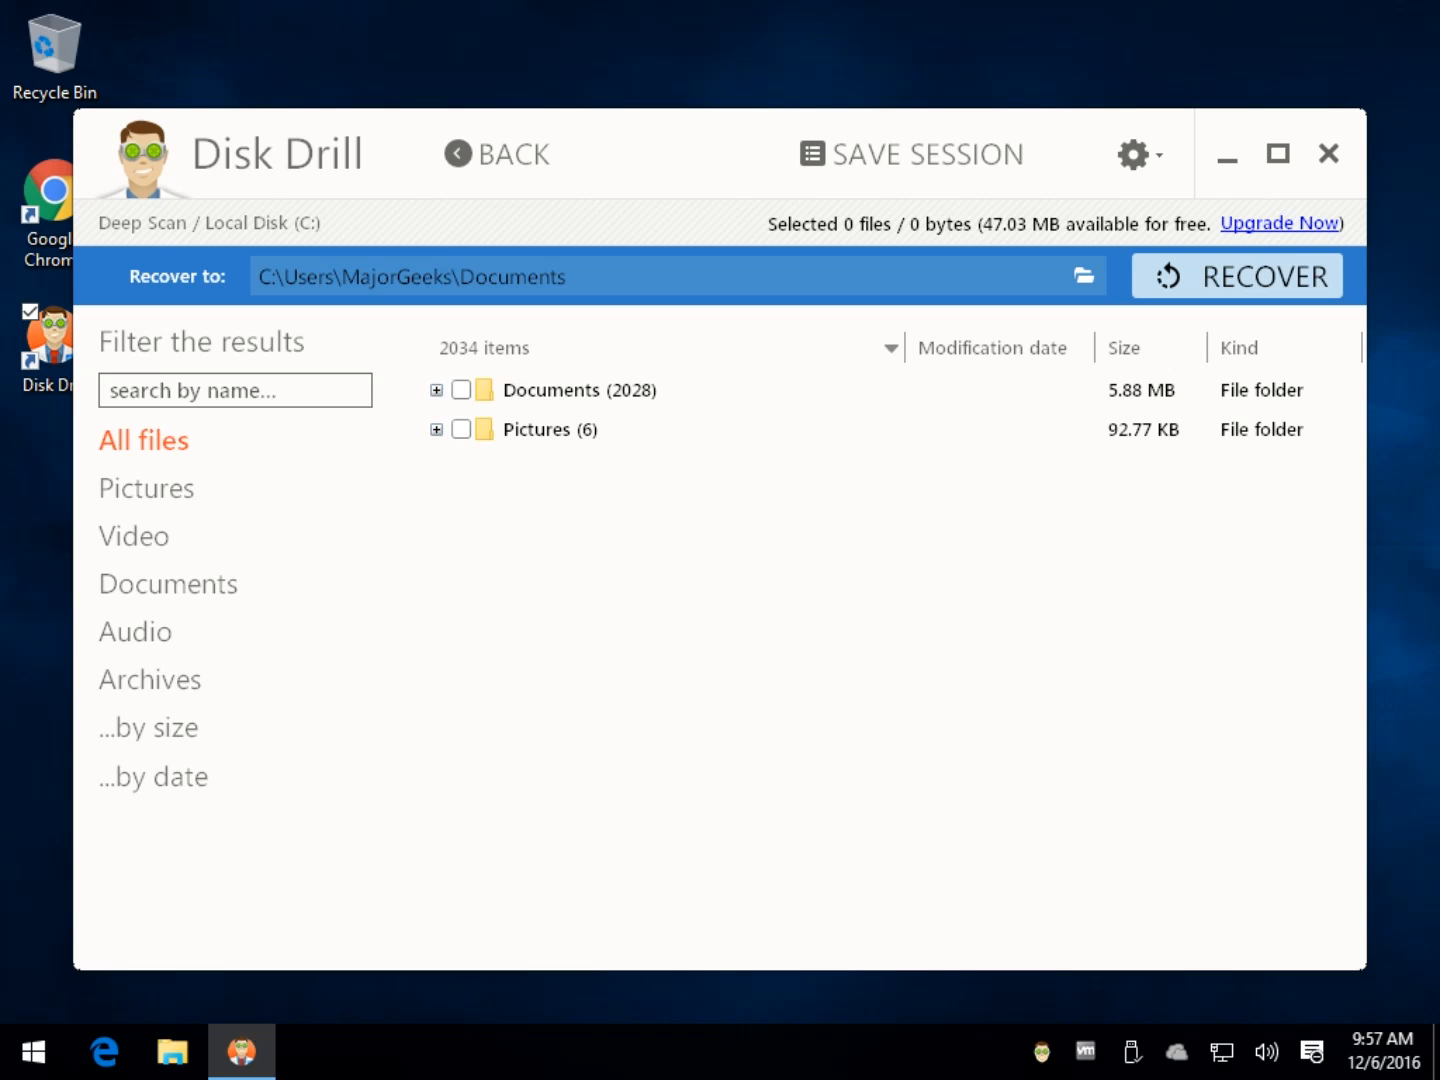
- Browse Documents > Thumbs.db and view then close the hex preview of file000000.Thumbs.db
{"action": "left_click", "coordinate": [436, 390]}
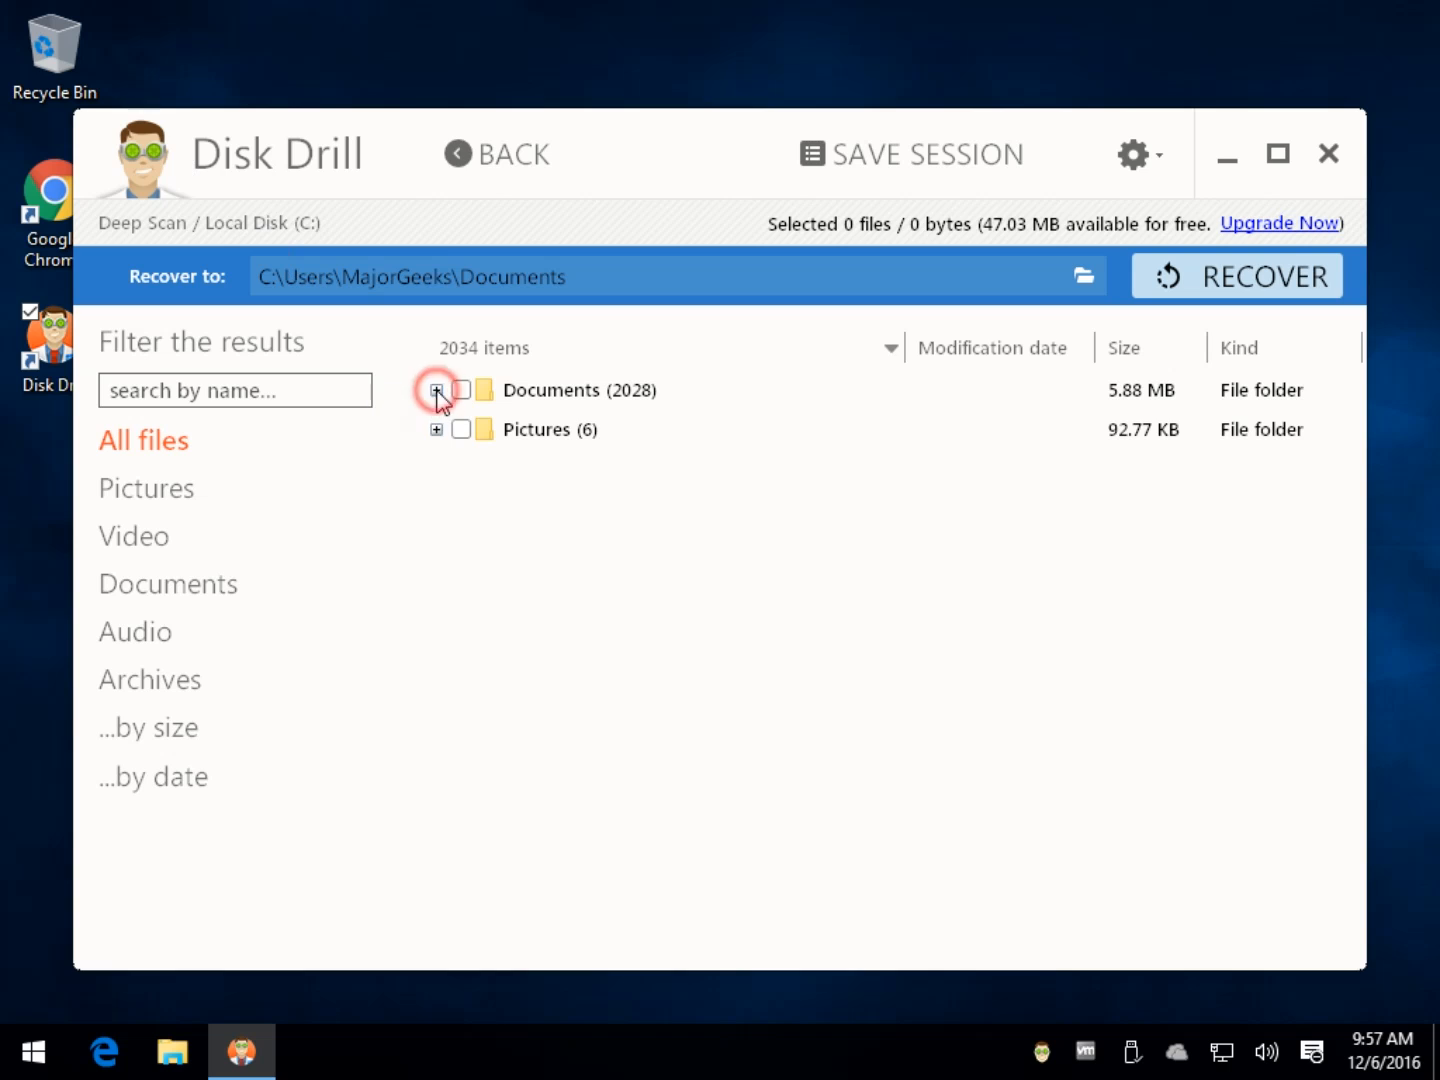
{"action": "left_click", "coordinate": [436, 390]}
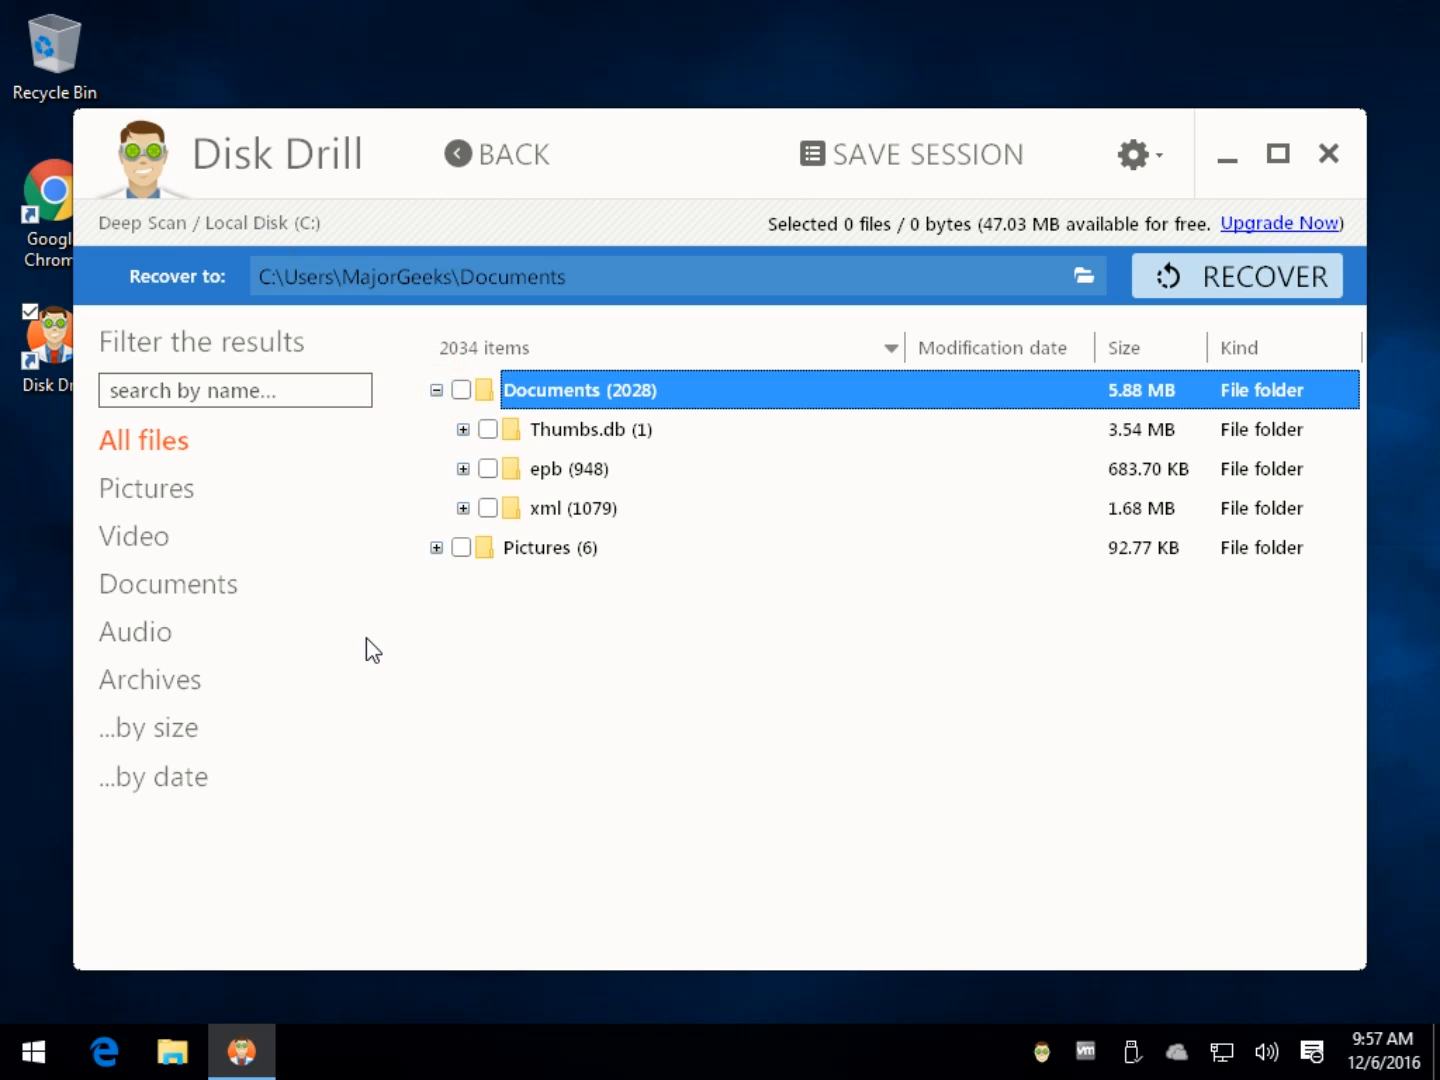
{"action": "left_click", "coordinate": [593, 429]}
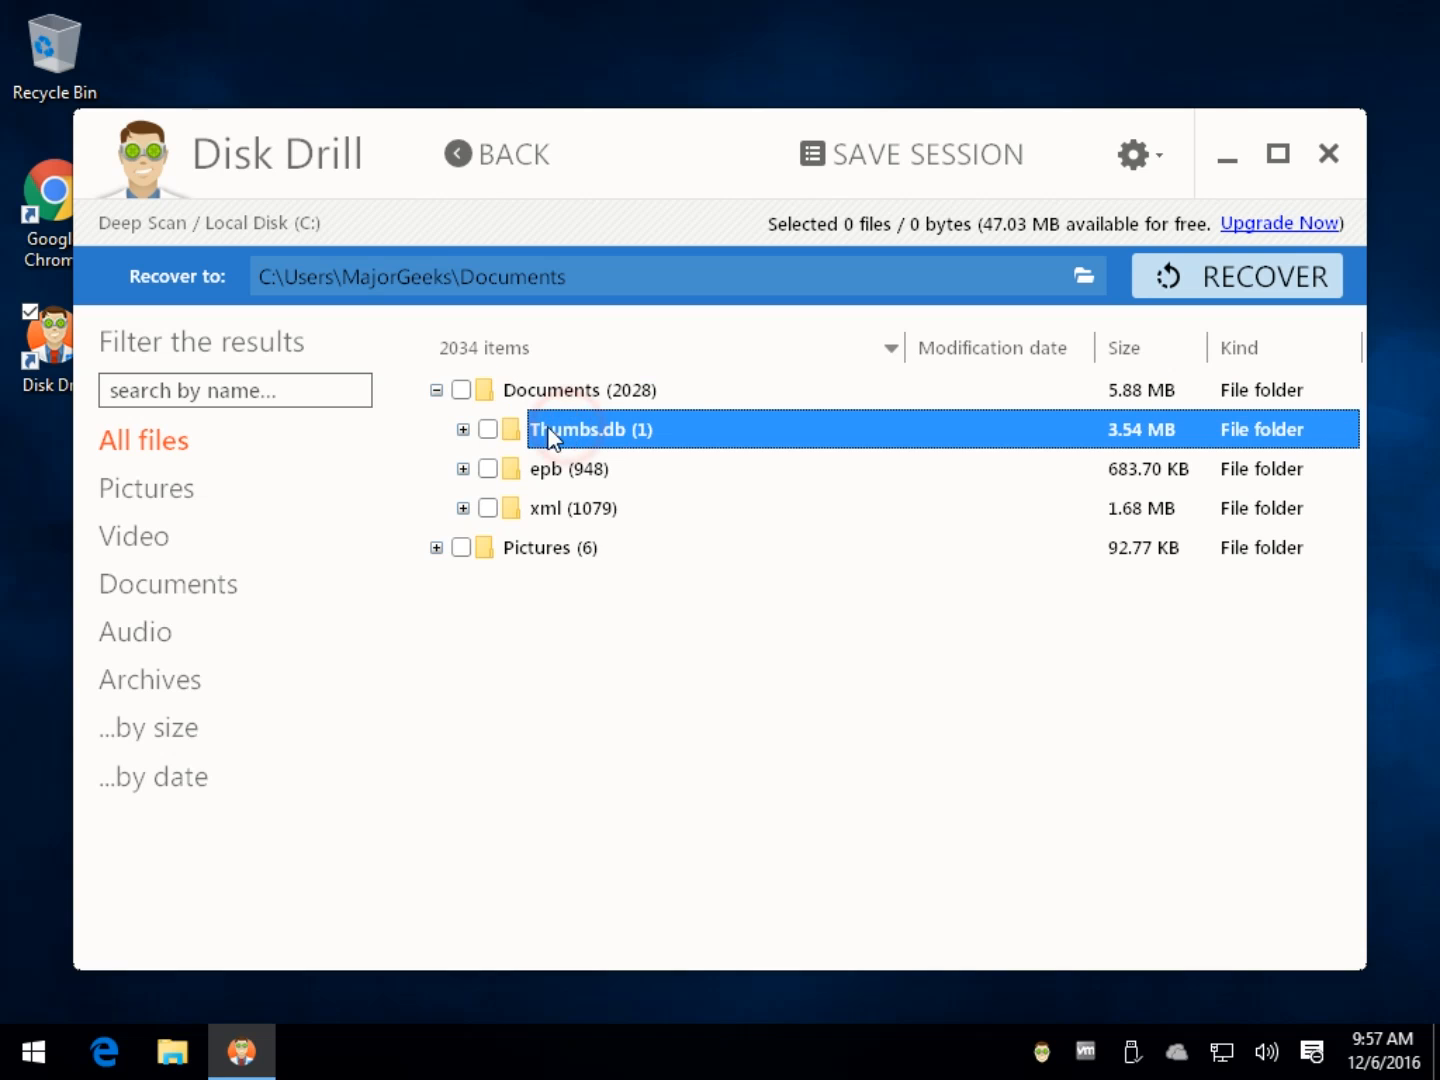
{"action": "left_click", "coordinate": [462, 429]}
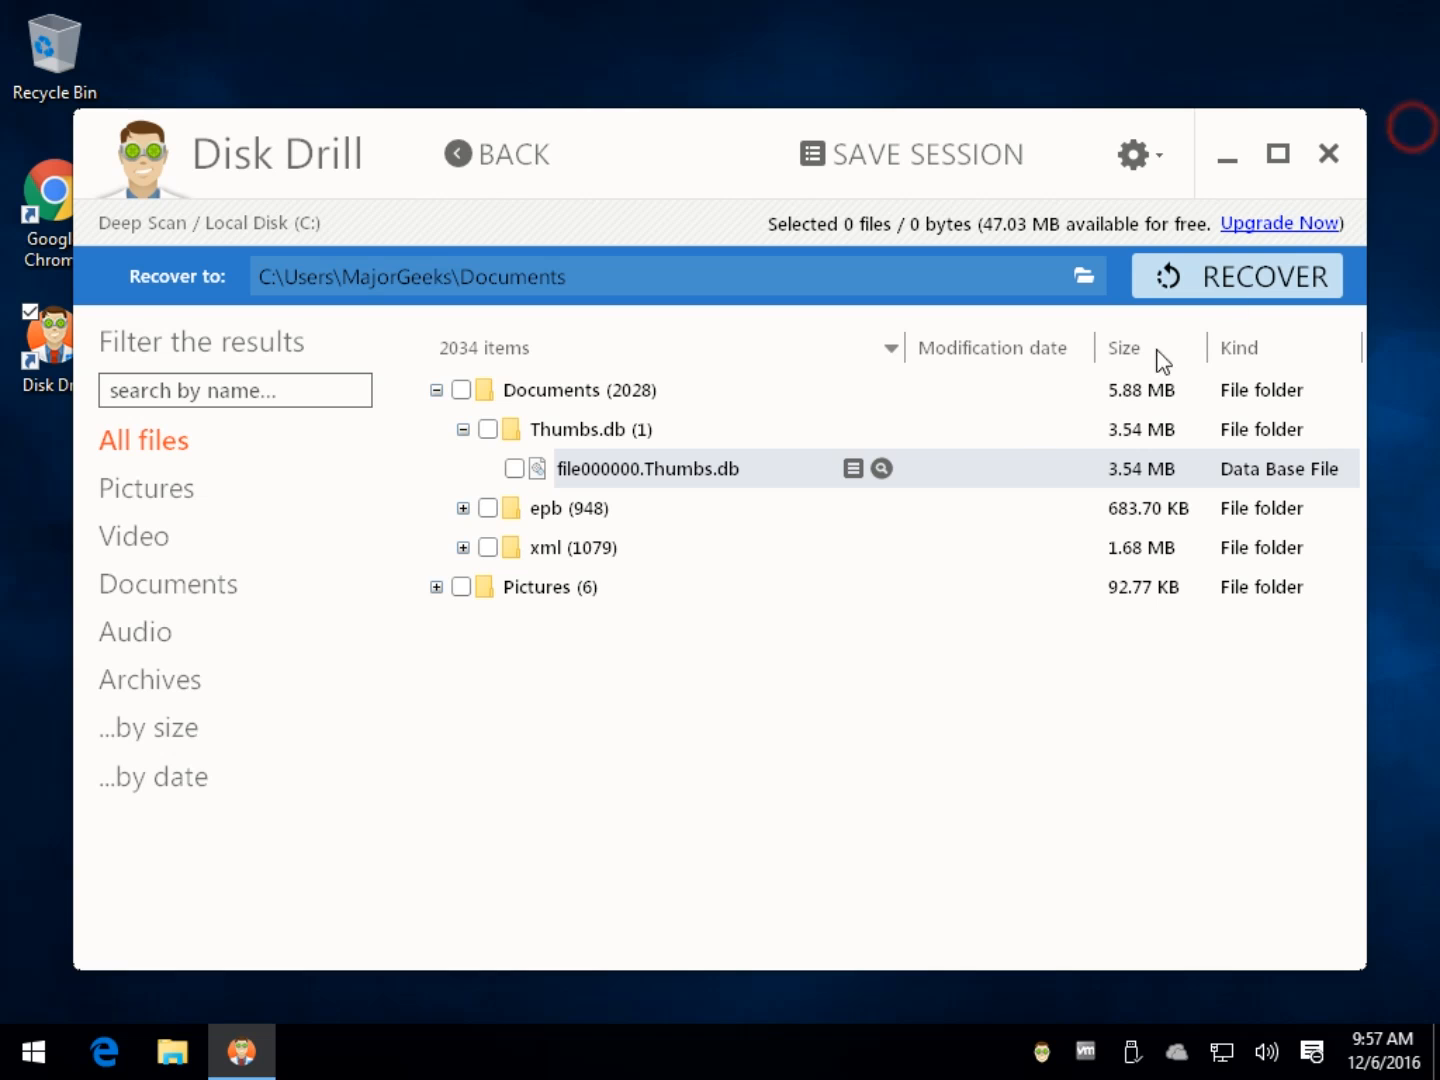
{"action": "left_click", "coordinate": [853, 468]}
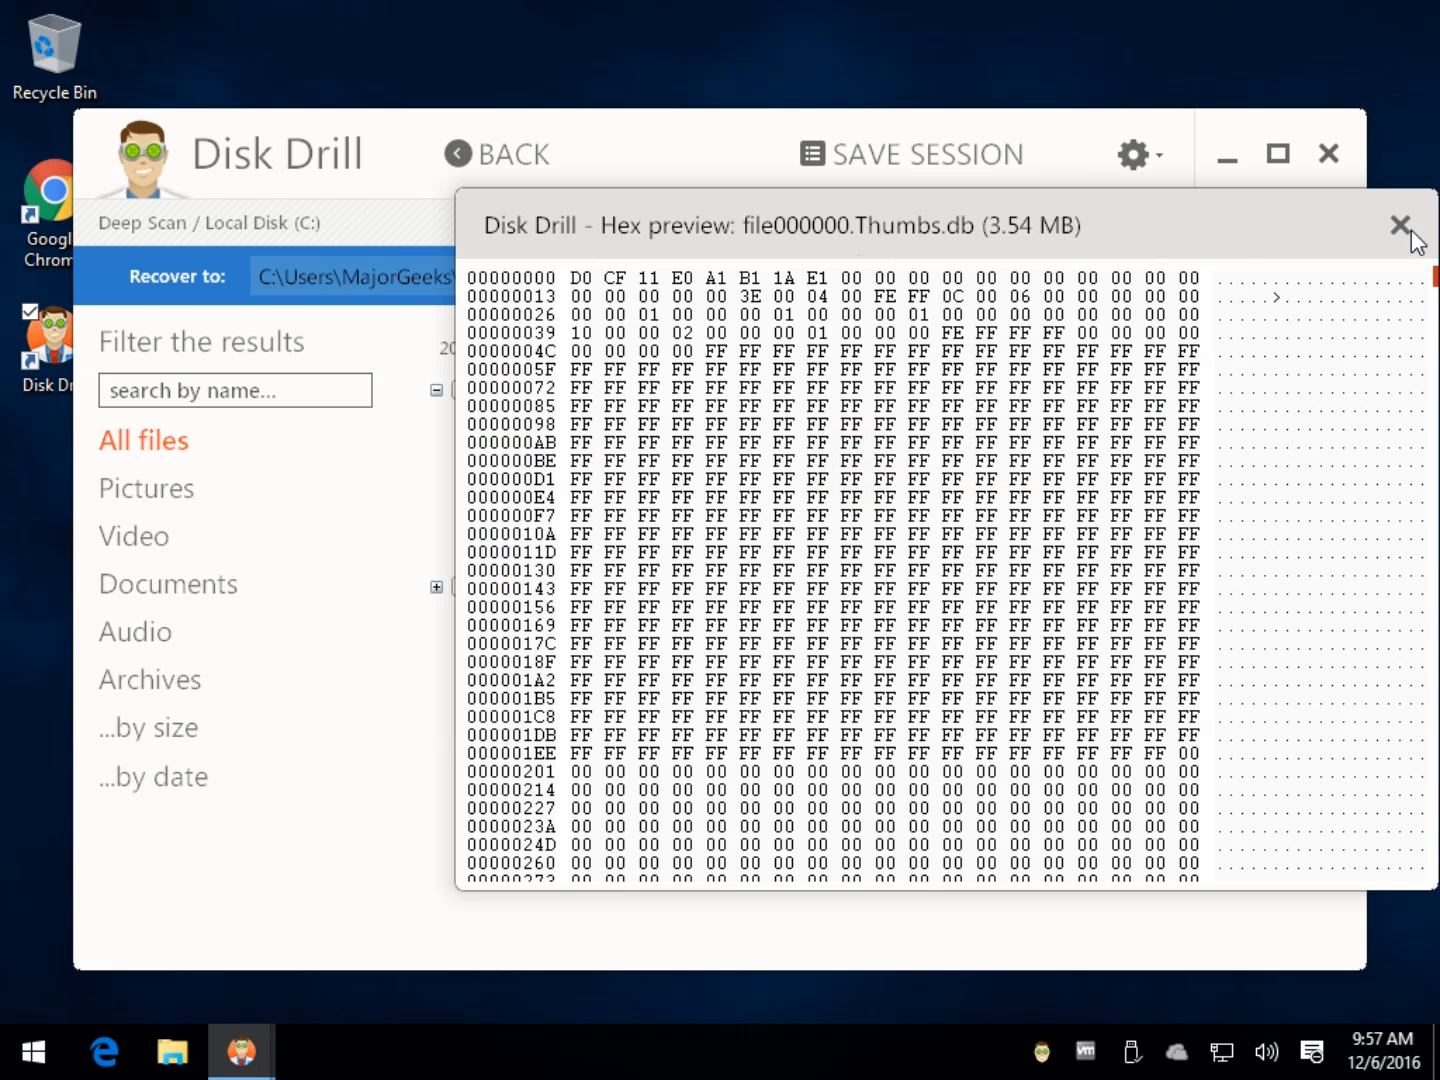
{"action": "left_click", "coordinate": [1401, 224]}
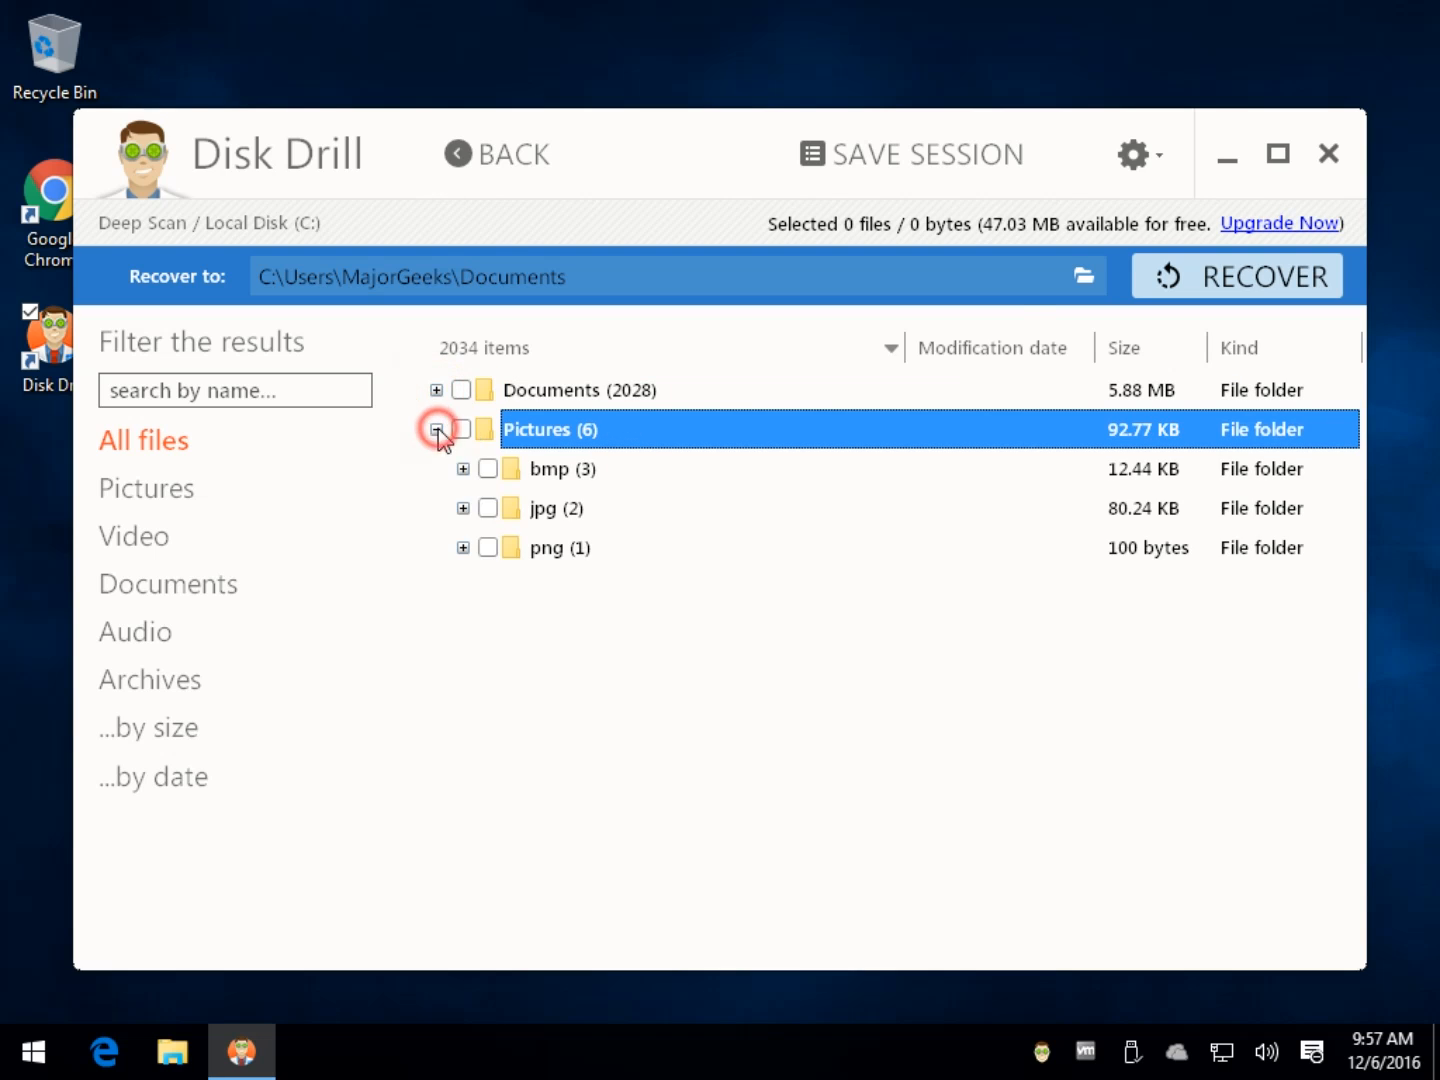
- Expand Pictures and its jpg folder to list file000000.jpg and file000001.jpg
{"action": "left_click", "coordinate": [437, 429]}
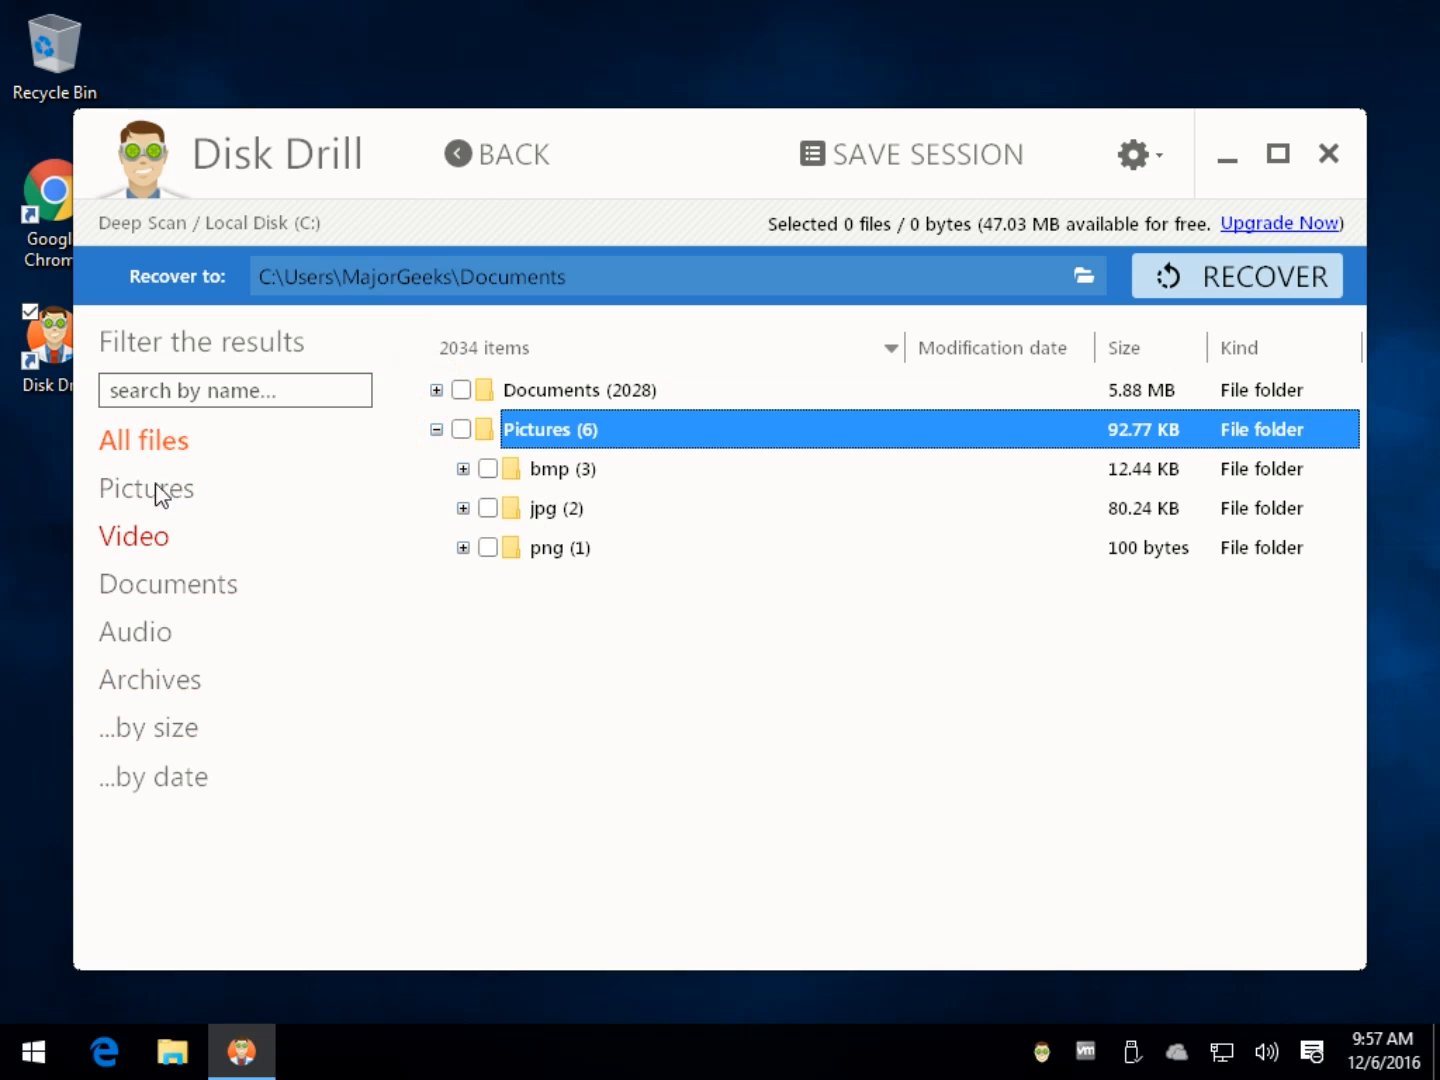
{"action": "mouse_move", "coordinate": [135, 560]}
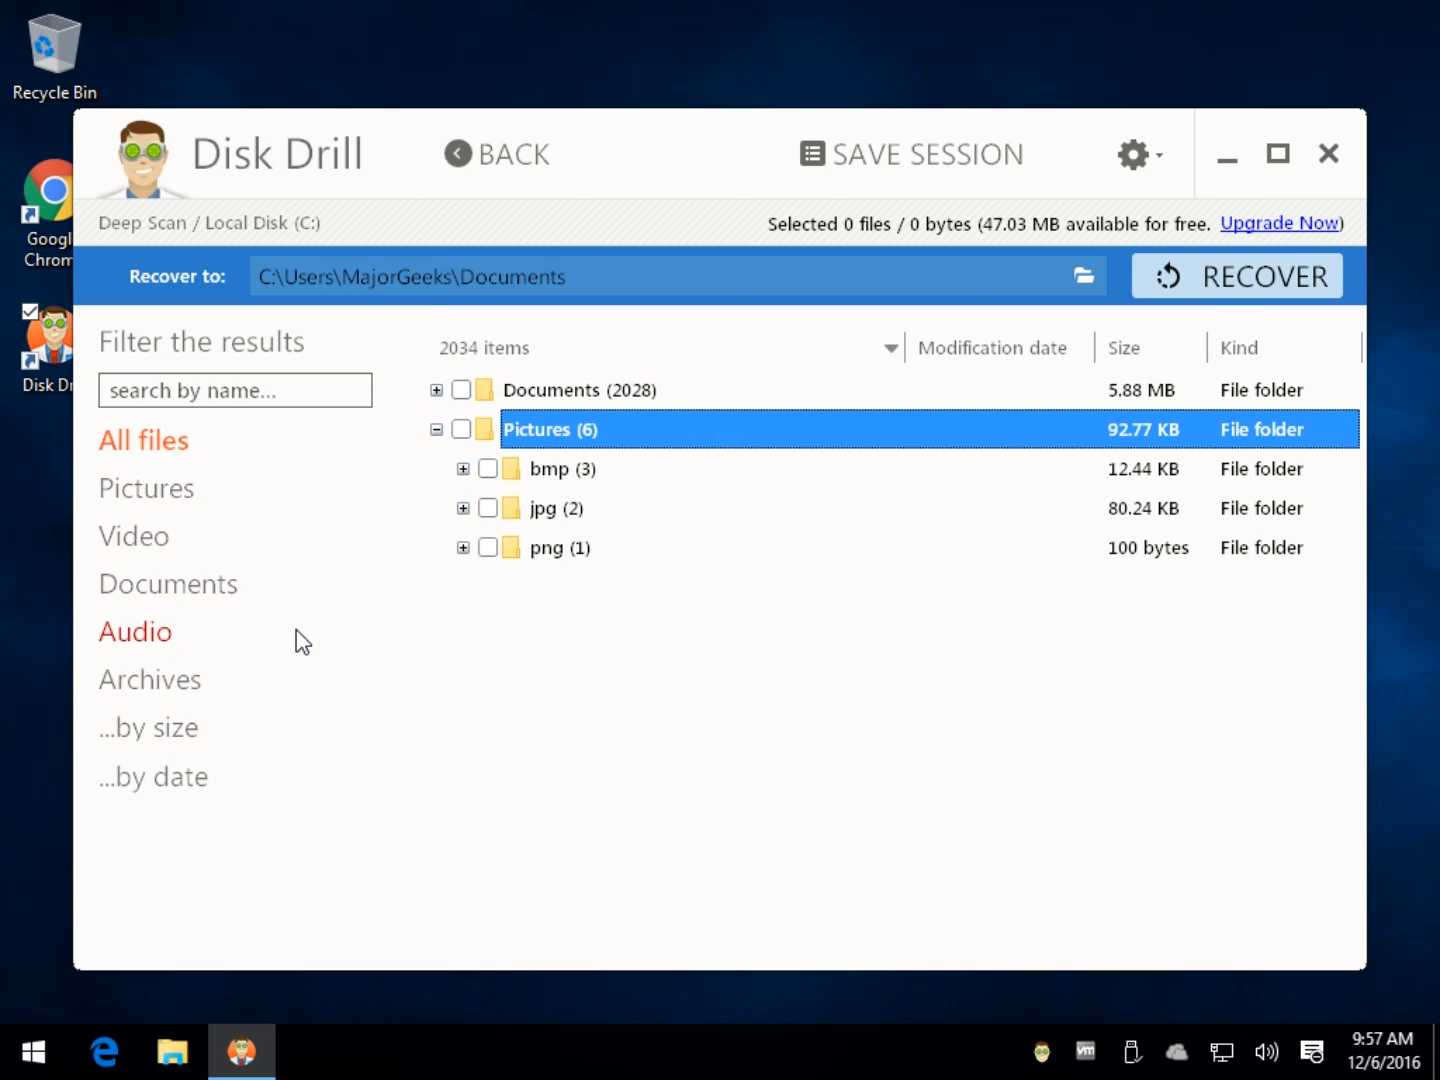
{"action": "mouse_move", "coordinate": [340, 470]}
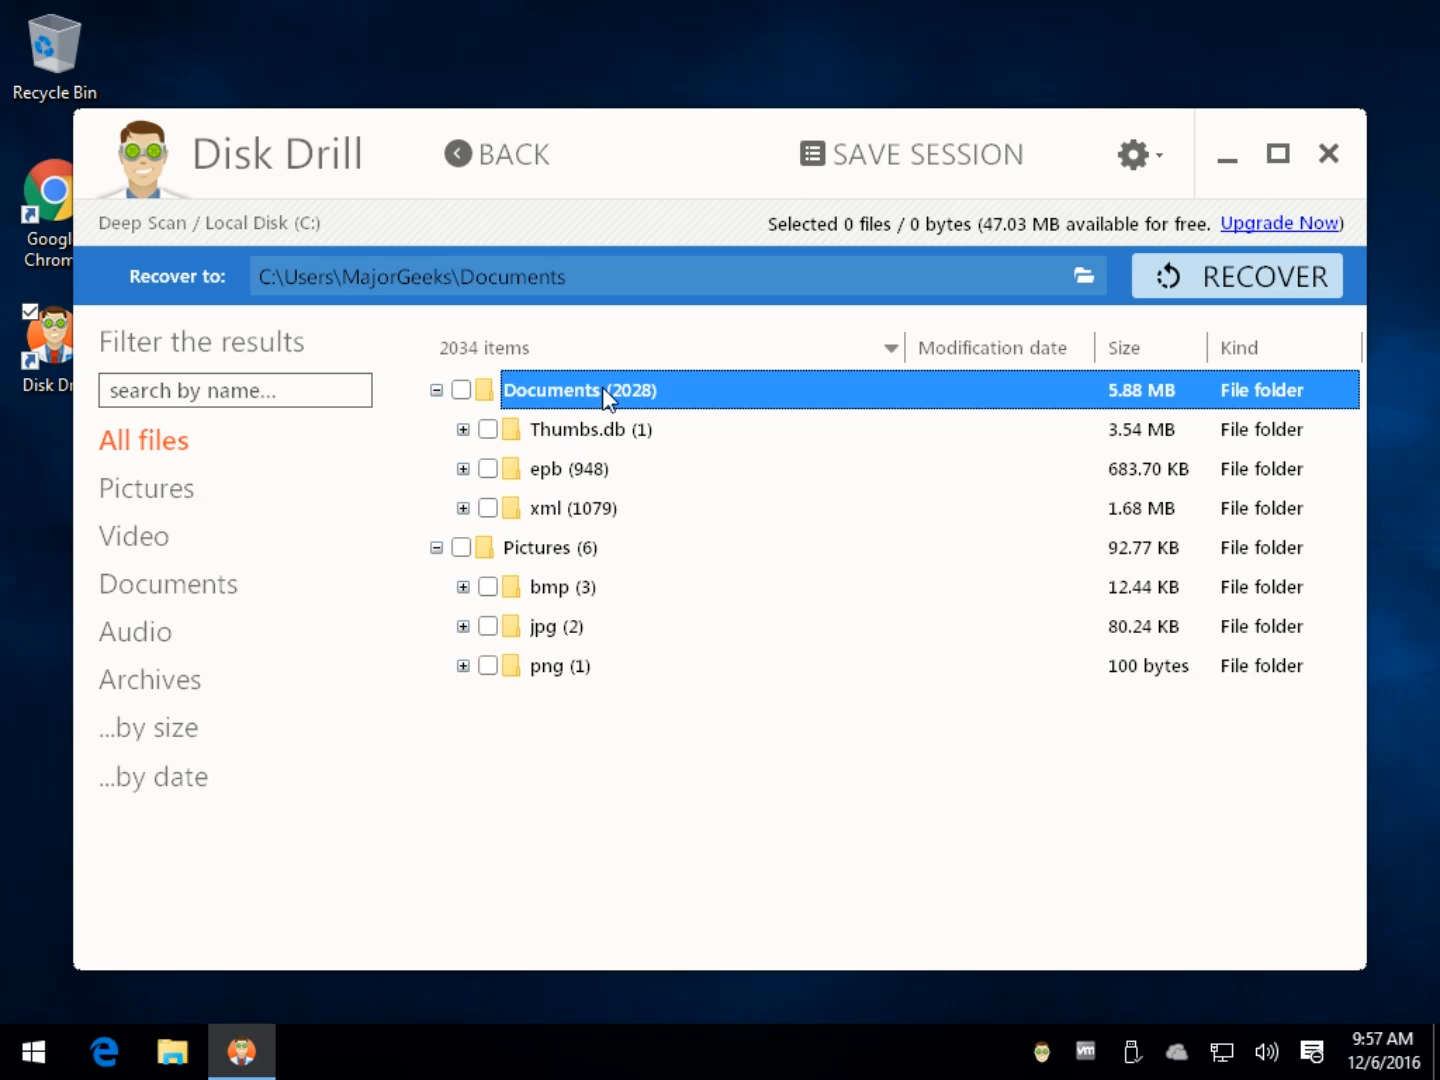
{"action": "mouse_move", "coordinate": [1222, 378]}
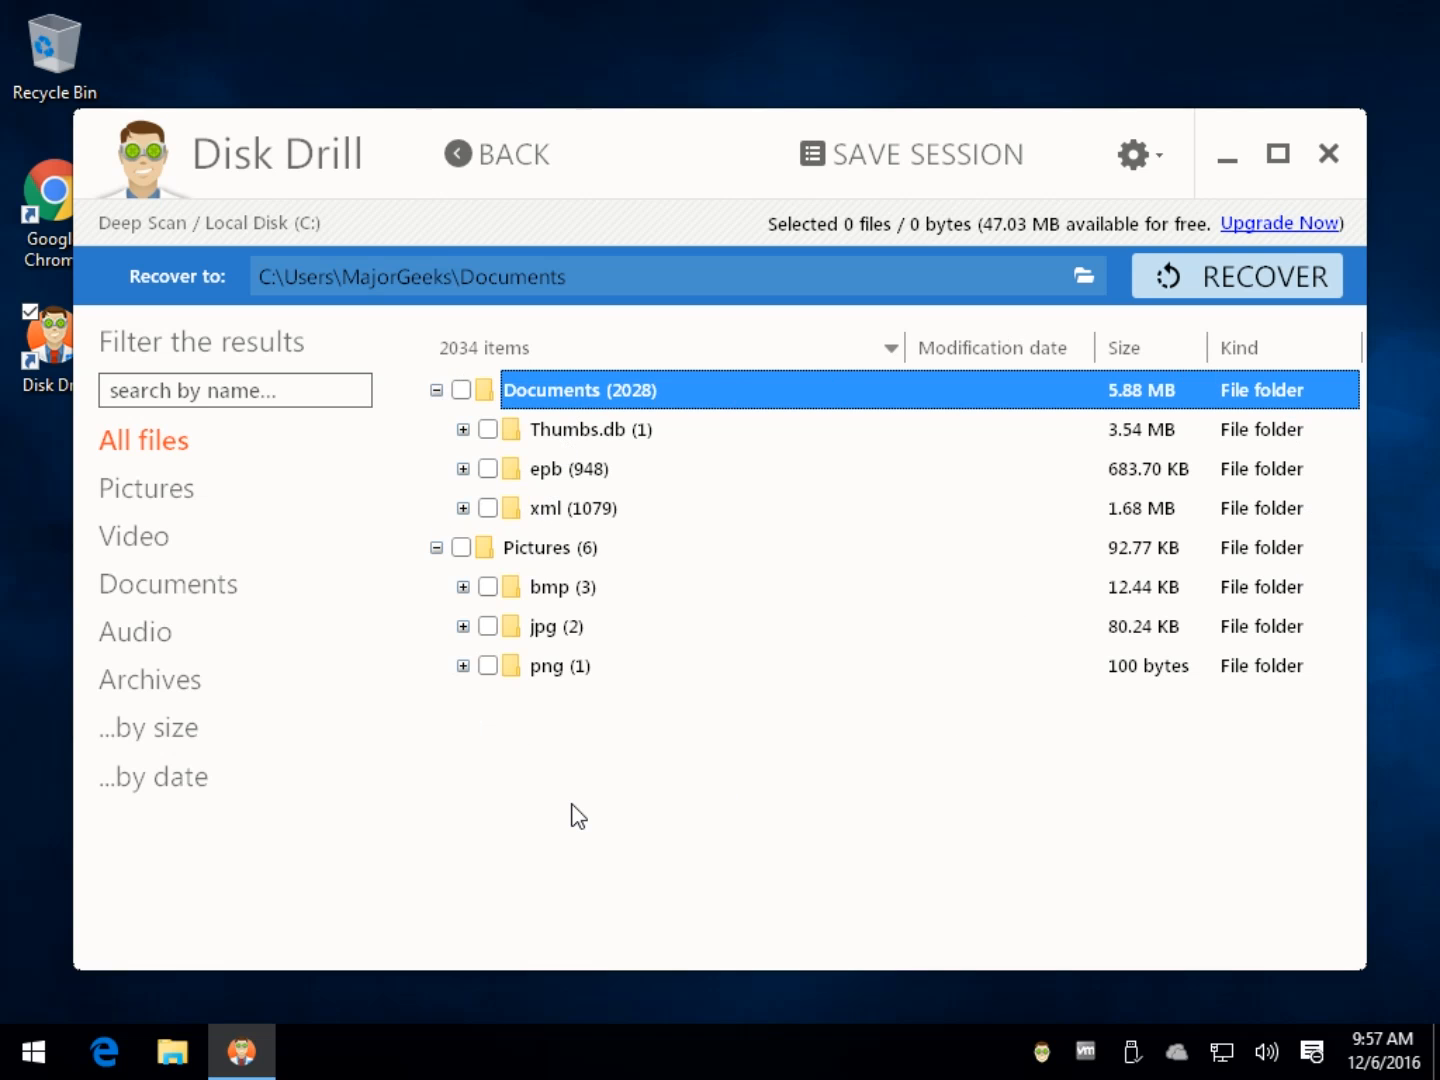
{"action": "mouse_move", "coordinate": [577, 751]}
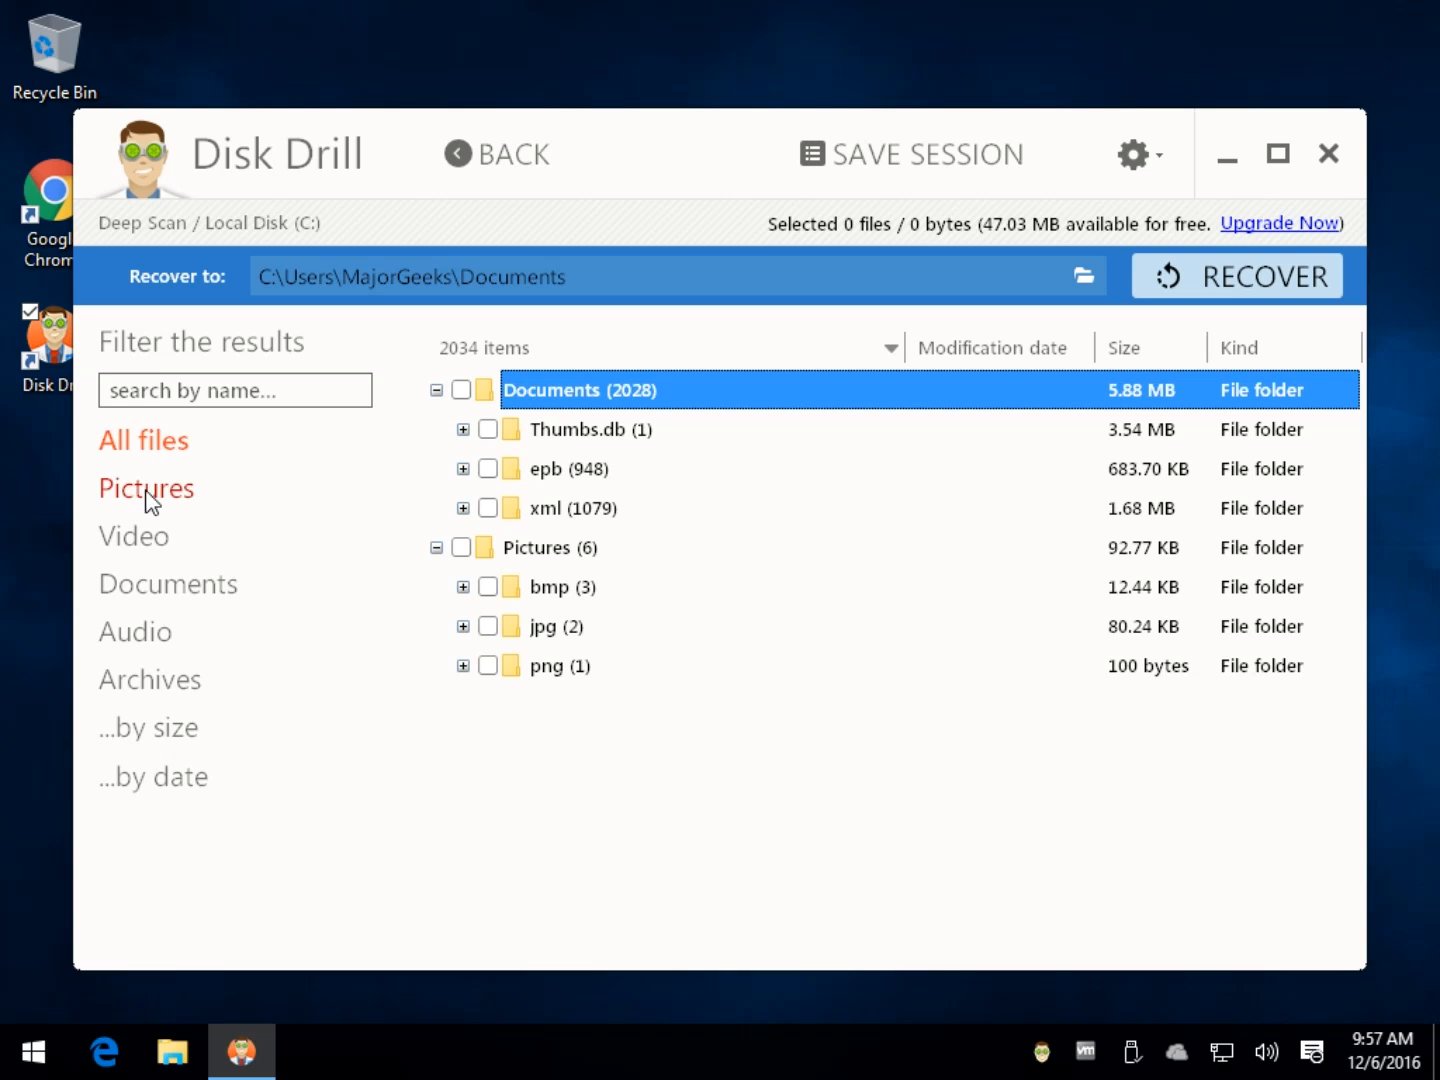
{"action": "left_click", "coordinate": [235, 390]}
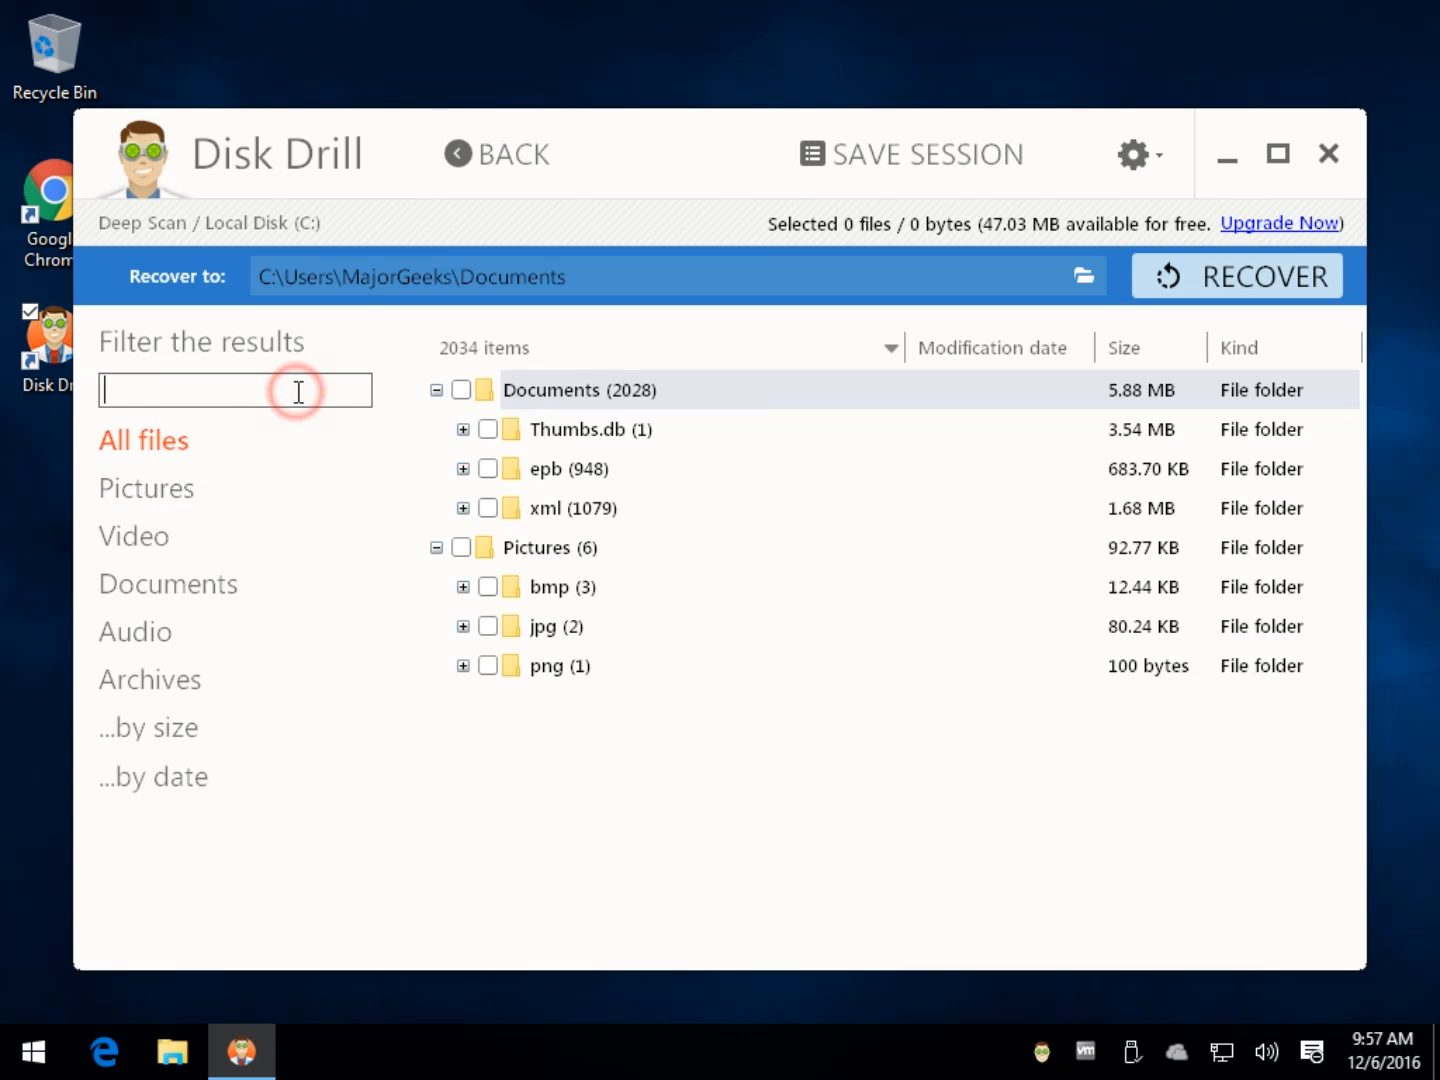
{"action": "left_click", "coordinate": [463, 626]}
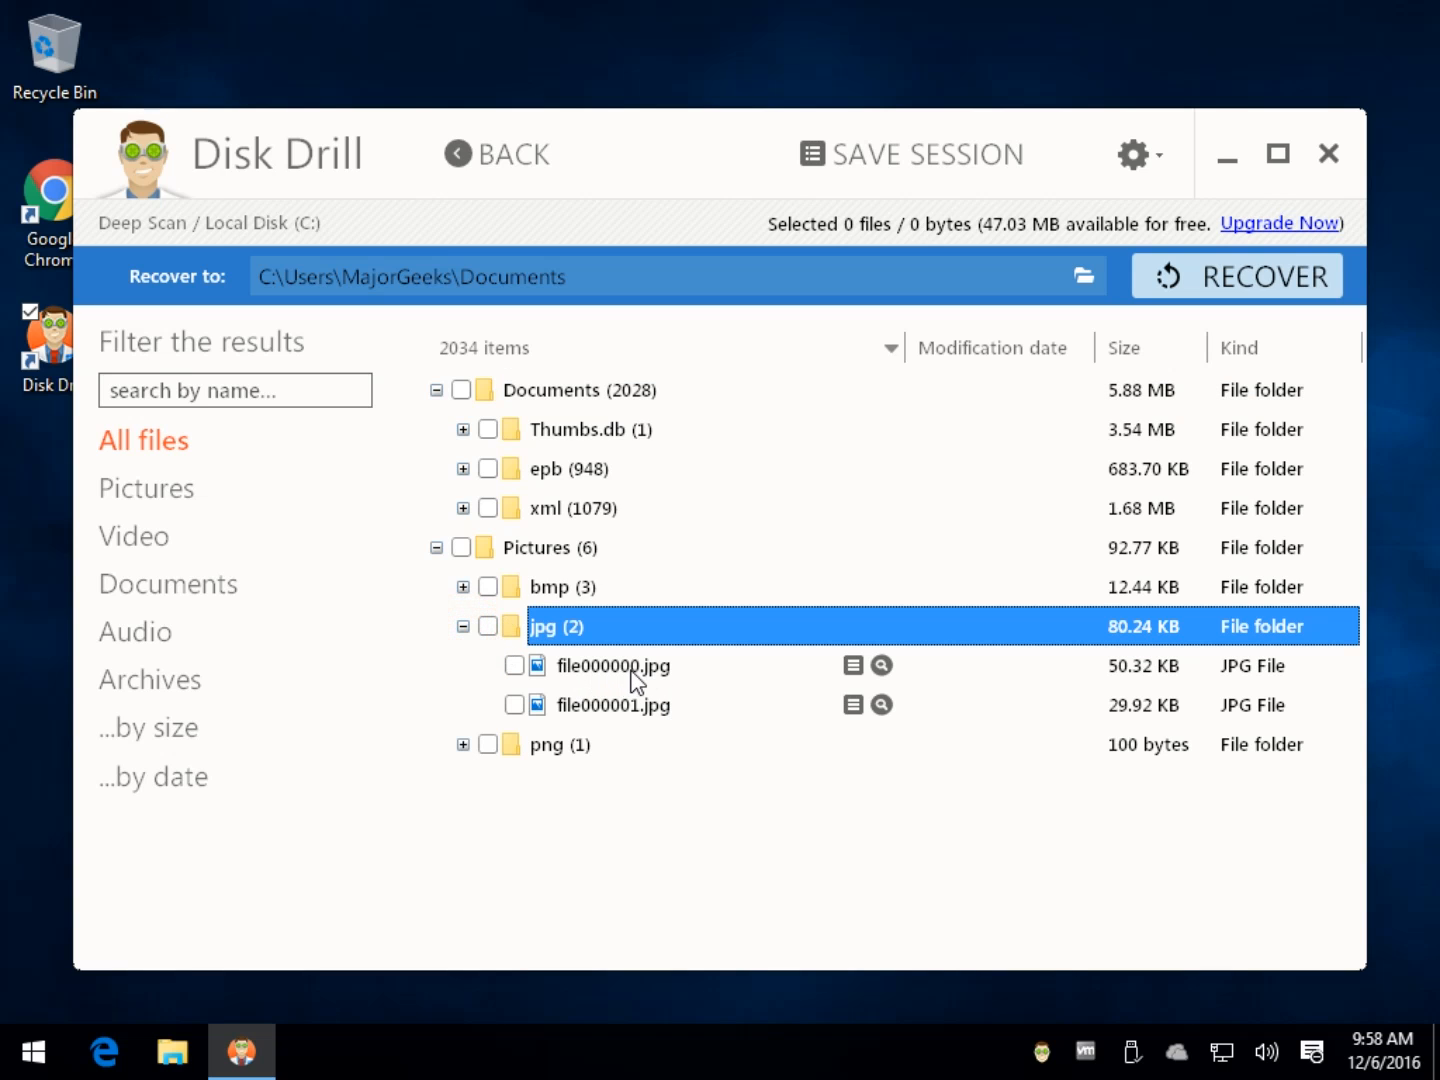
{"action": "mouse_move", "coordinate": [884, 668]}
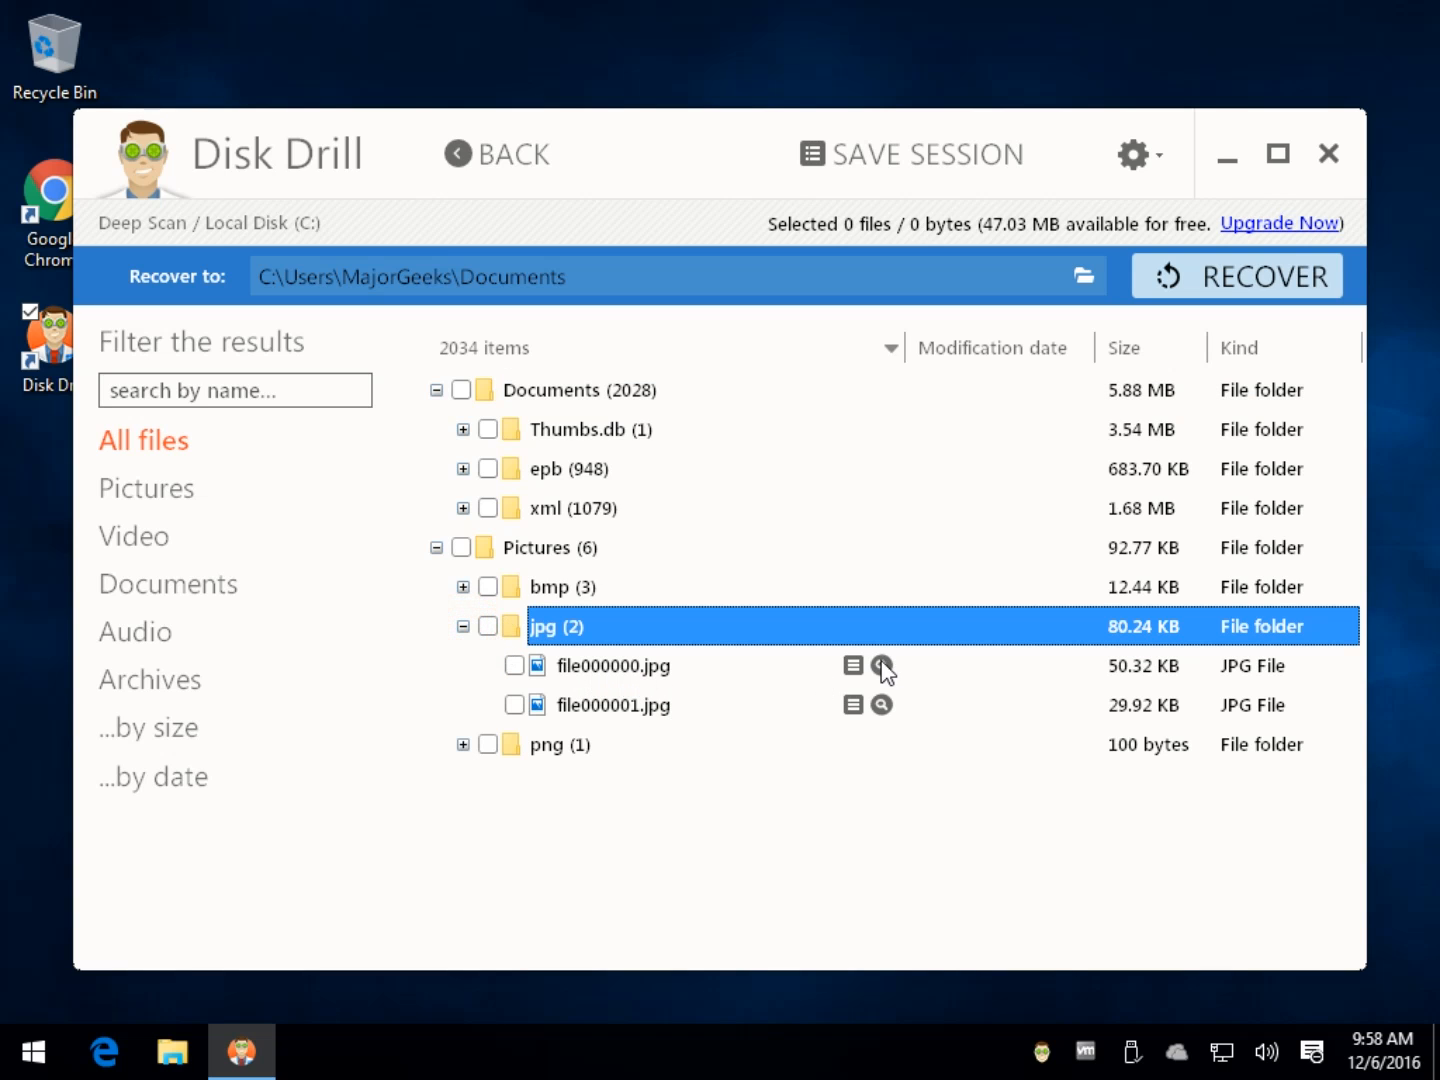
{"action": "left_click", "coordinate": [881, 666]}
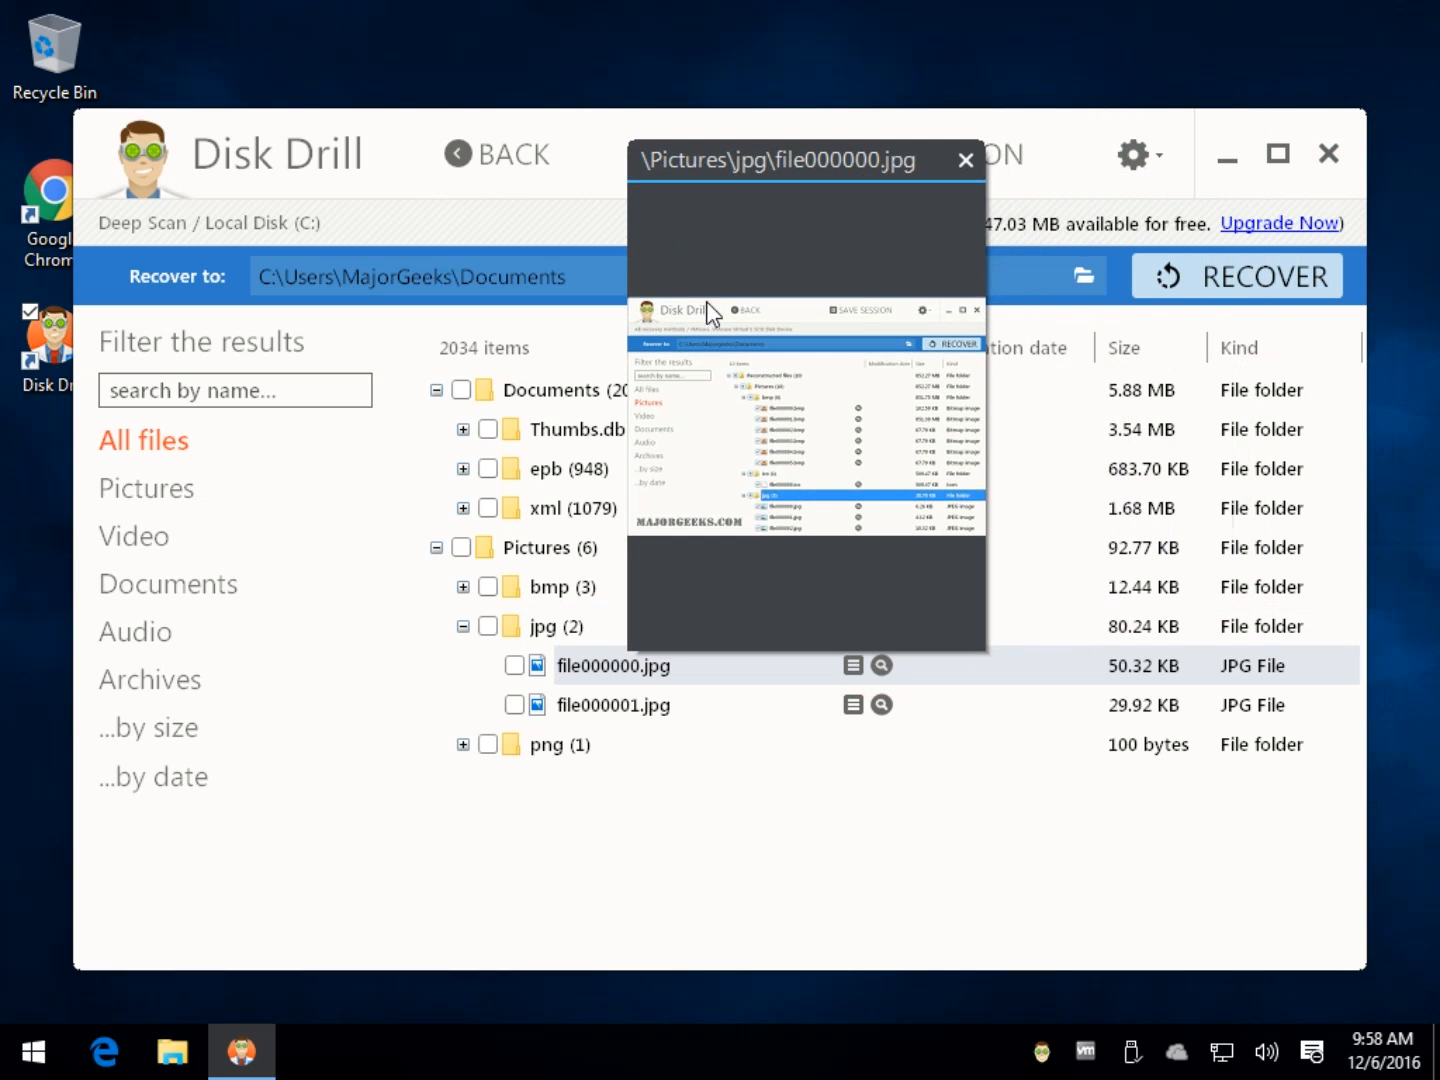
{"action": "mouse_move", "coordinate": [418, 245]}
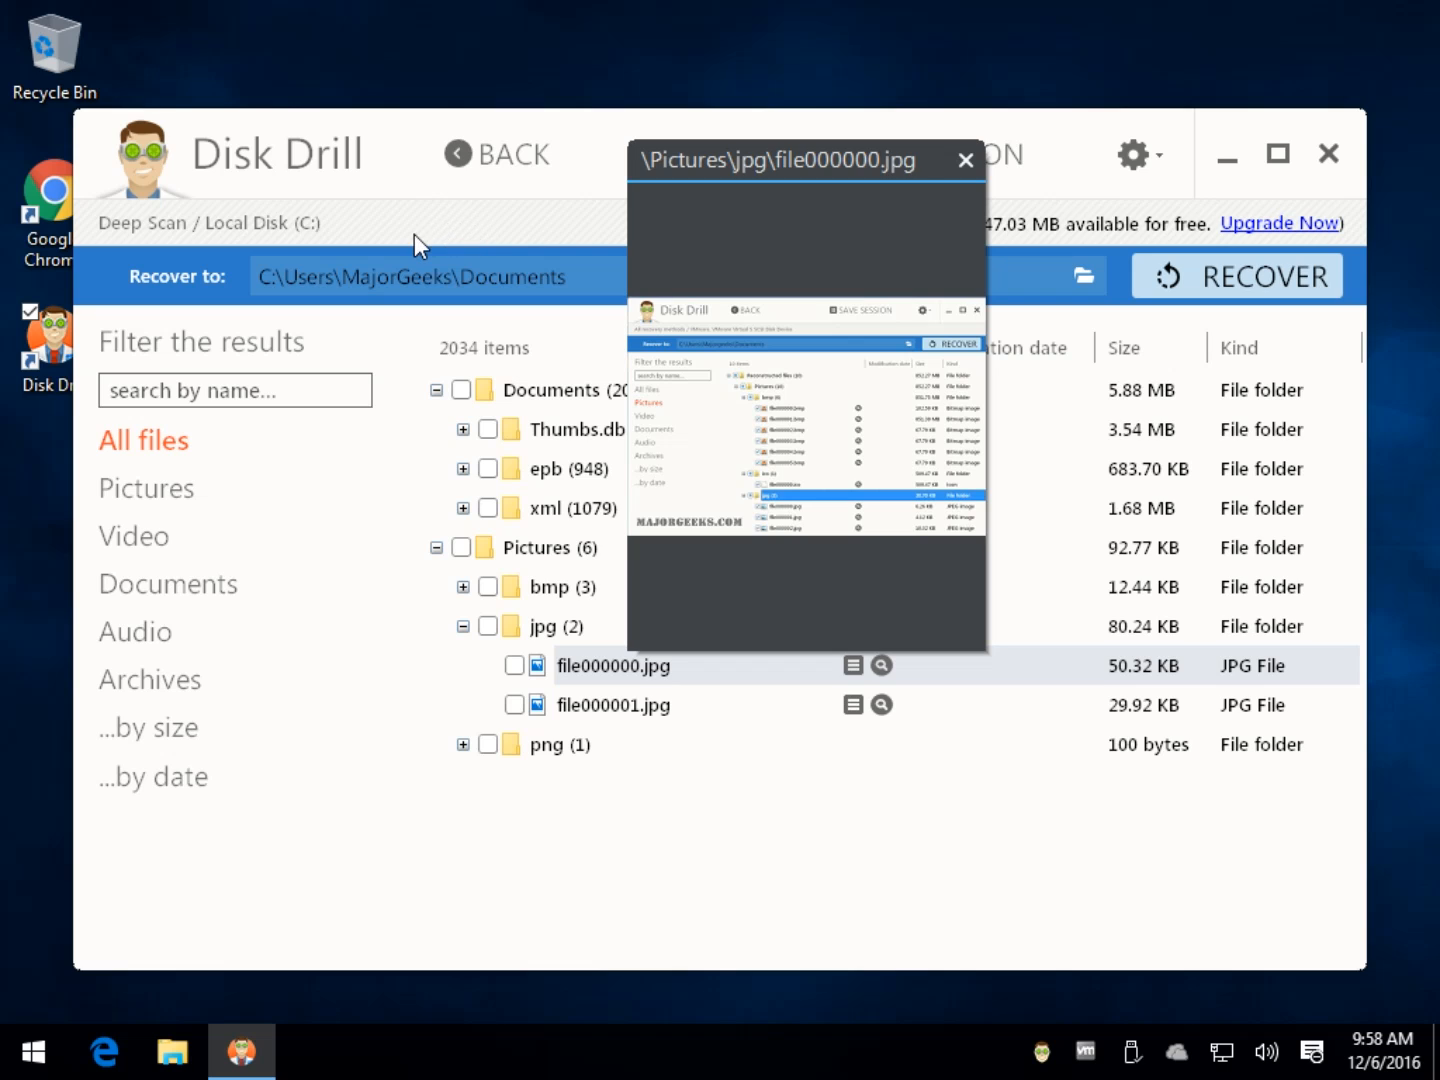
{"action": "mouse_move", "coordinate": [920, 432]}
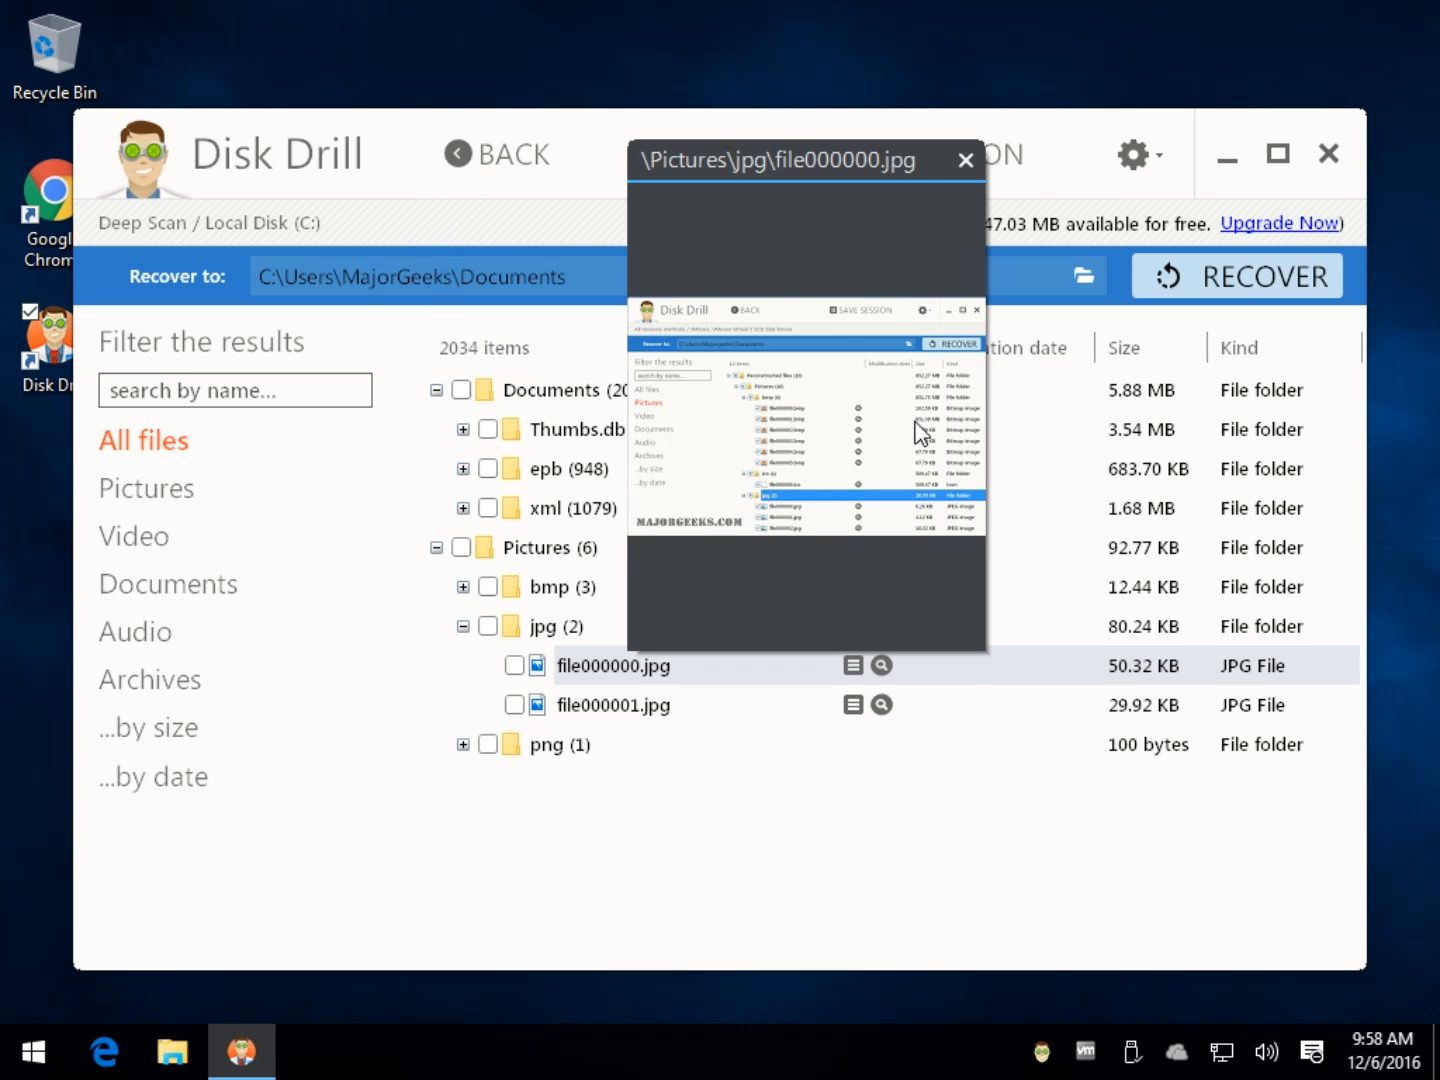
{"action": "mouse_move", "coordinate": [964, 161]}
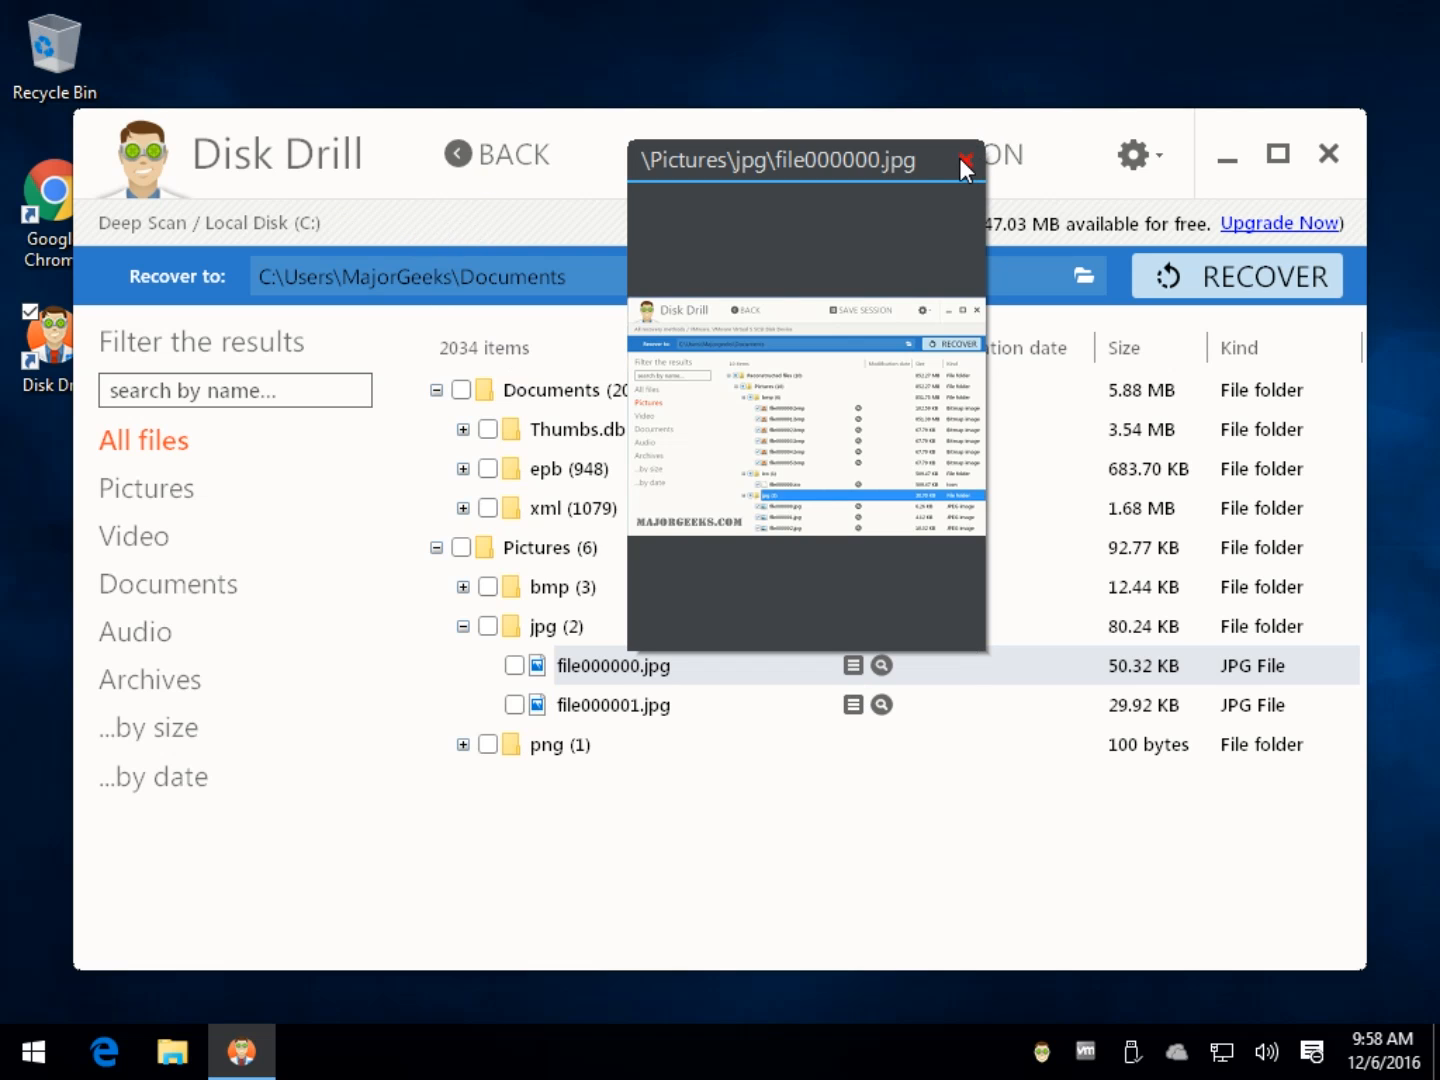
{"action": "left_click", "coordinate": [965, 161]}
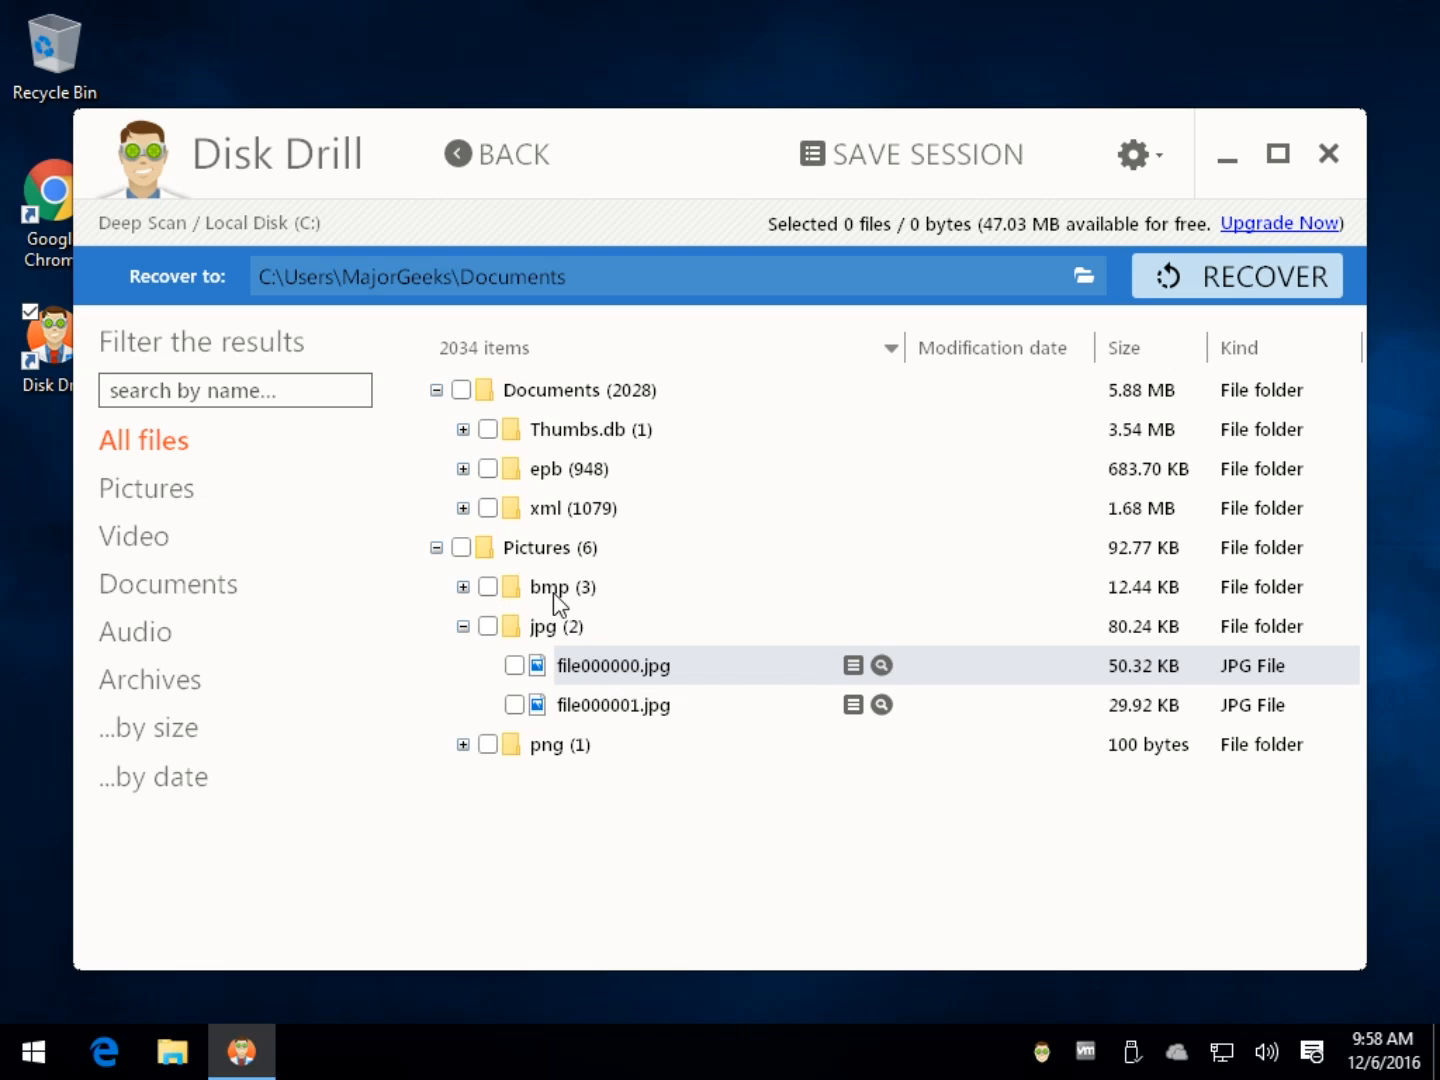
- Recover the whole jpg folder to Documents, accepting the same-drive warning; 2 of 2 files, 0 errors
{"action": "left_click", "coordinate": [488, 626]}
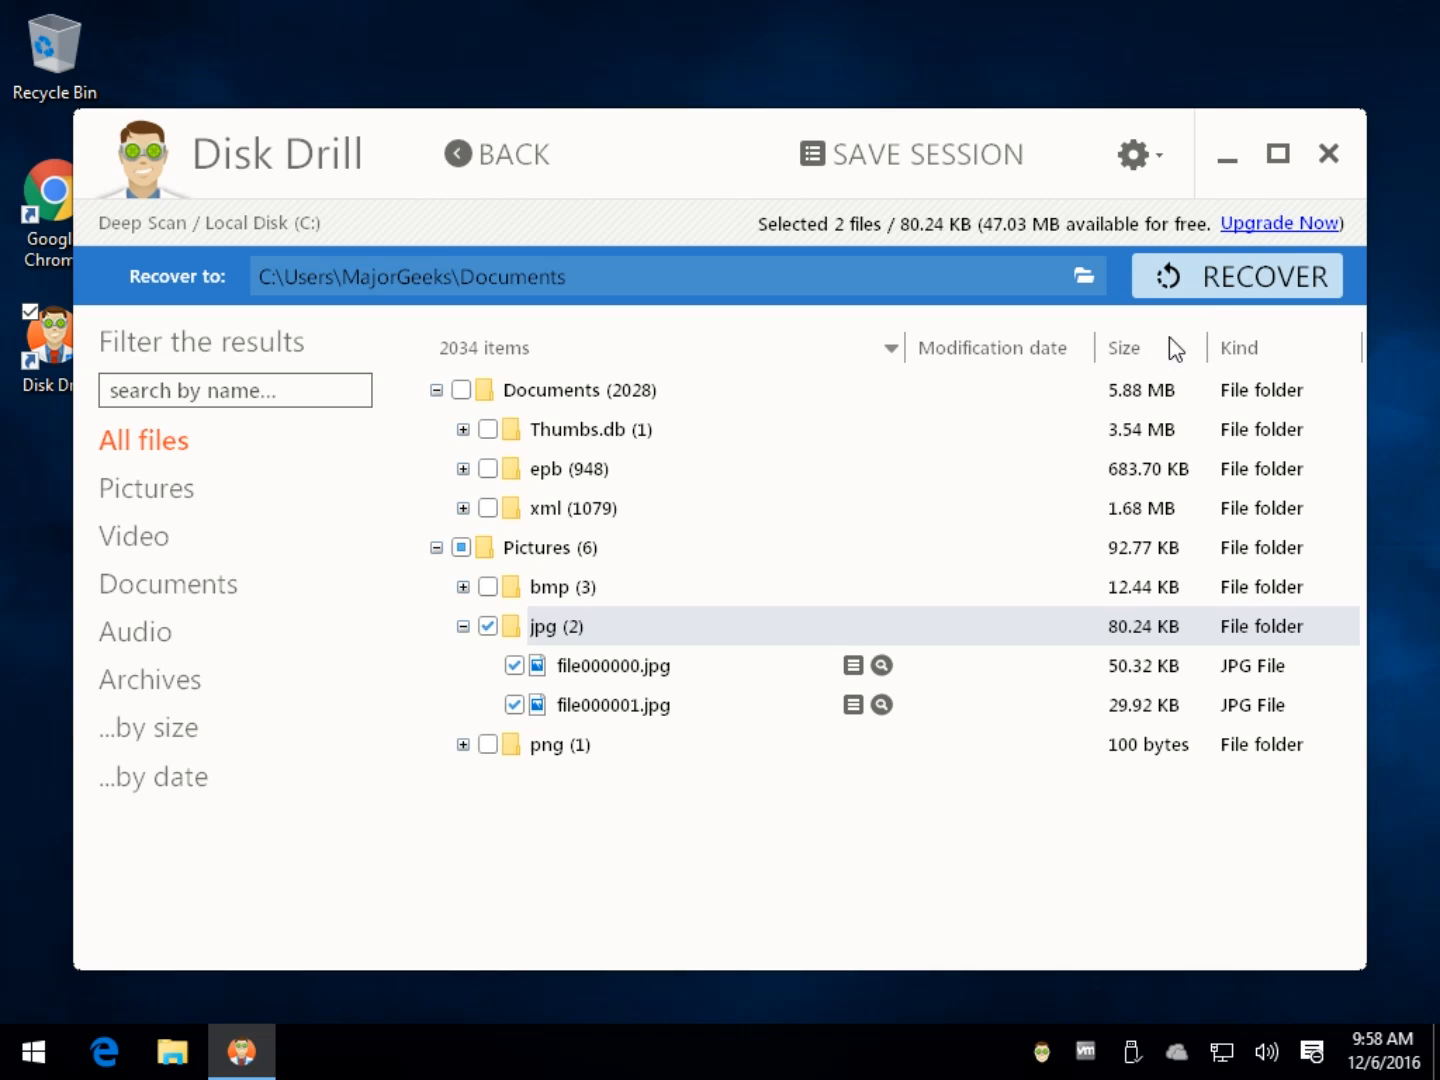
{"action": "left_click", "coordinate": [1236, 275]}
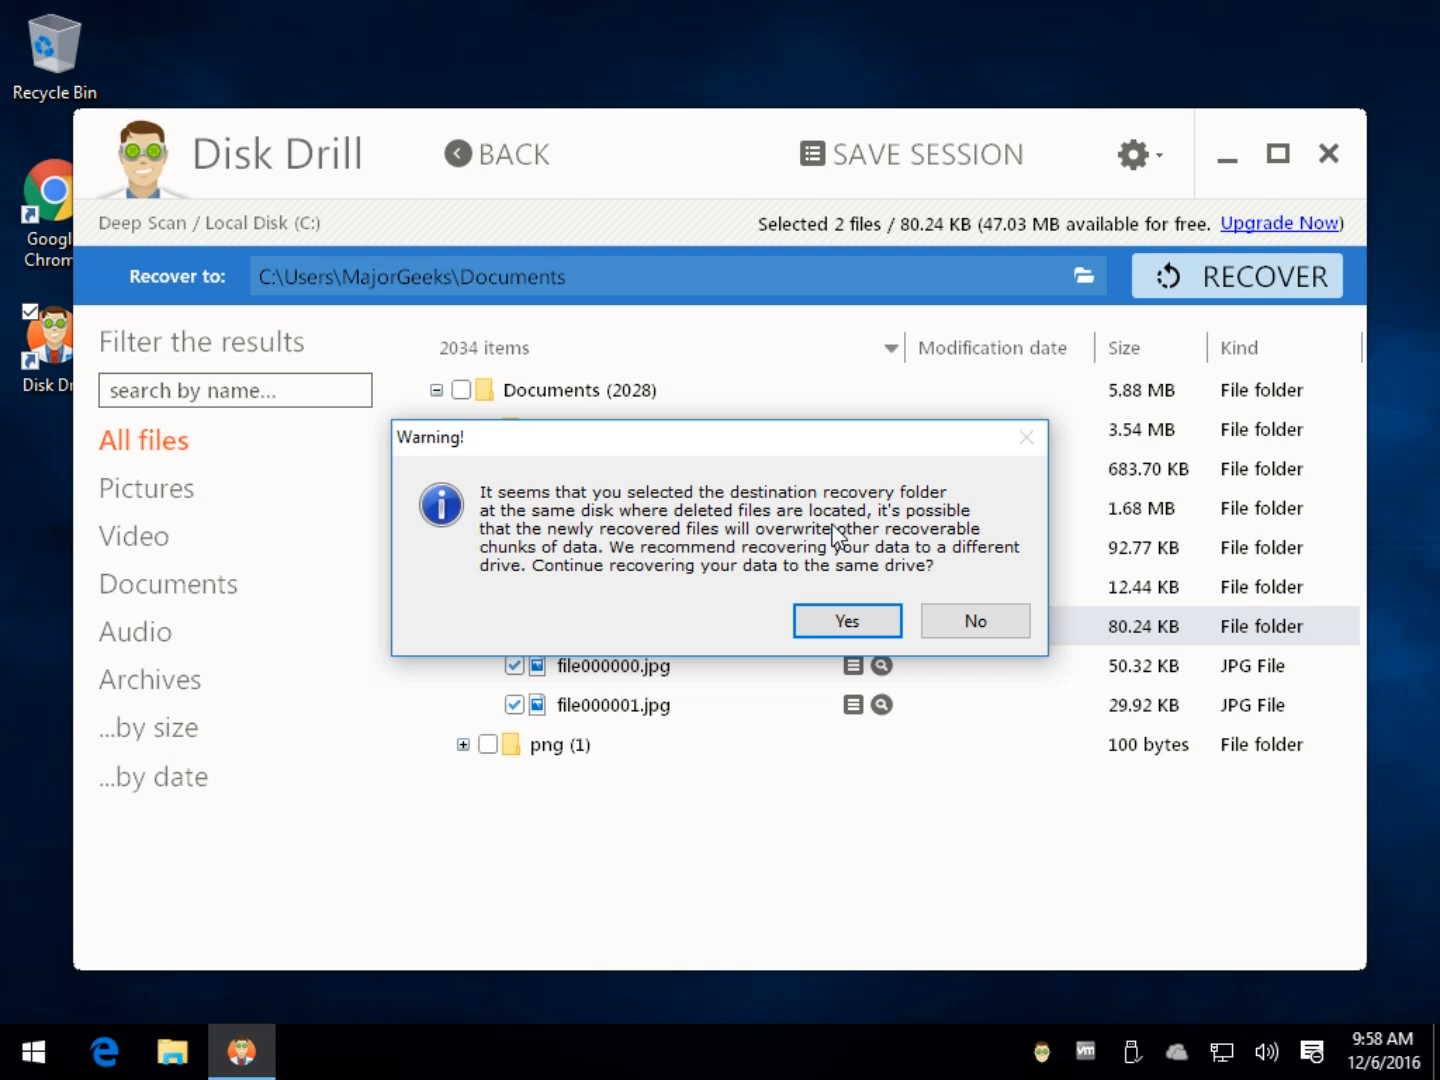
{"action": "mouse_move", "coordinate": [772, 354]}
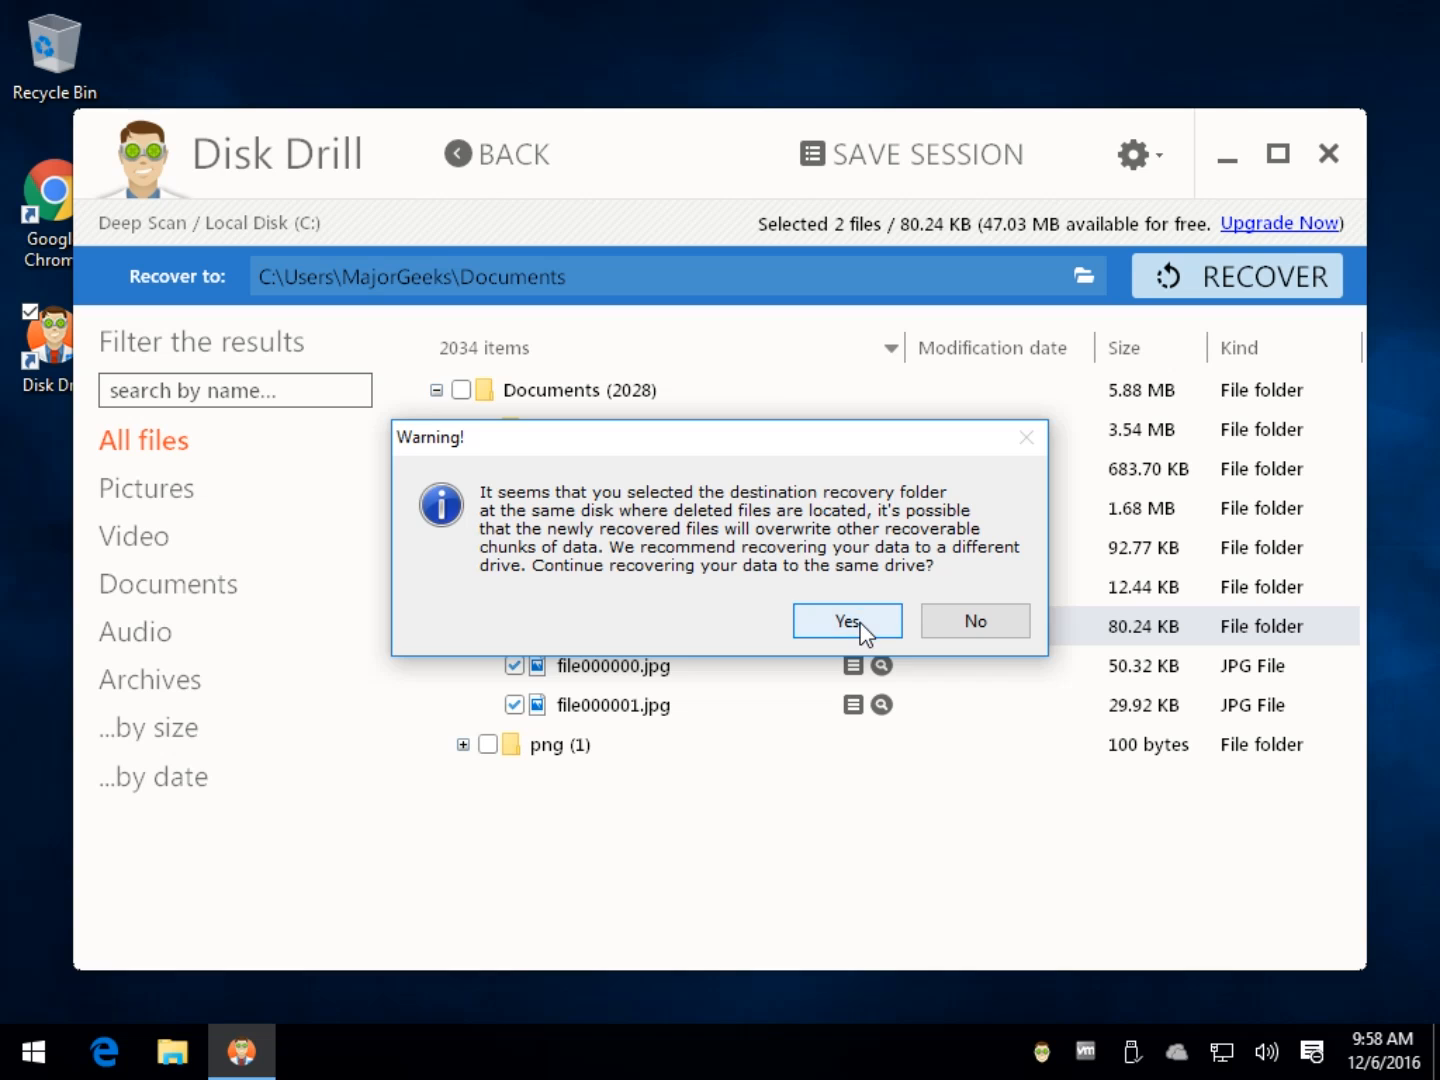
{"action": "left_click", "coordinate": [846, 620]}
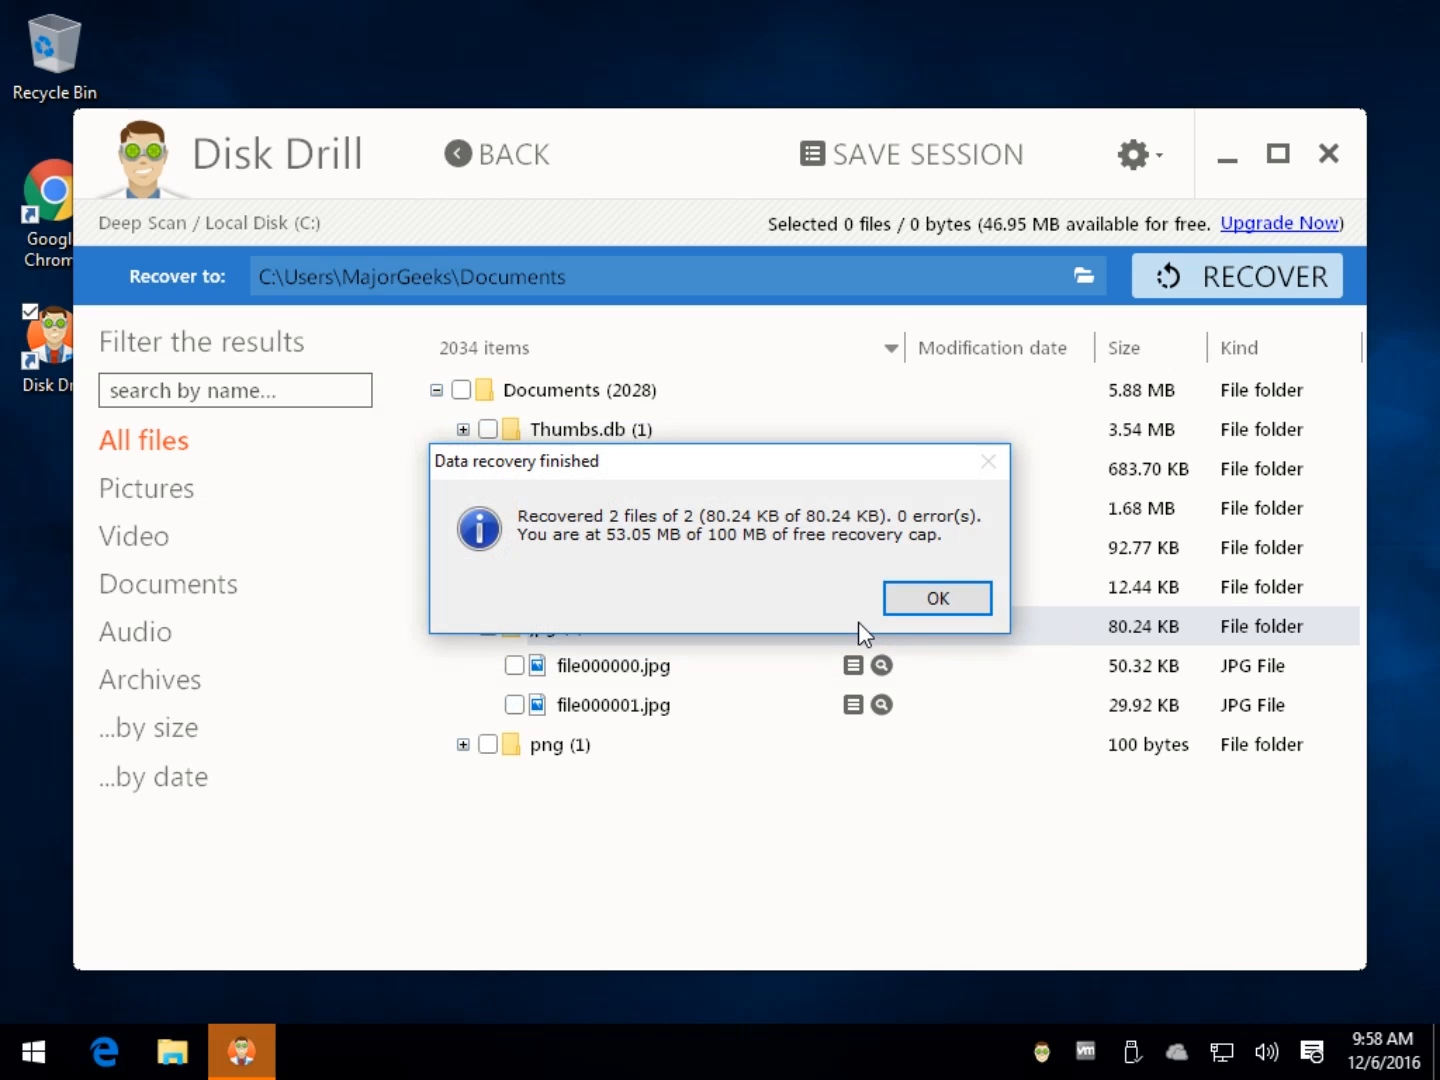
{"action": "left_click", "coordinate": [936, 598]}
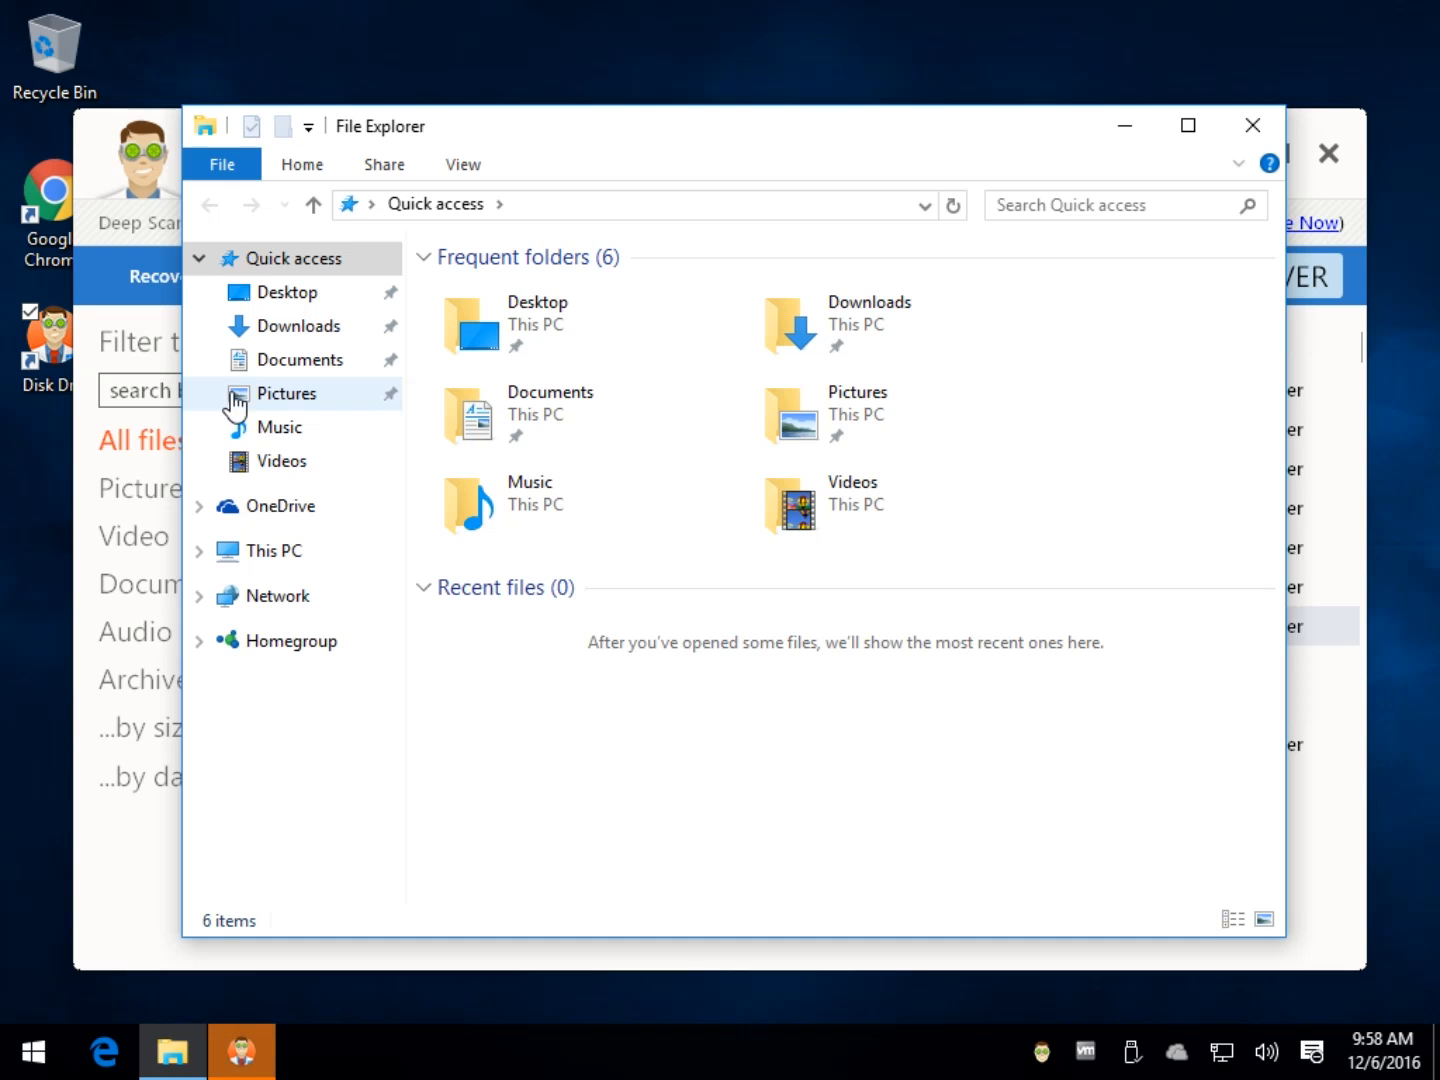
{"action": "mouse_move", "coordinate": [312, 346]}
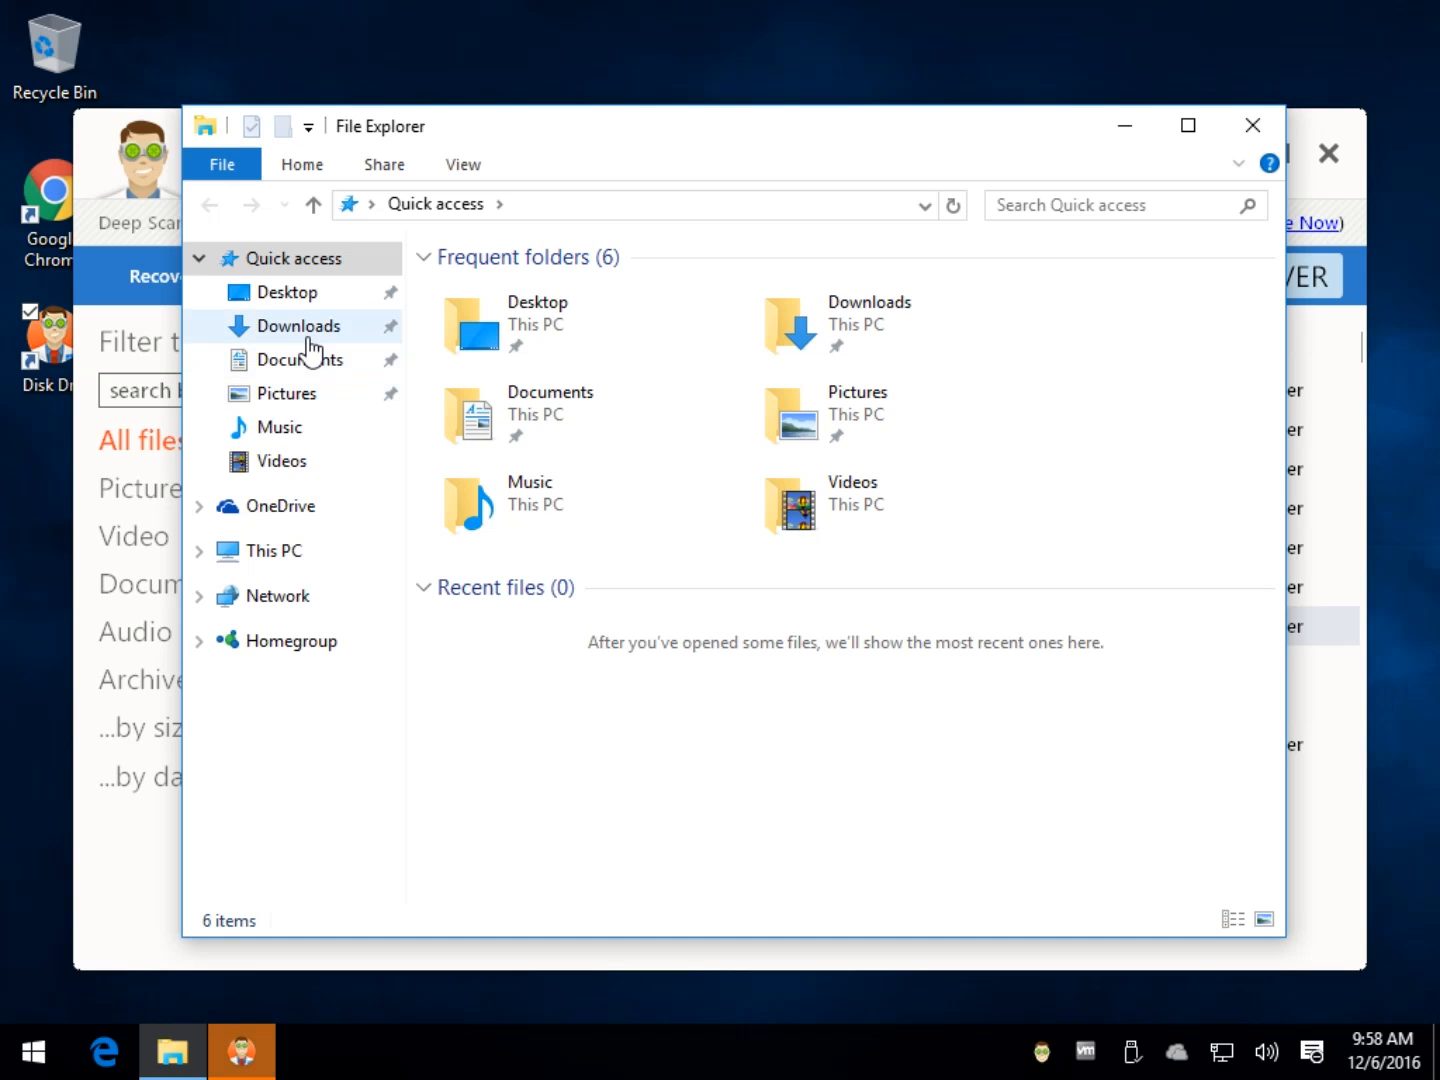
- Navigate File Explorer to Documents > Pictures > jpg with the recovered files
{"action": "left_click", "coordinate": [299, 359]}
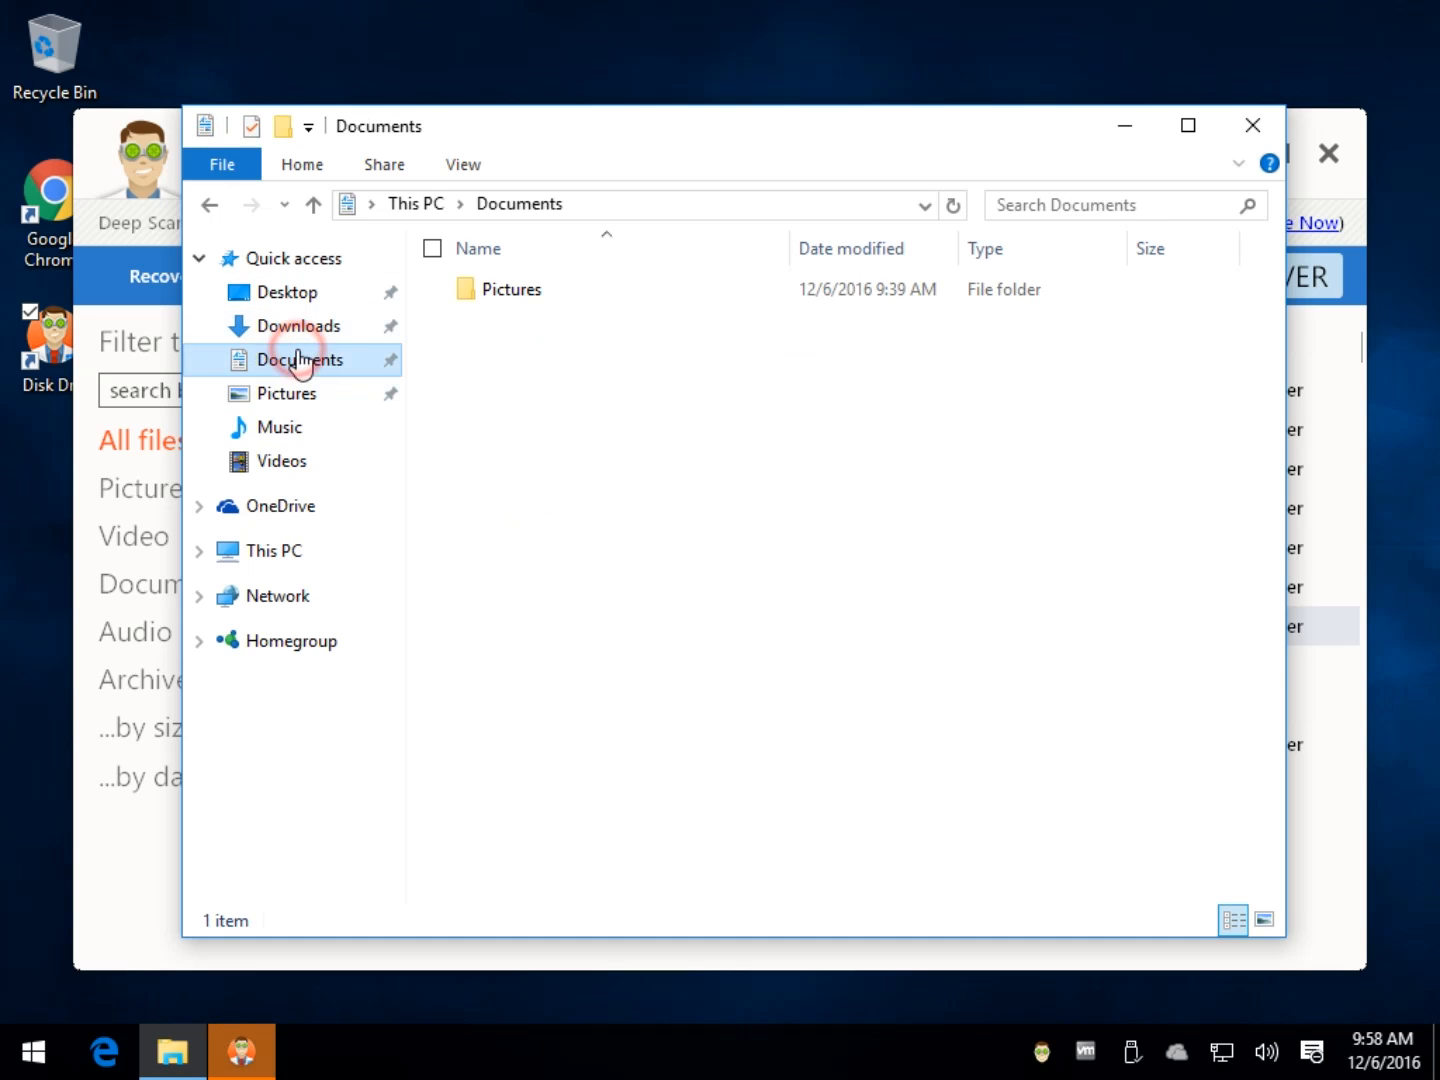
{"action": "double_click", "coordinate": [512, 289]}
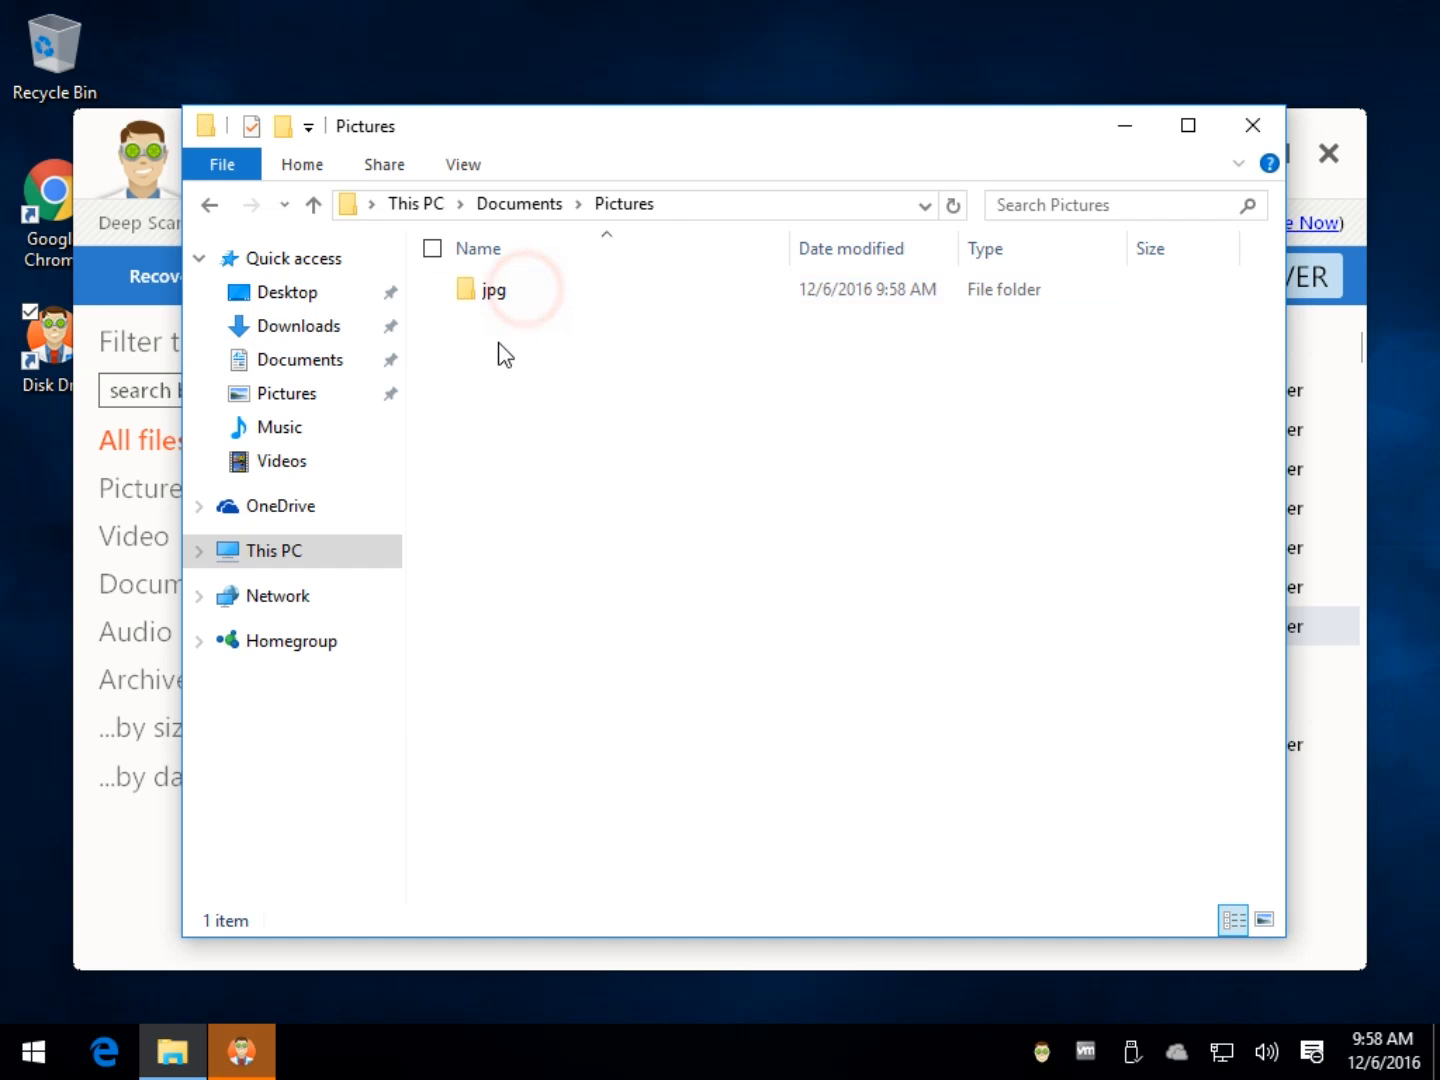
{"action": "double_click", "coordinate": [492, 290]}
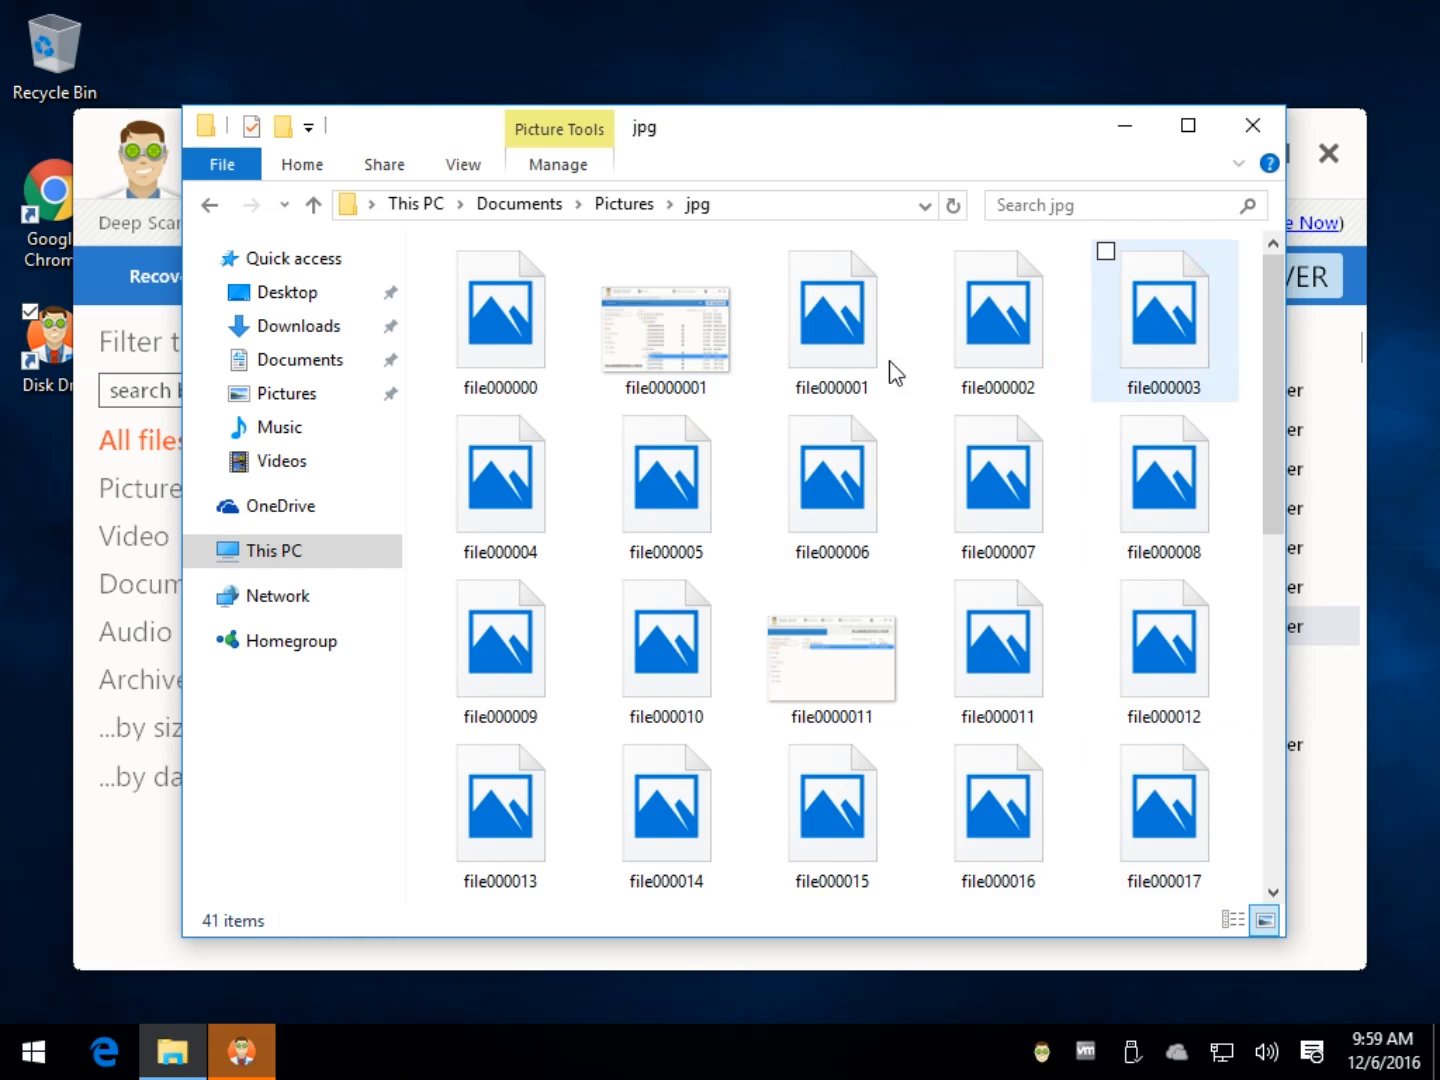
- Select file0000001 and file0000011, view file0000011, then close Explorer
{"action": "left_click", "coordinate": [666, 330]}
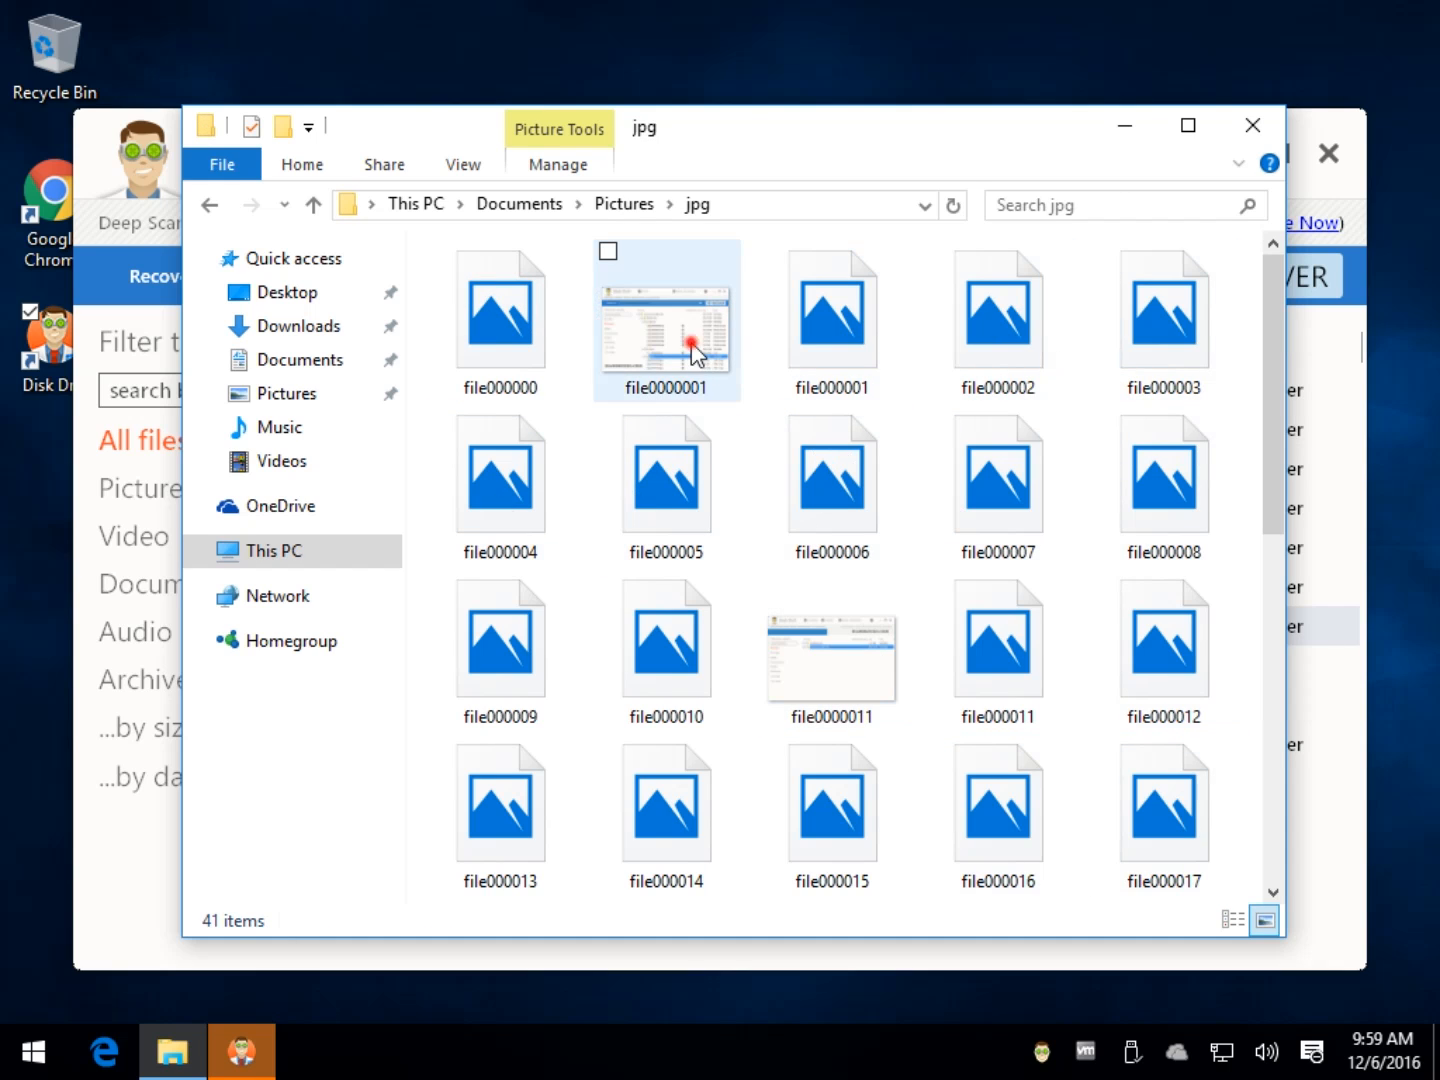
{"action": "left_click", "coordinate": [831, 650]}
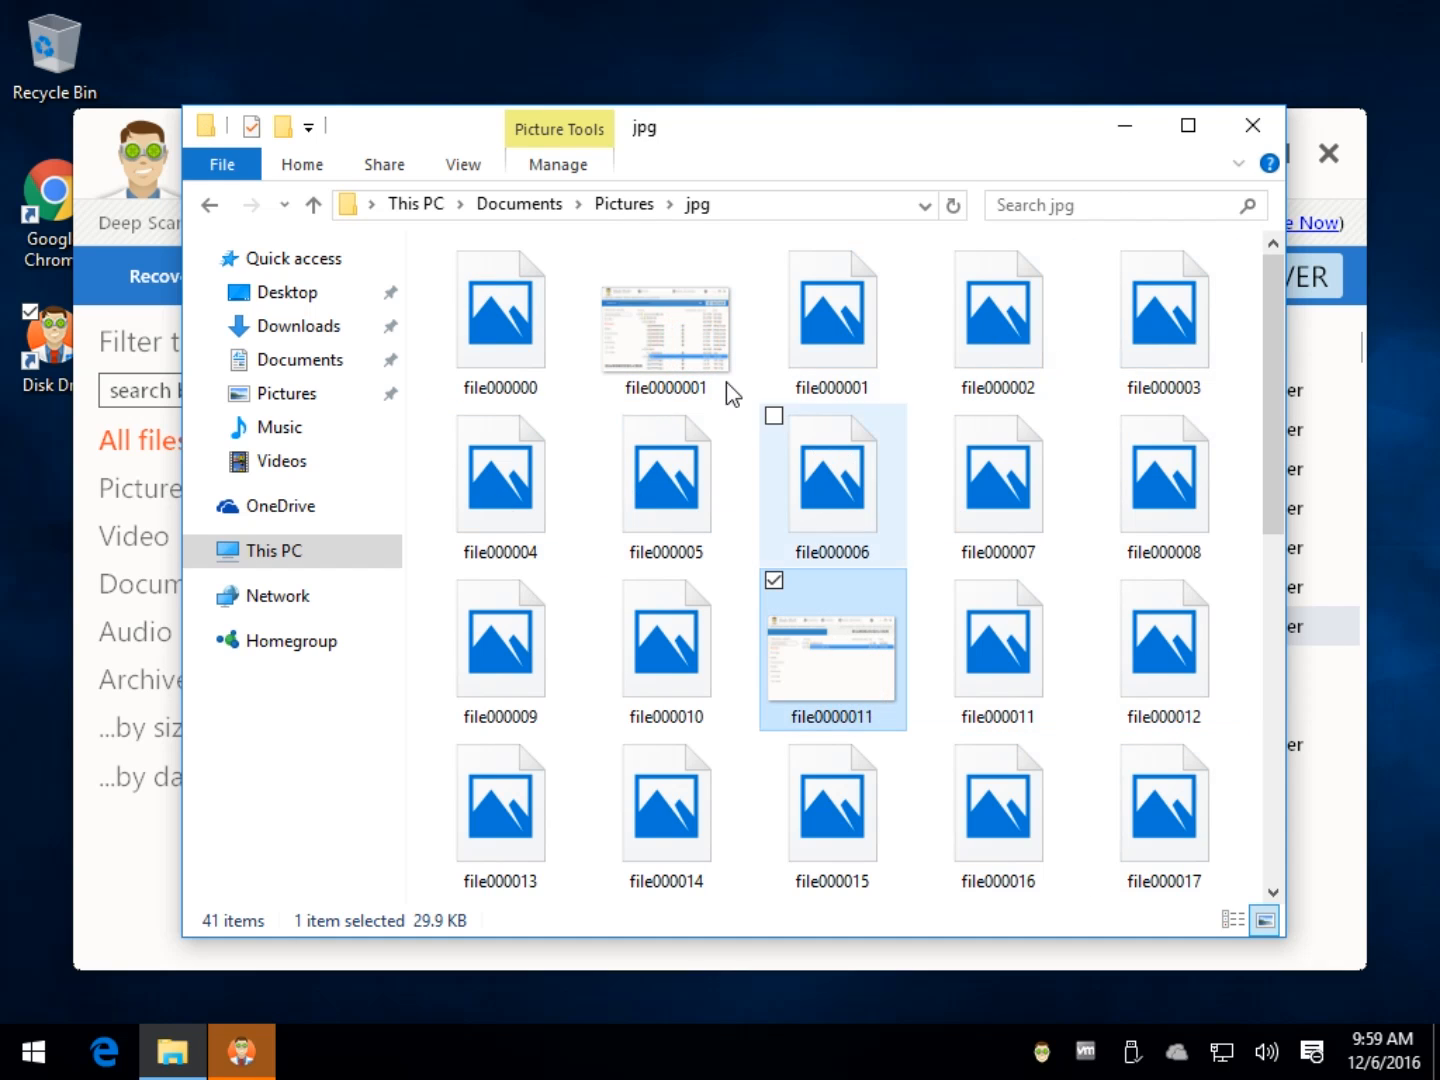
{"action": "double_click", "coordinate": [831, 648]}
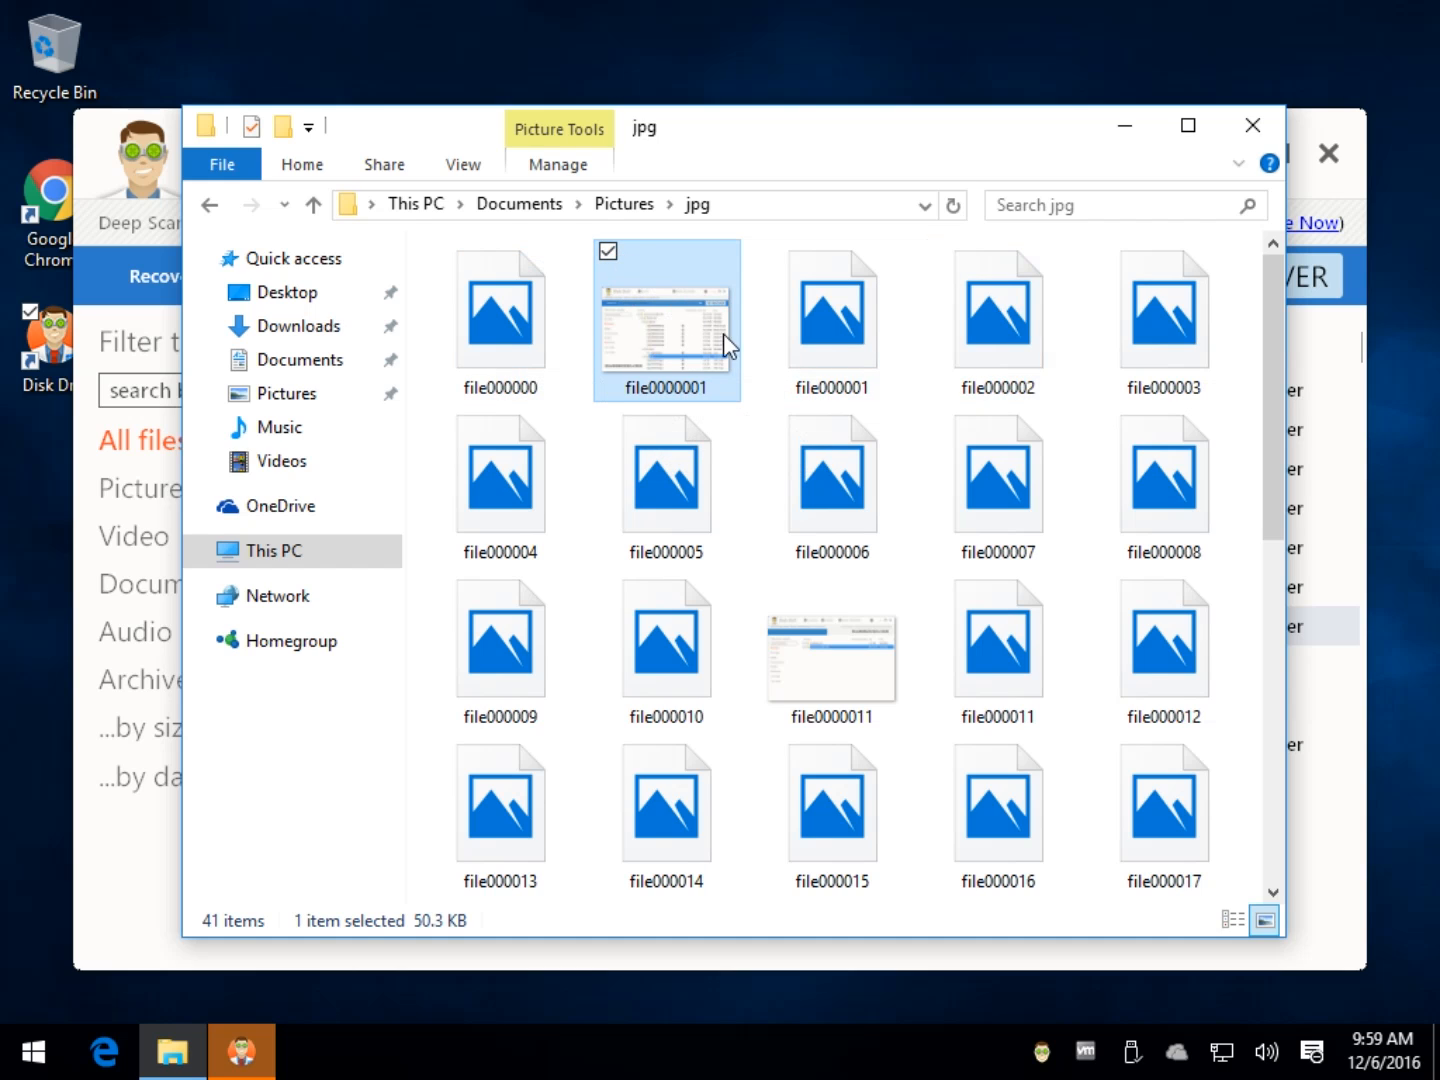
{"action": "mouse_move", "coordinate": [1125, 305]}
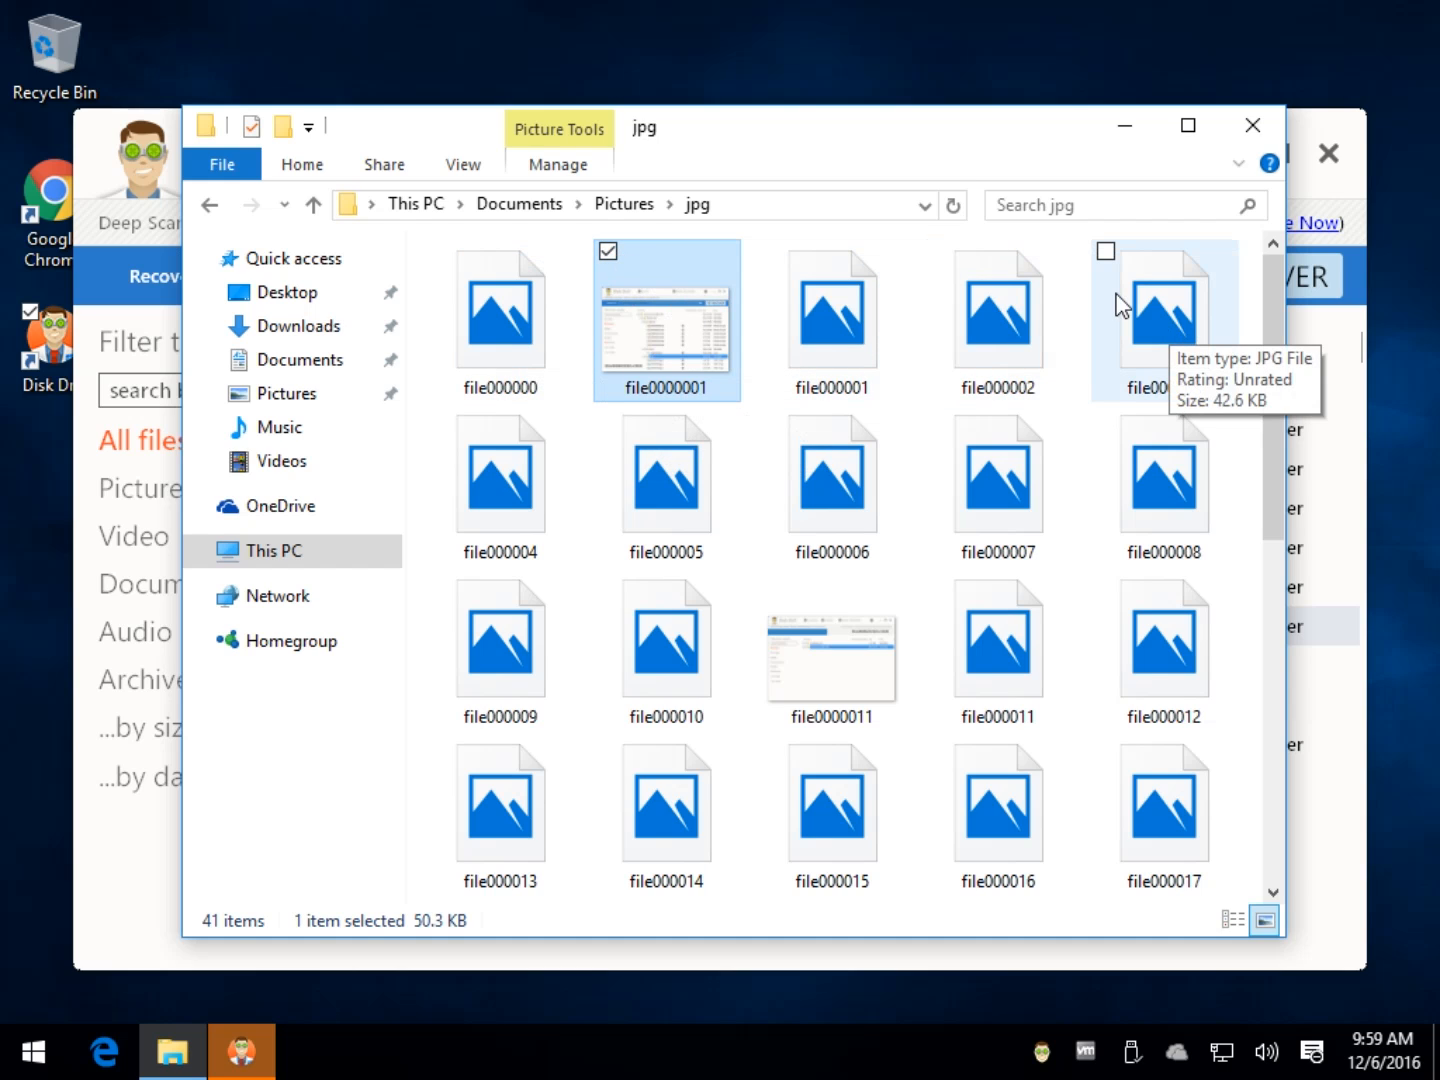
{"action": "left_click", "coordinate": [240, 1050]}
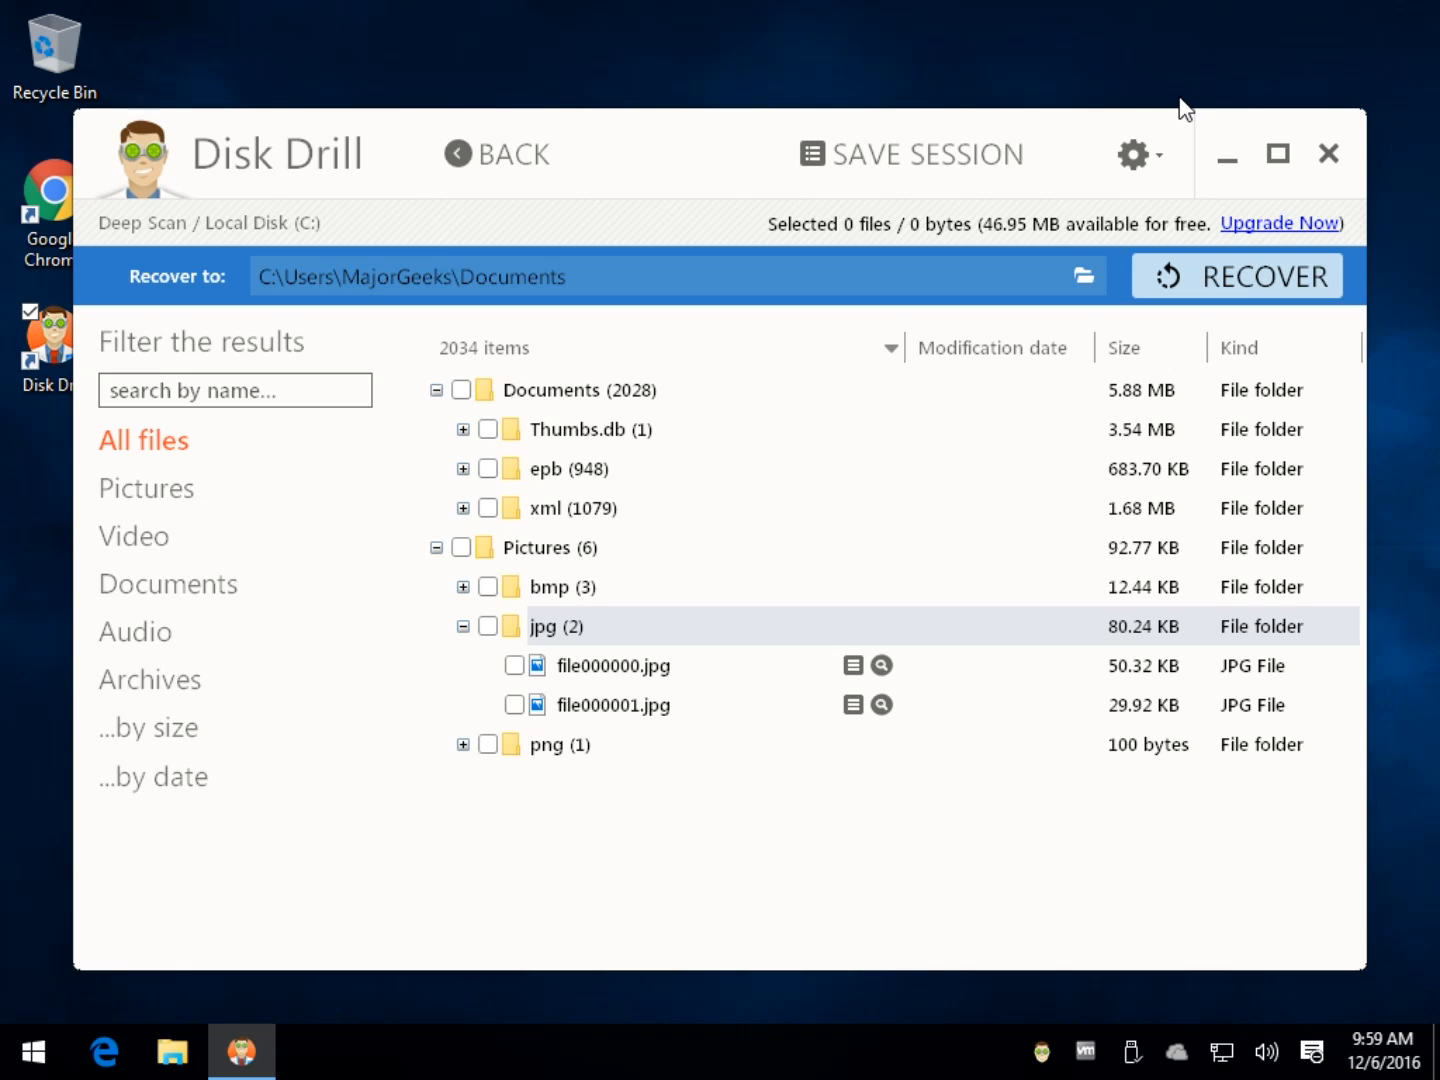
{"action": "mouse_move", "coordinate": [435, 980]}
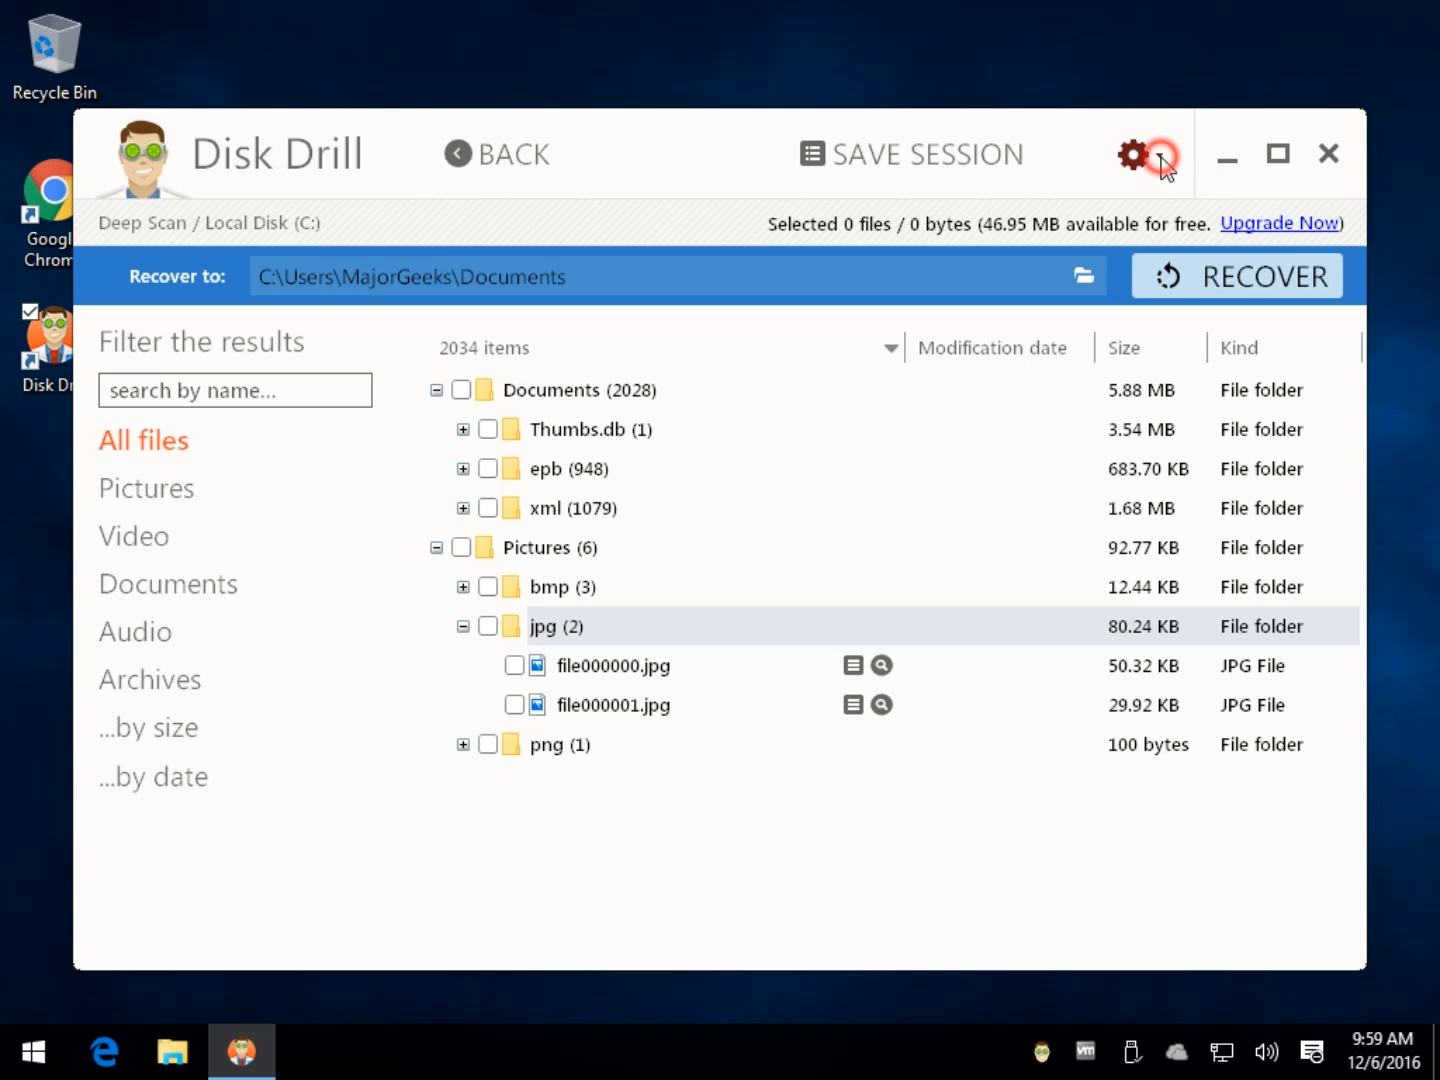
{"action": "left_click", "coordinate": [1133, 153]}
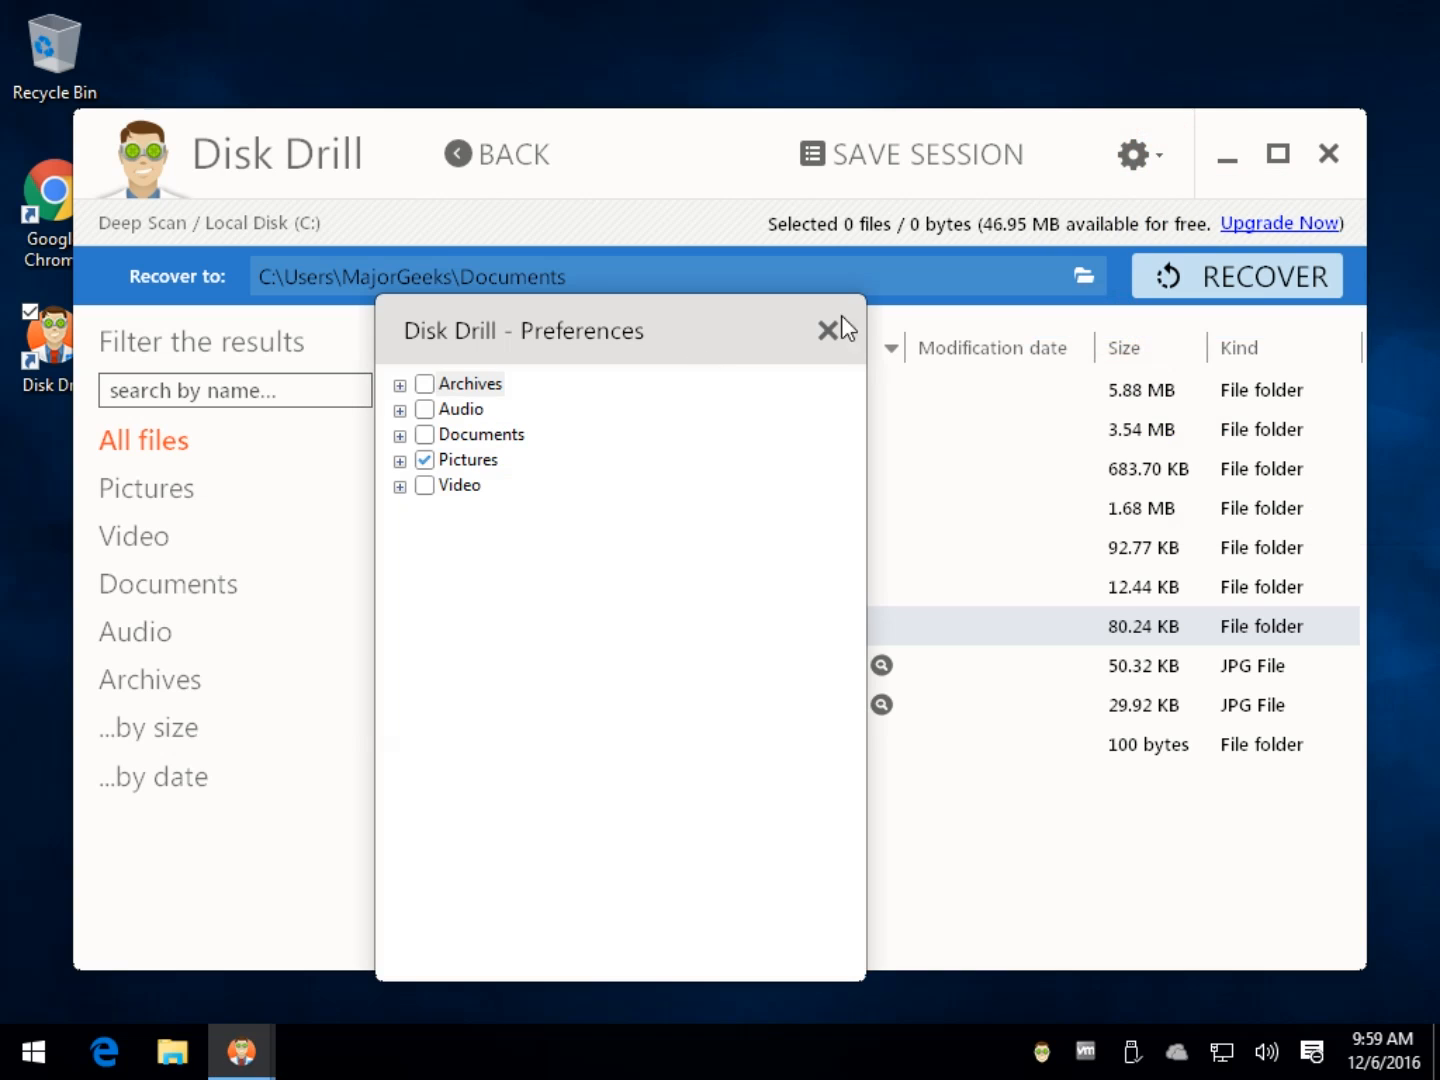
{"action": "left_click", "coordinate": [829, 330]}
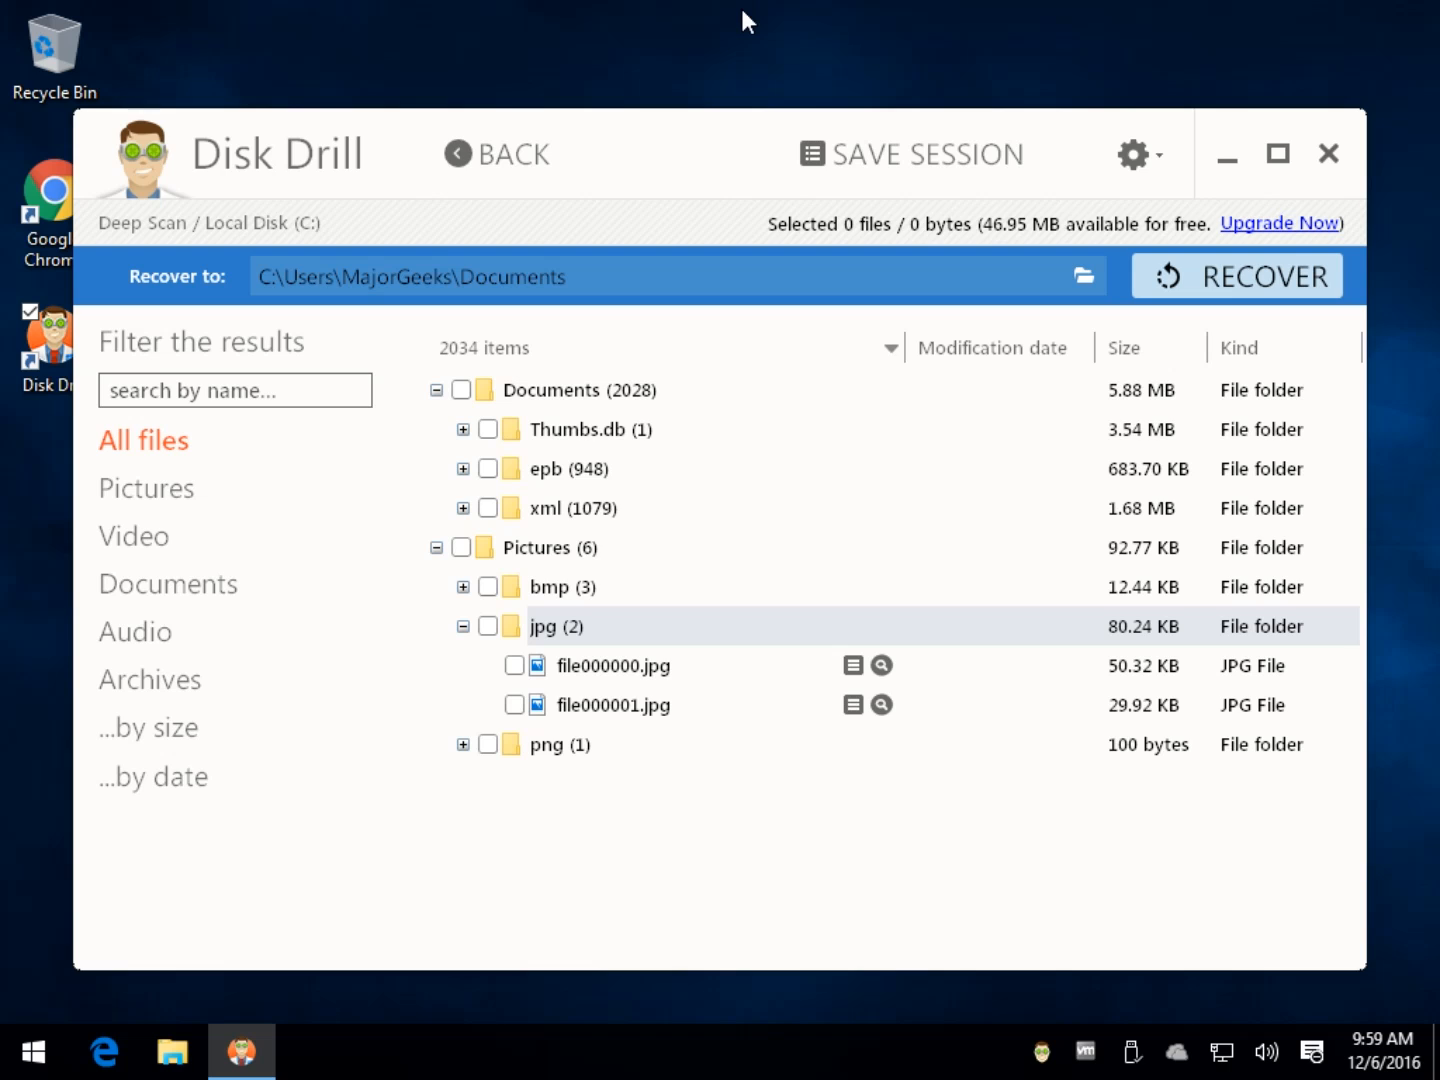
{"action": "mouse_move", "coordinate": [489, 90]}
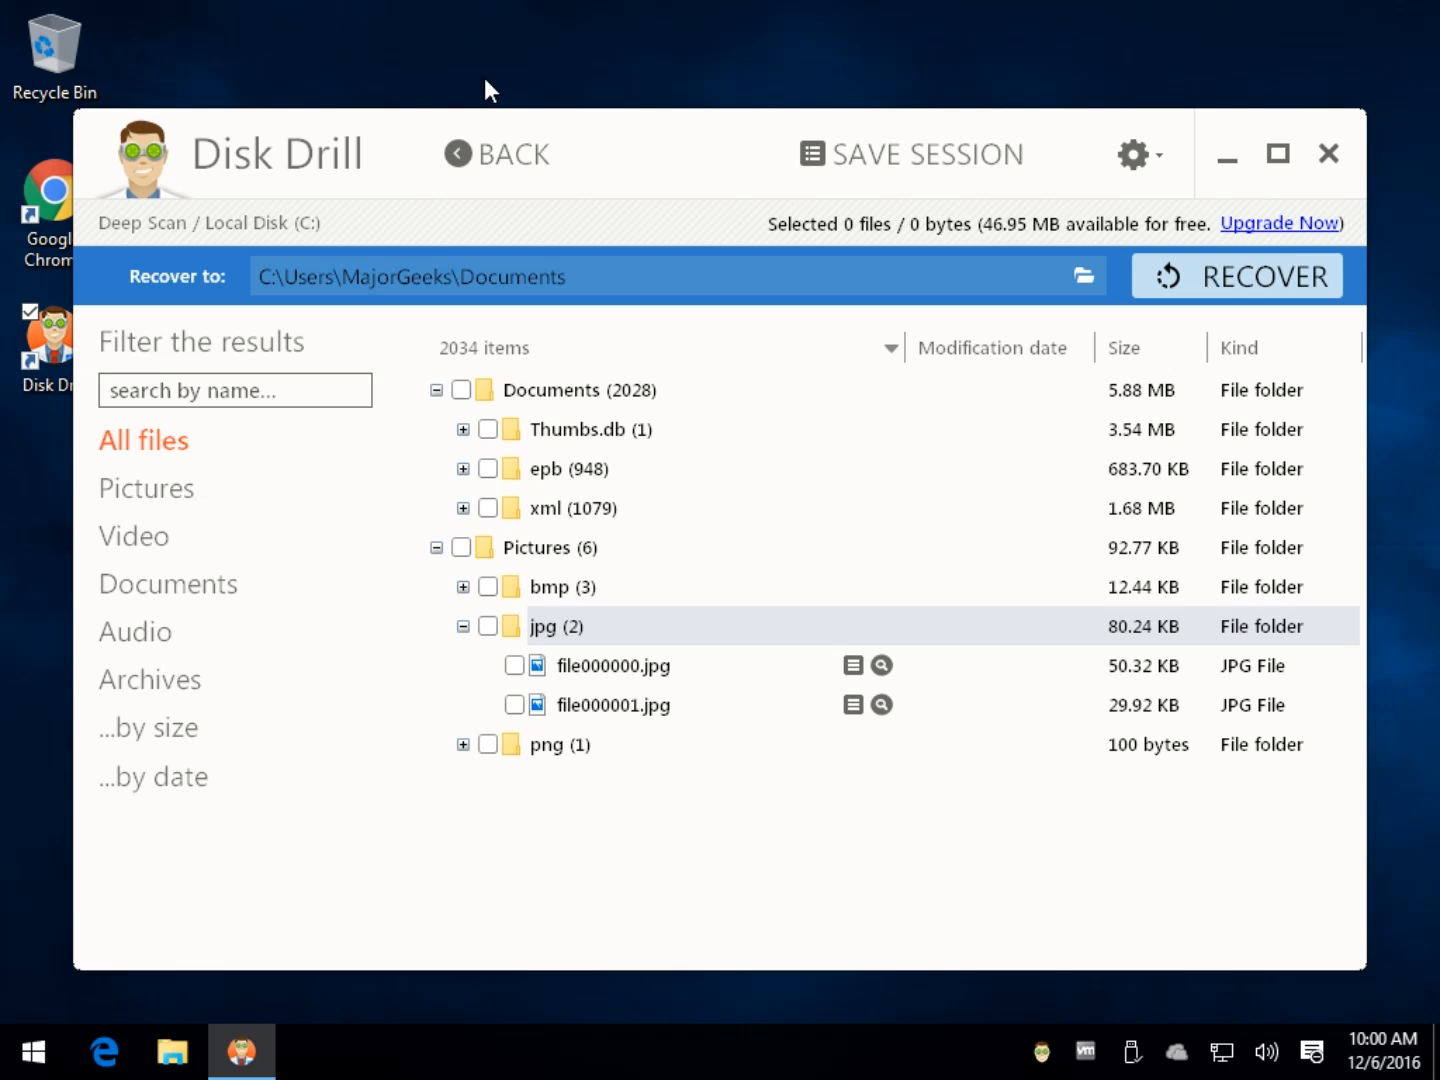